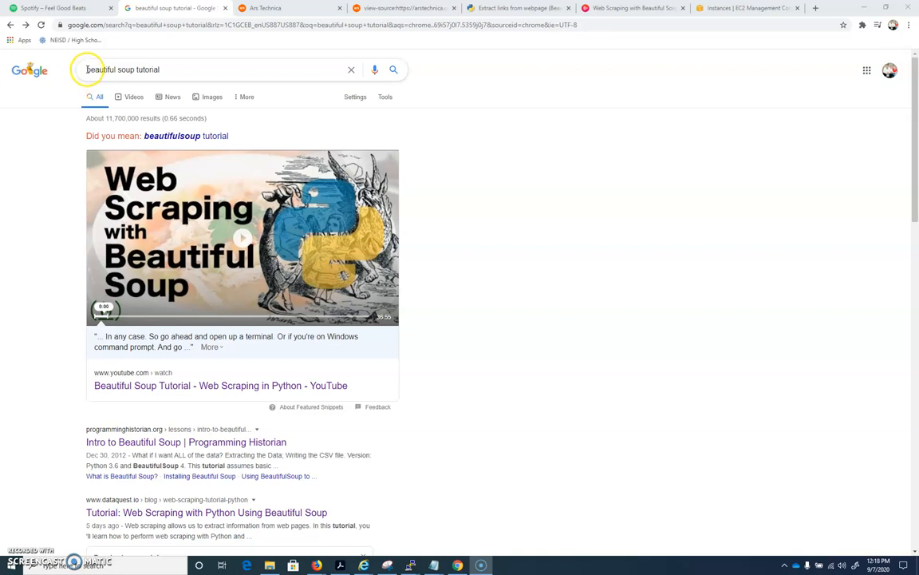
Switch to the PuTTY session, become root with sudo su, and run apt update.
click(123, 69)
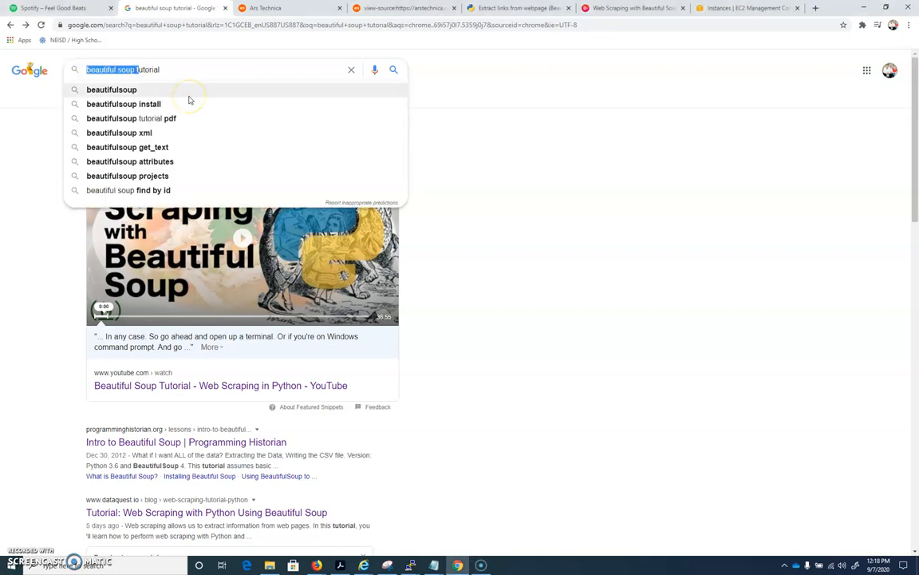
click(207, 69)
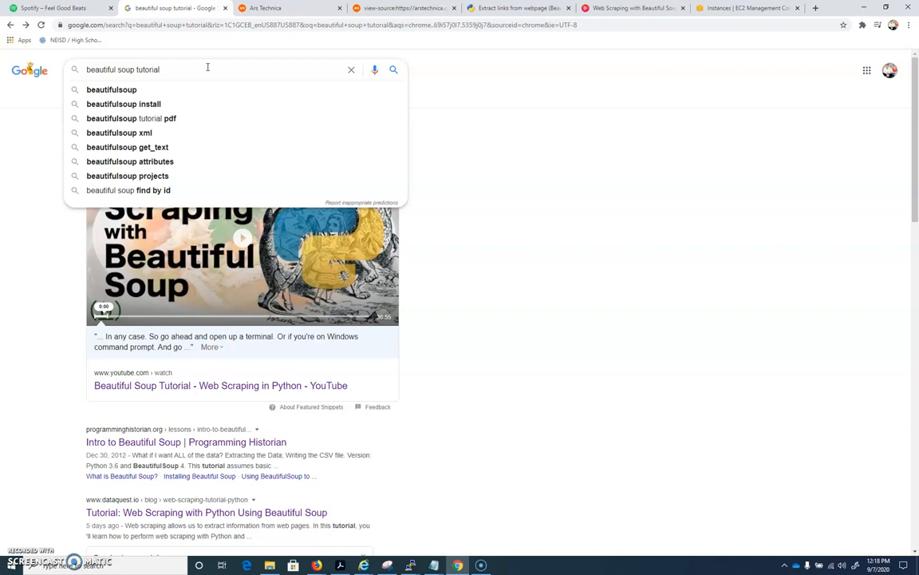
mouse_move(252, 95)
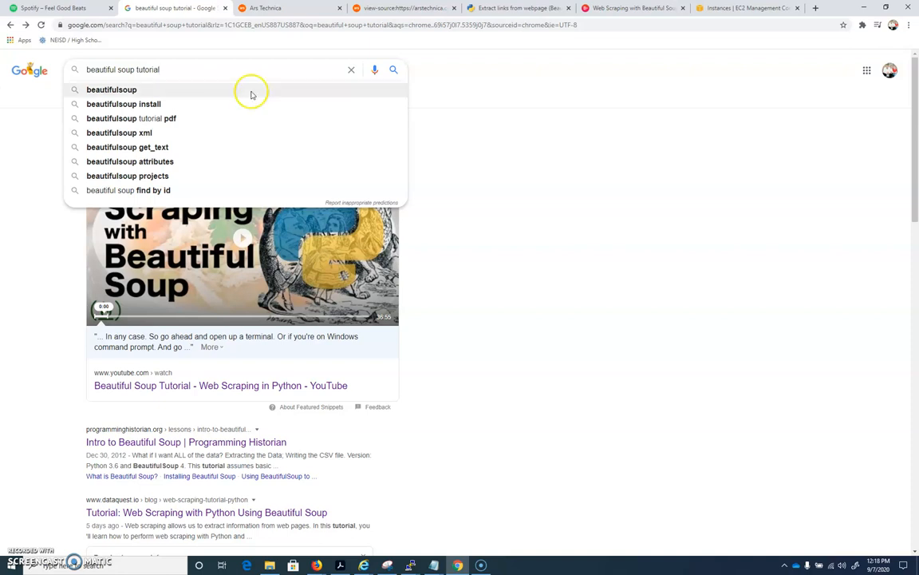
mouse_move(501, 444)
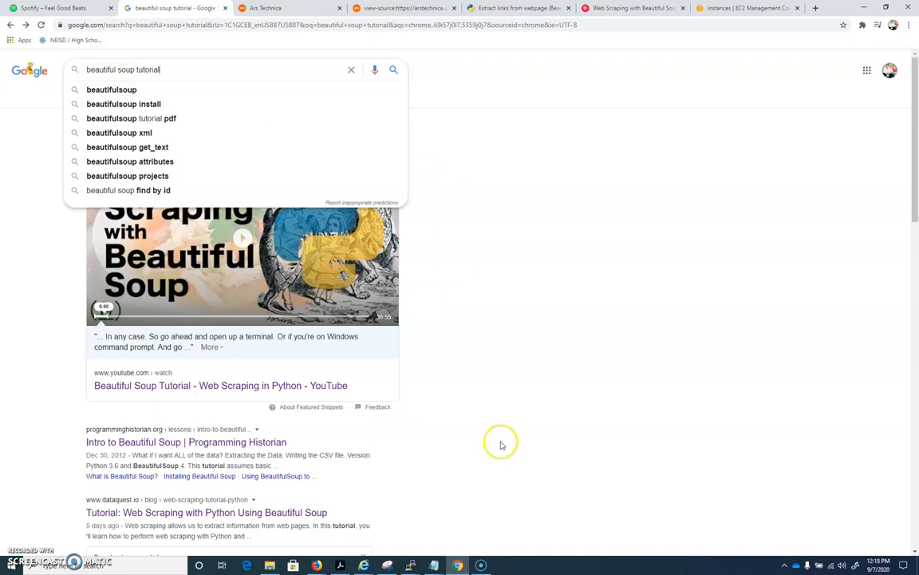
click(410, 565)
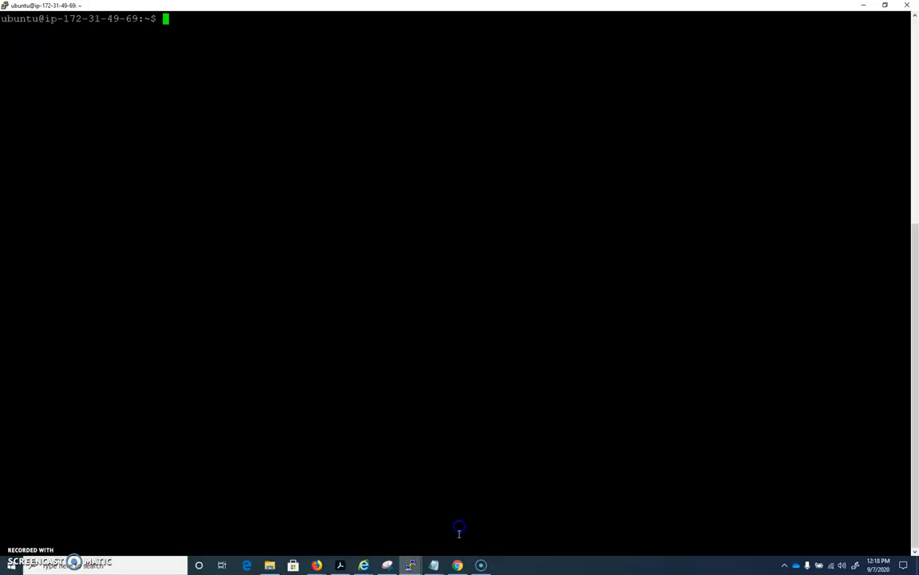
text(sudo su)
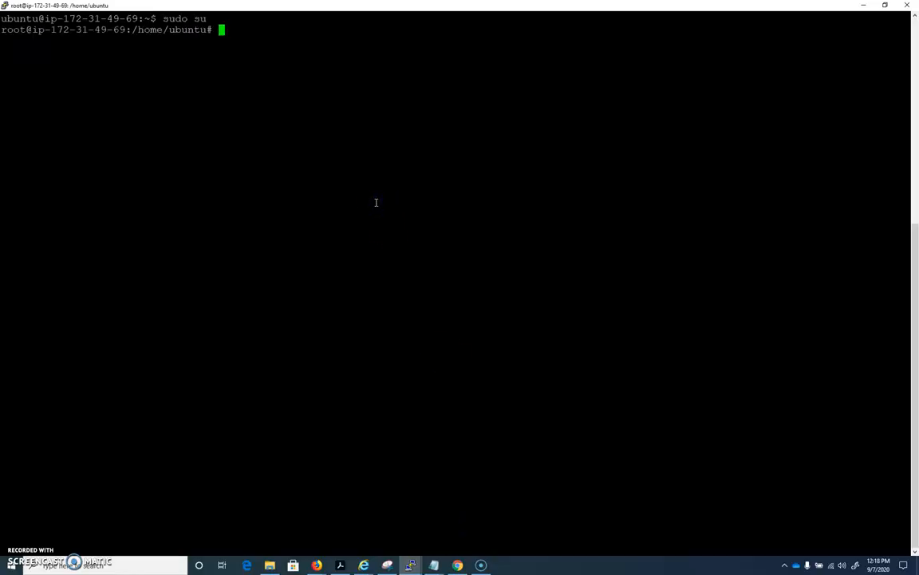
text(apt u)
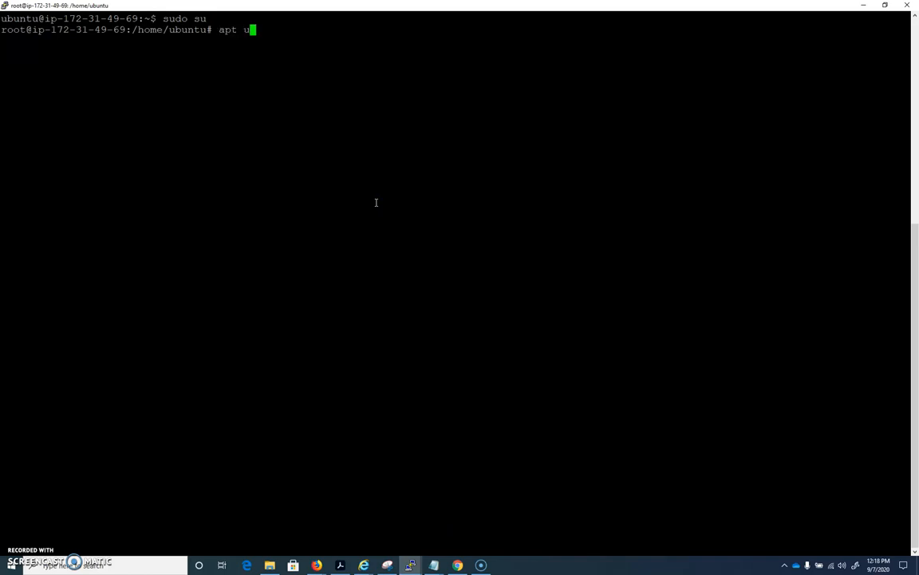
key(Return)
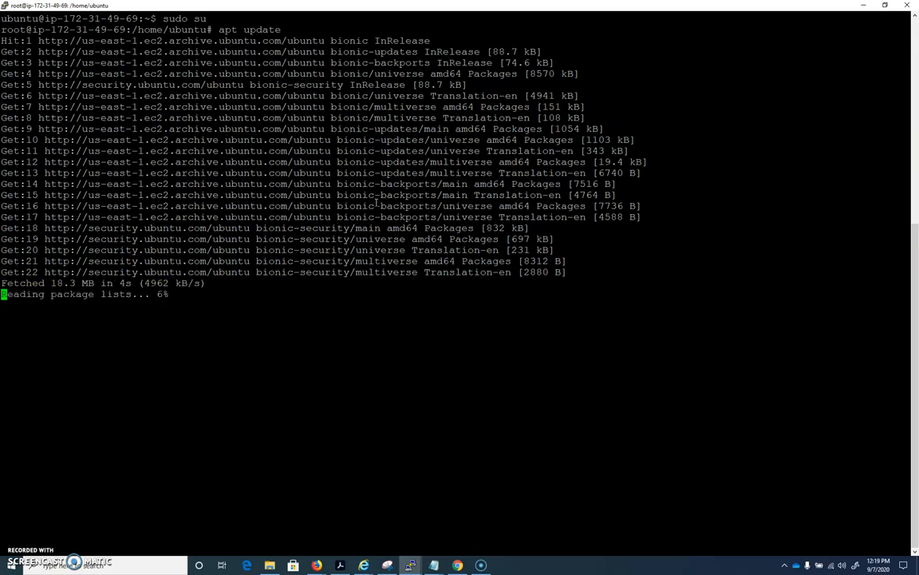
text(c)
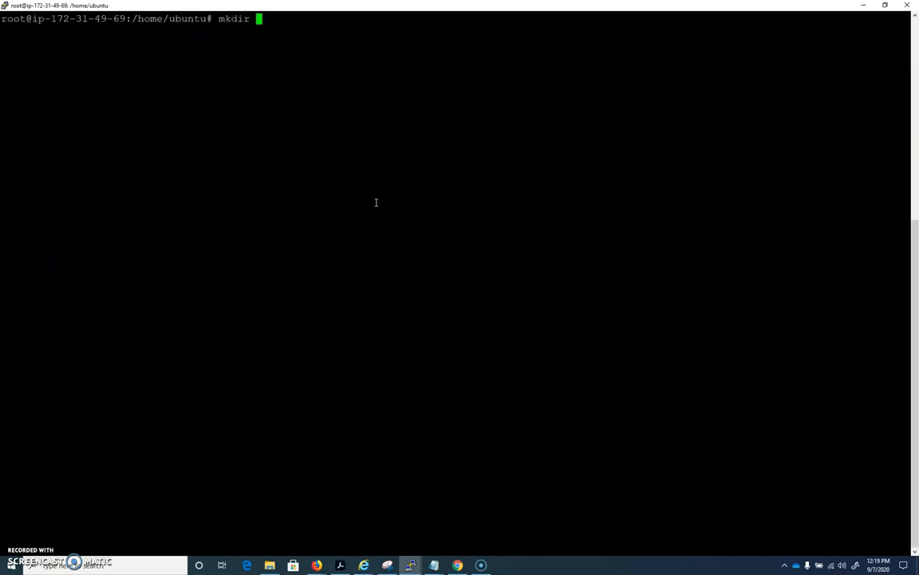
Create the soup folder and install python with apt, confirming with y.
text( soup)
key(Return)
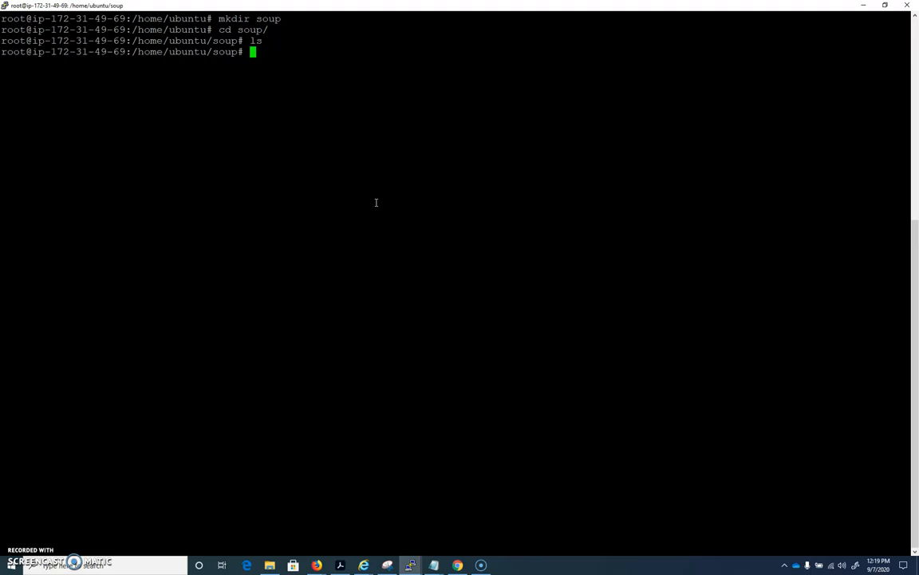
text(apt)
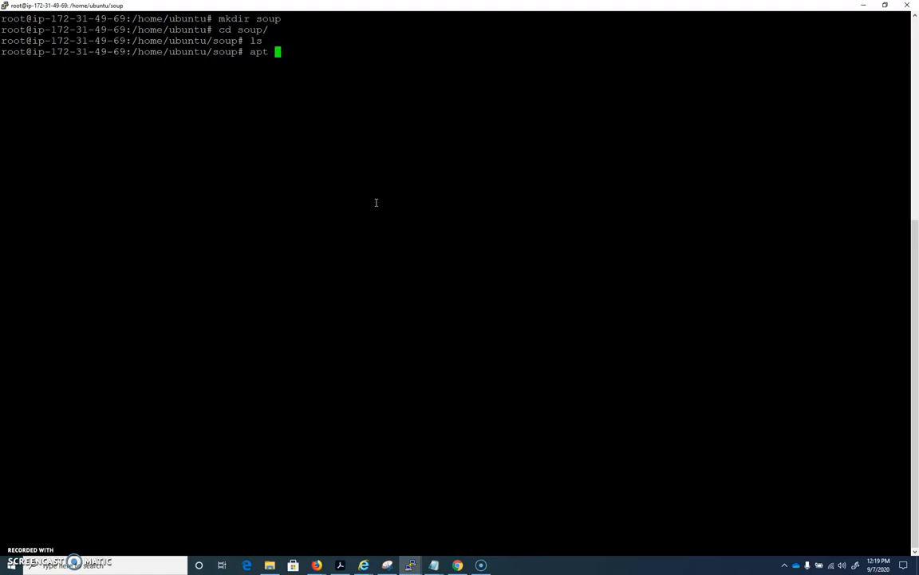
text(install python)
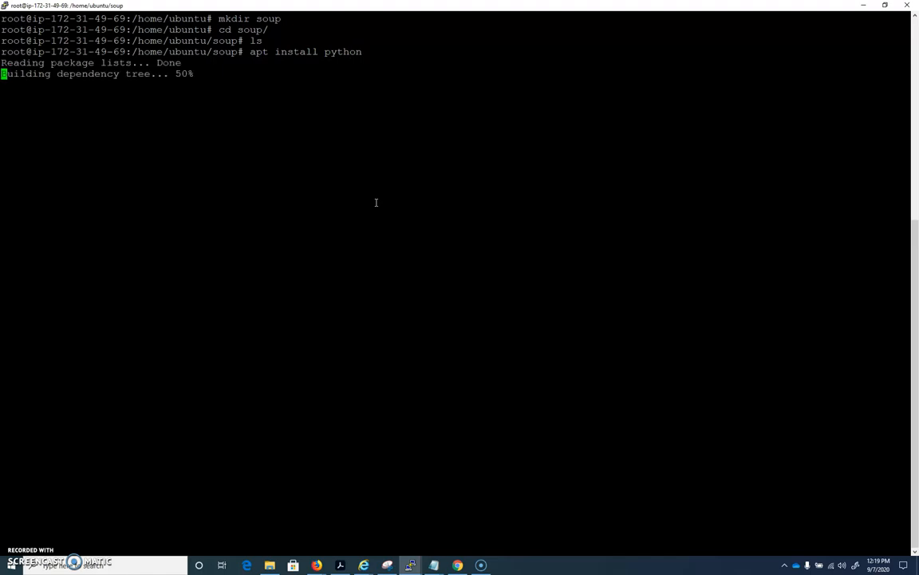
text(y)
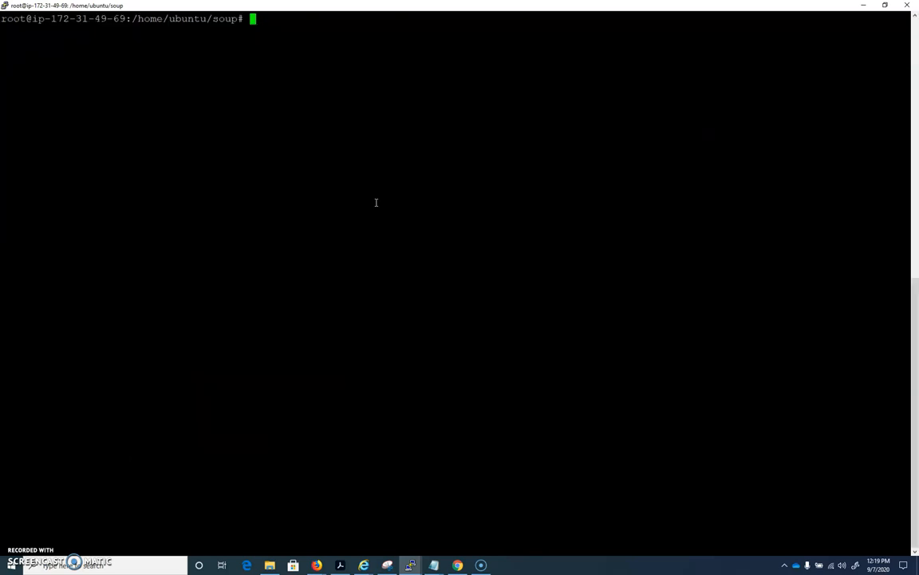
Install python-pip with apt, answering y to the prompt.
text(apt install python)
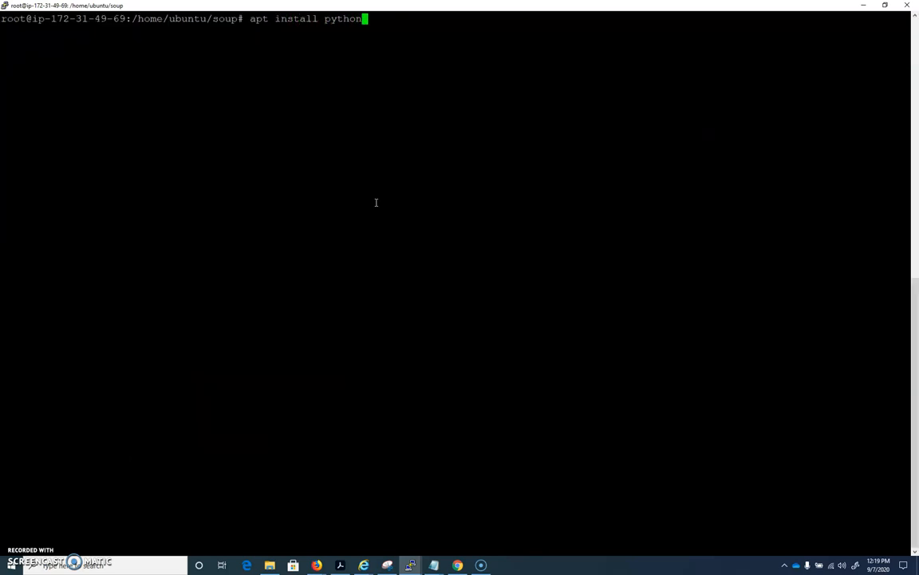
text(-pip)
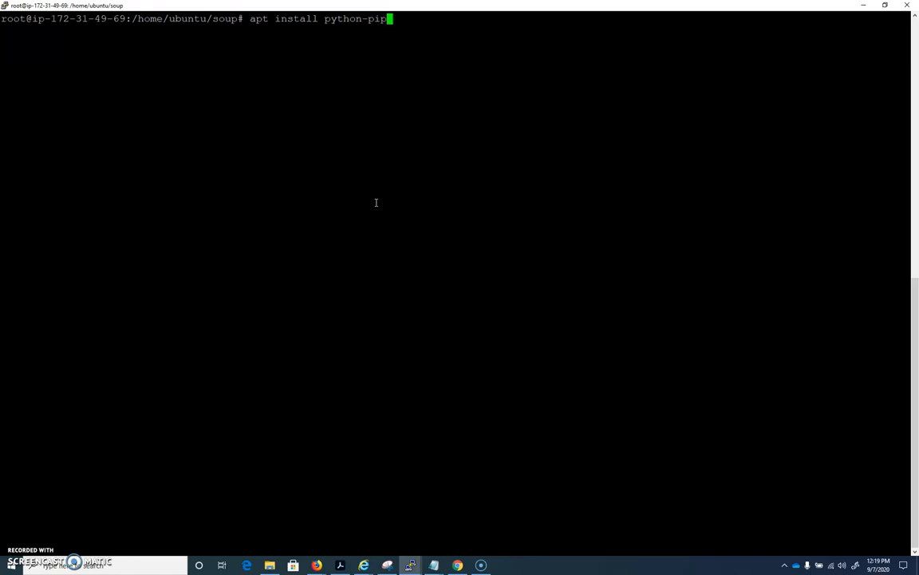
key(Return)
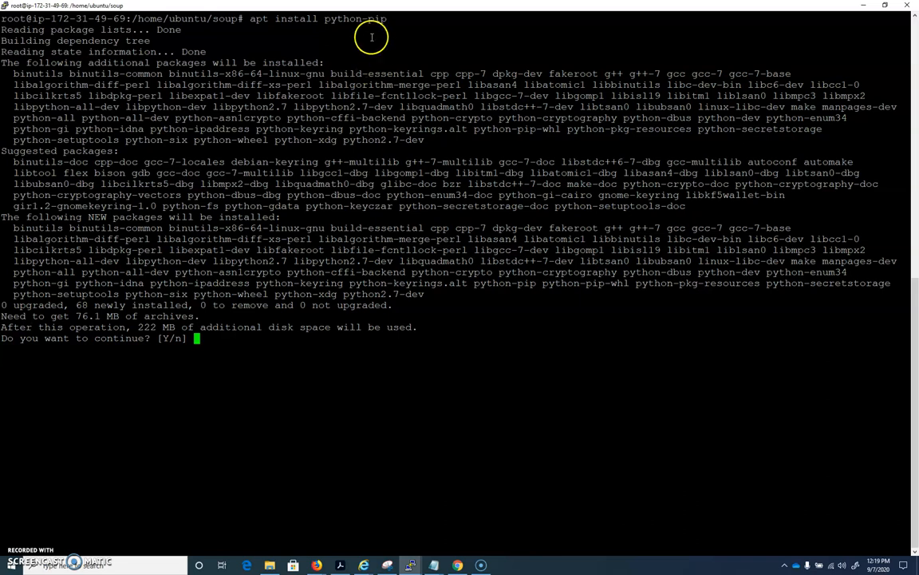
text(y)
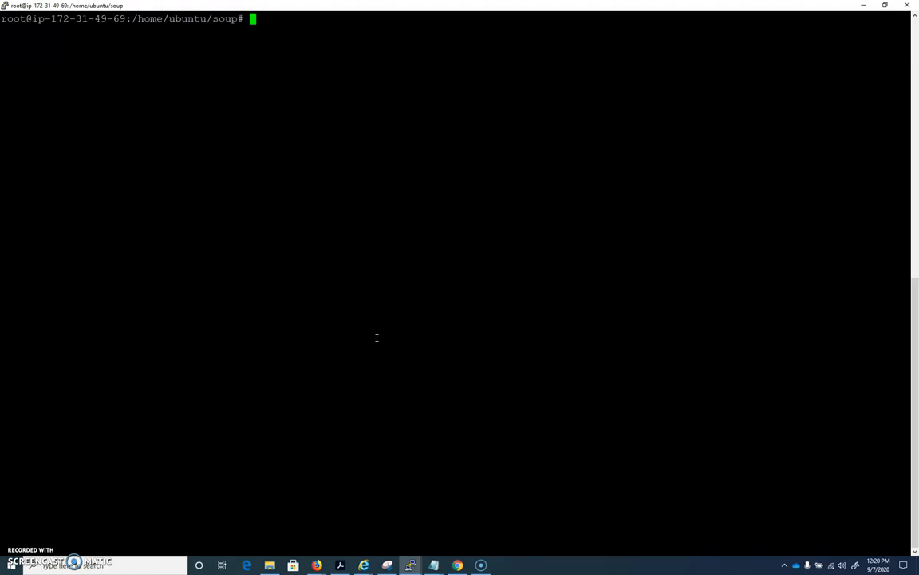
Create scraper.py in pico containing 'test123' and save it.
text(pico screa)
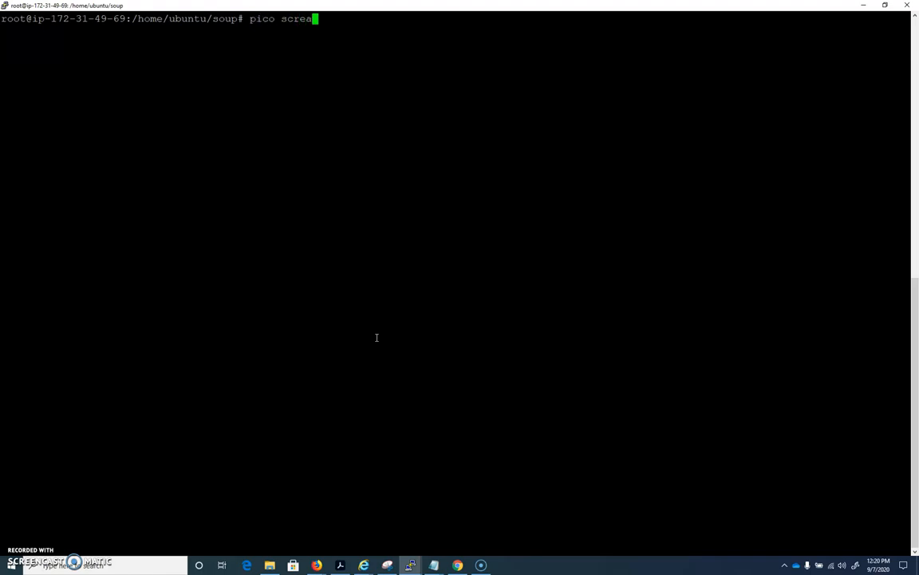
text(per)
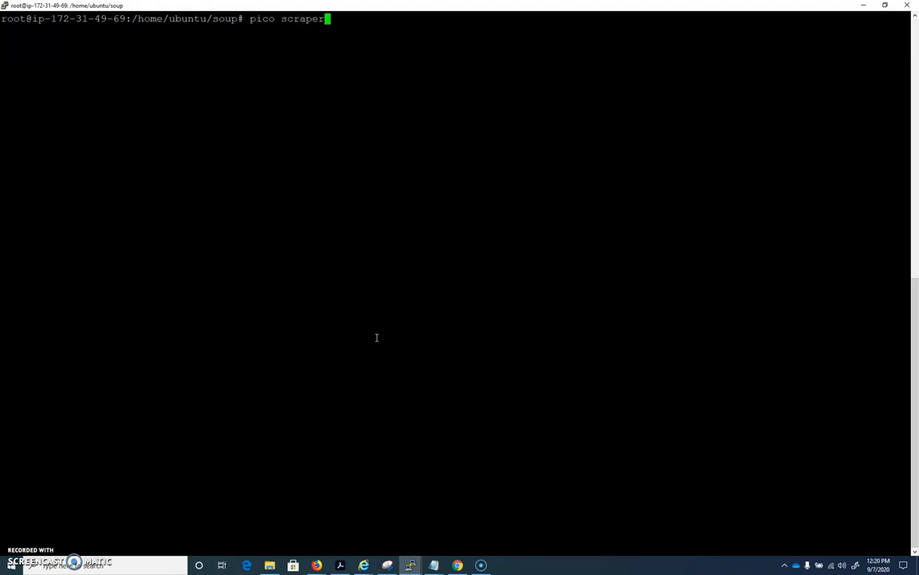
text(.py)
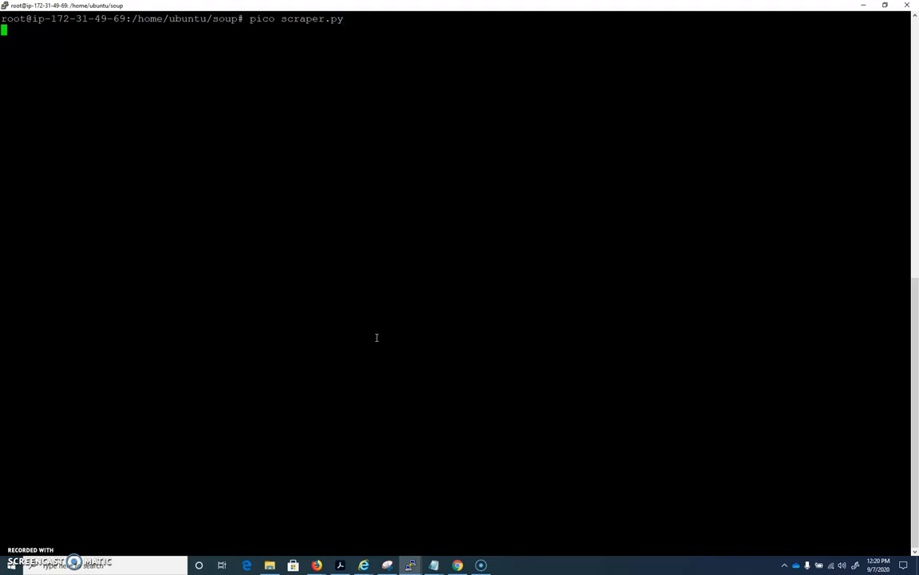
key(Return)
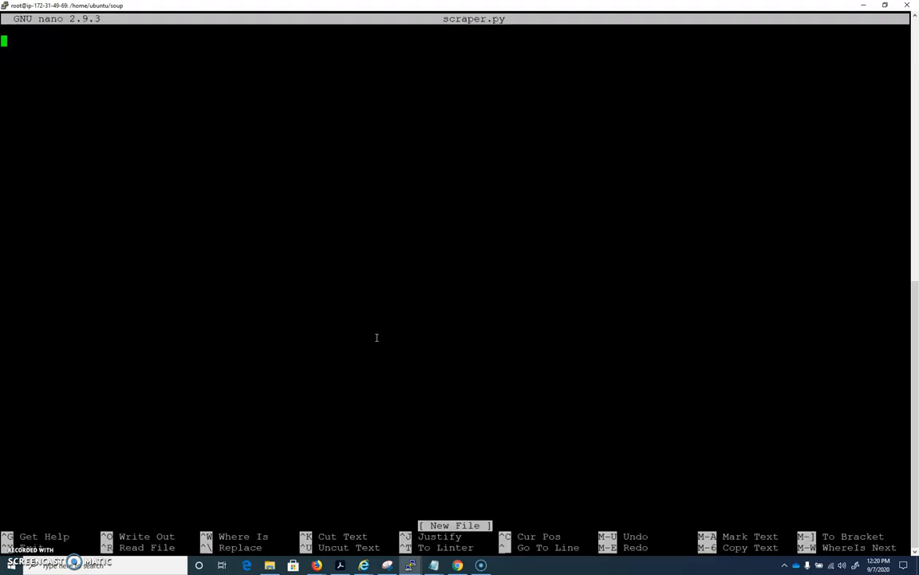
text(test)
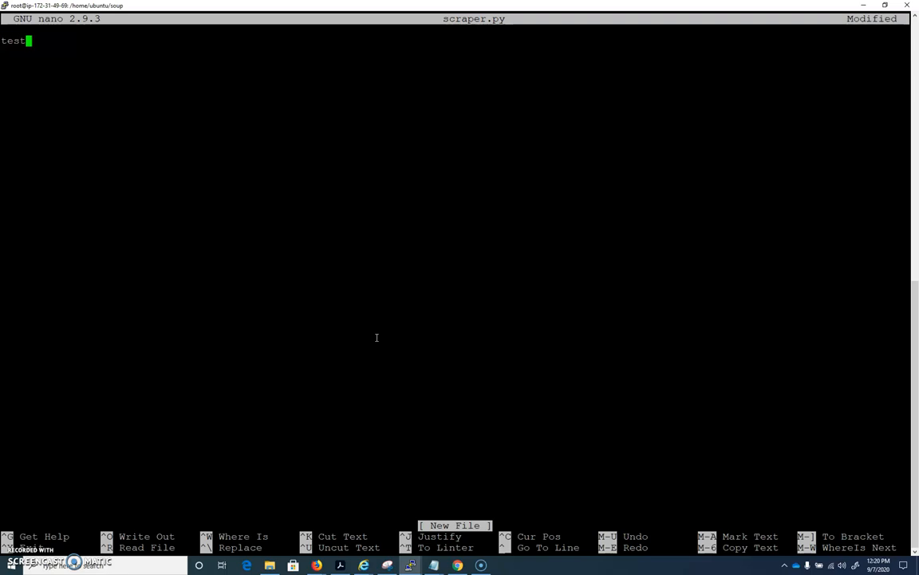
text(123)
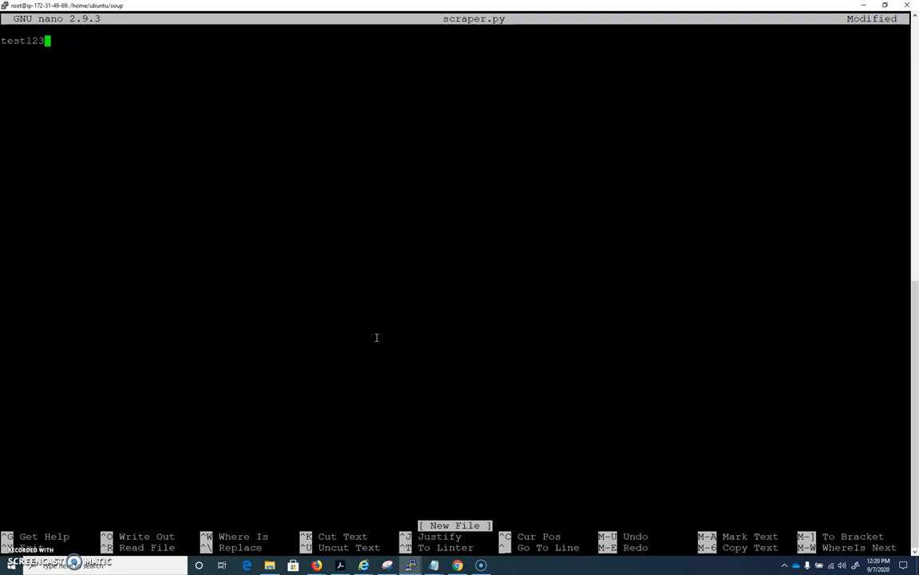
key(ctrl+o)
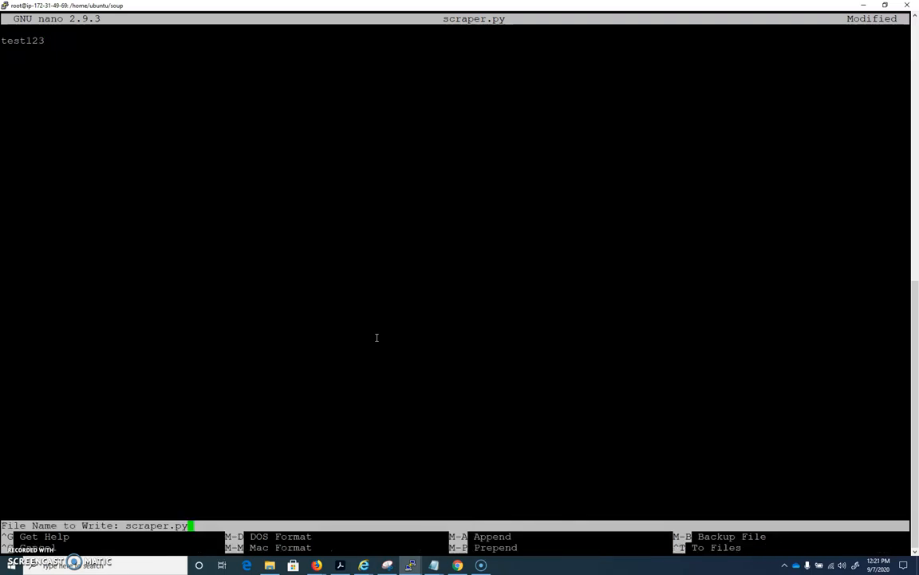
key(Return)
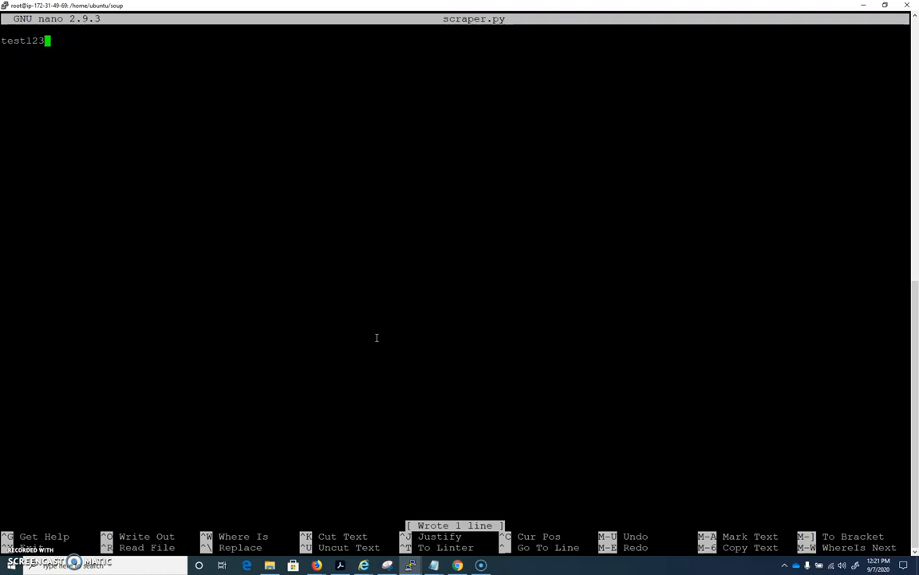
Suspend and resume the editor with fg, then trim 'test123' to 'test1'.
key(ctrl+z)
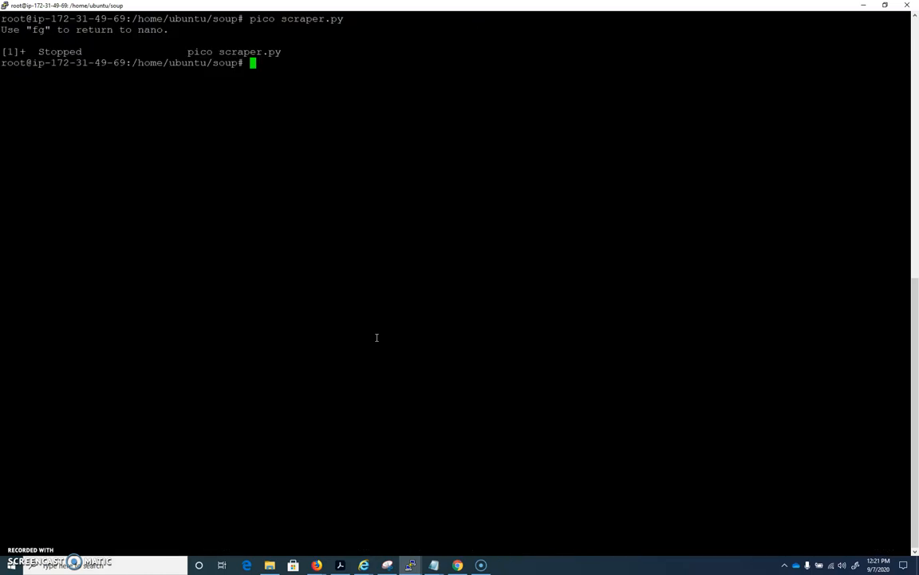
text(fg)
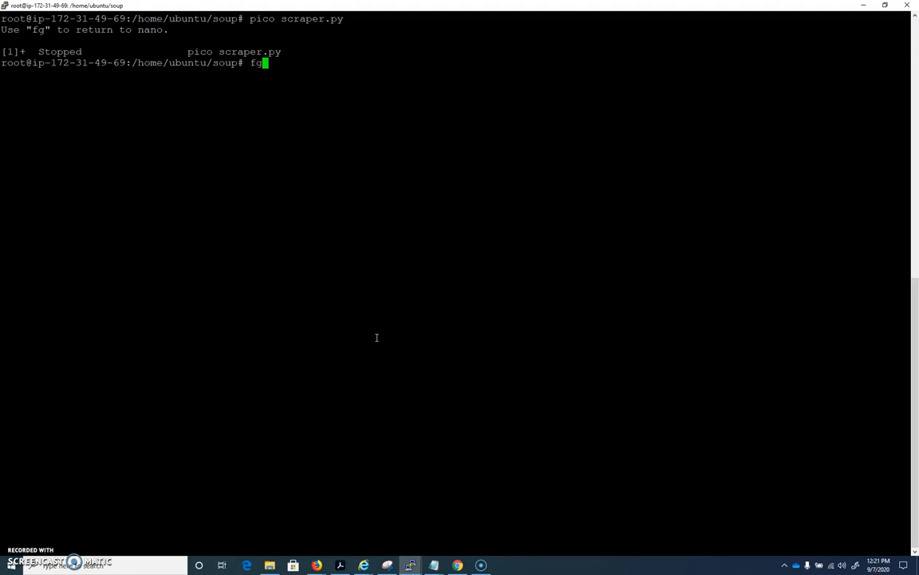
key(Return)
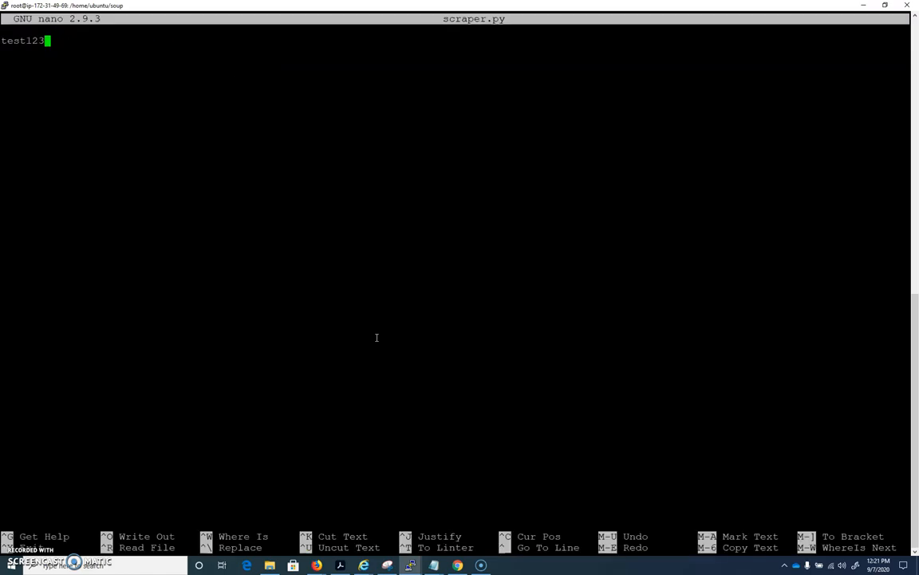
key(BackSpace)
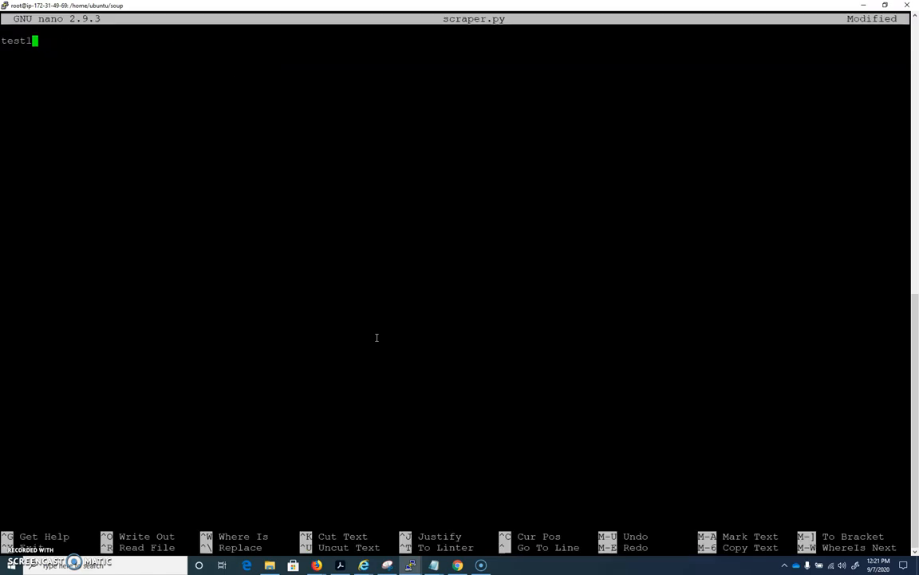
key(BackSpace)
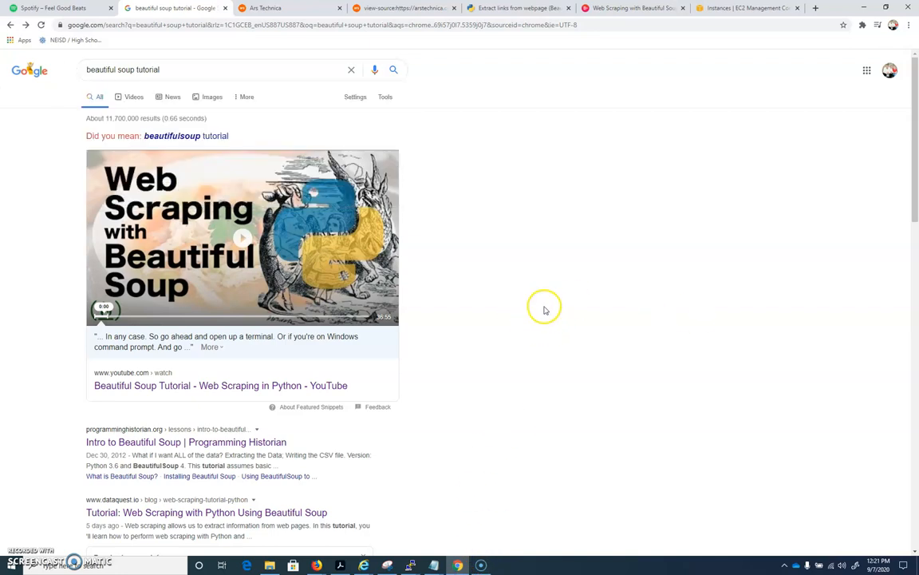
mouse_move(463, 325)
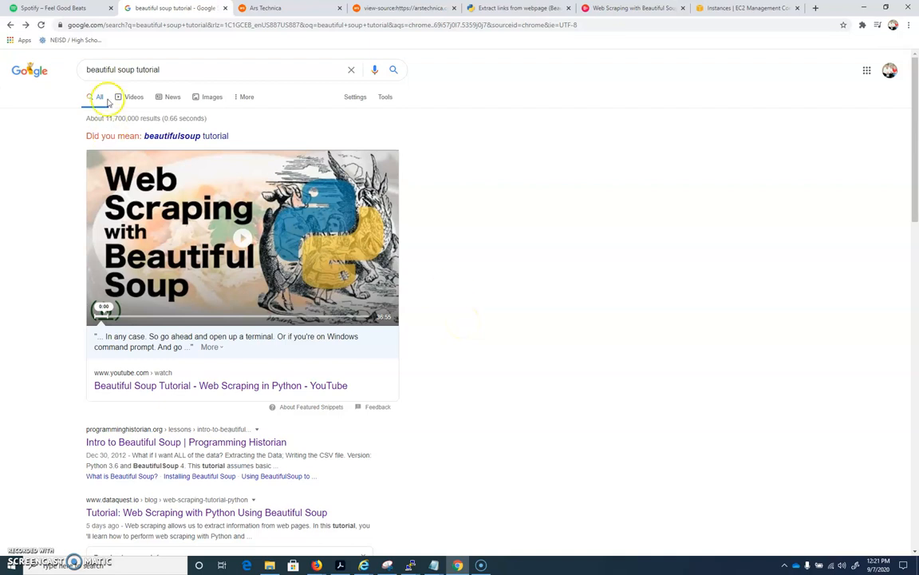
mouse_move(321, 444)
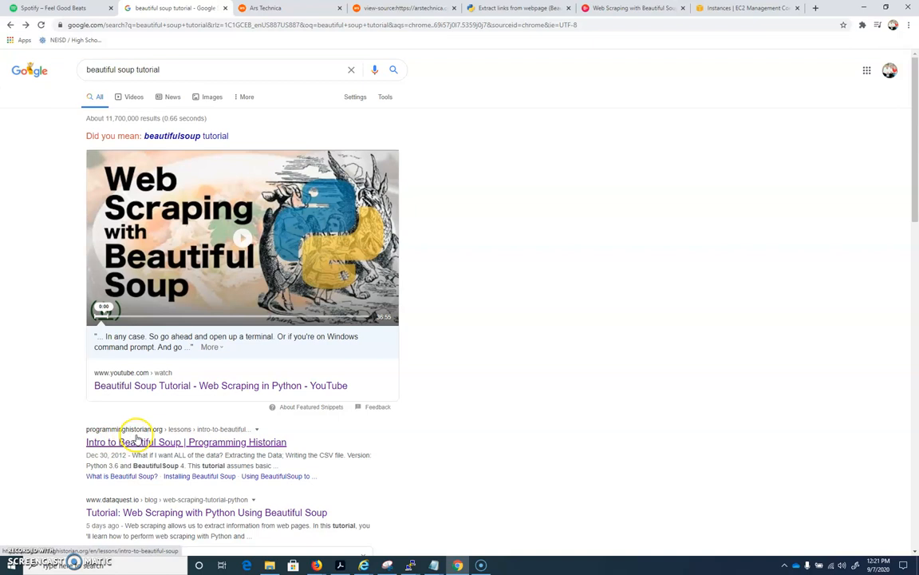
scroll(down, 3)
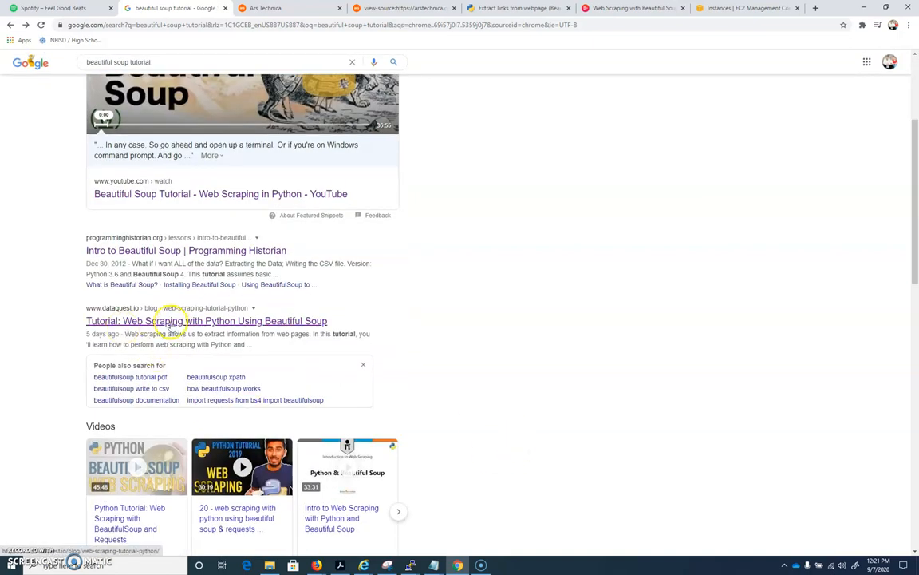
mouse_move(267, 327)
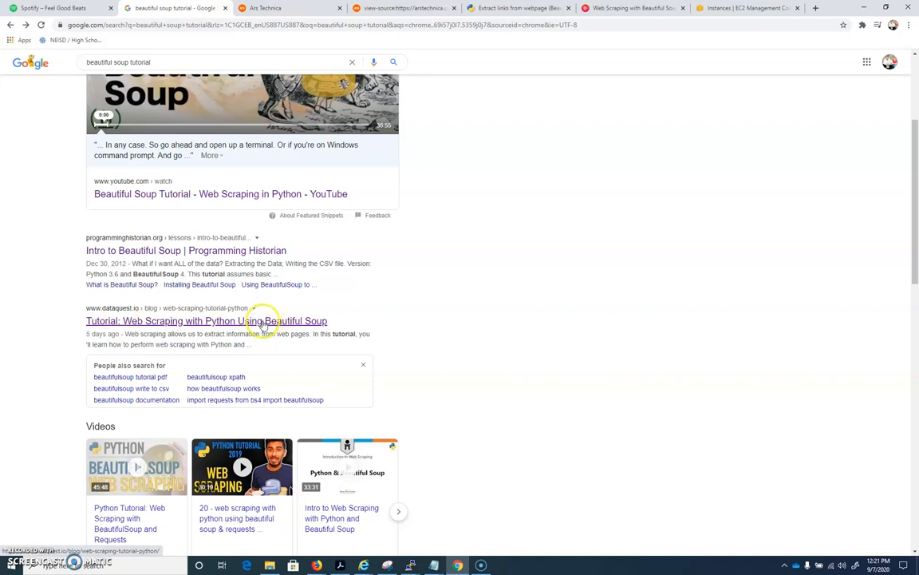
Open the Dataquest scraping tutorial and highlight the html and body tags in its example.
click(206, 320)
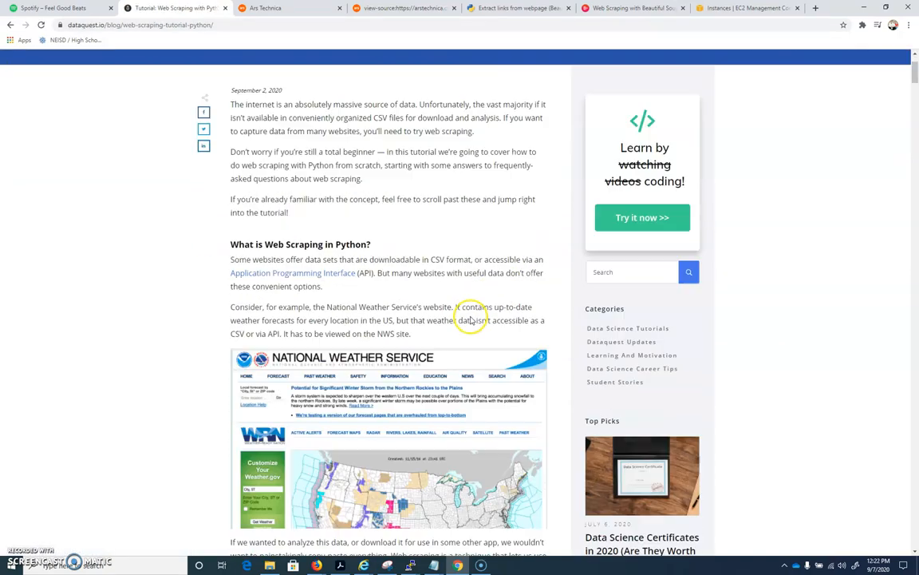
scroll(down, 3)
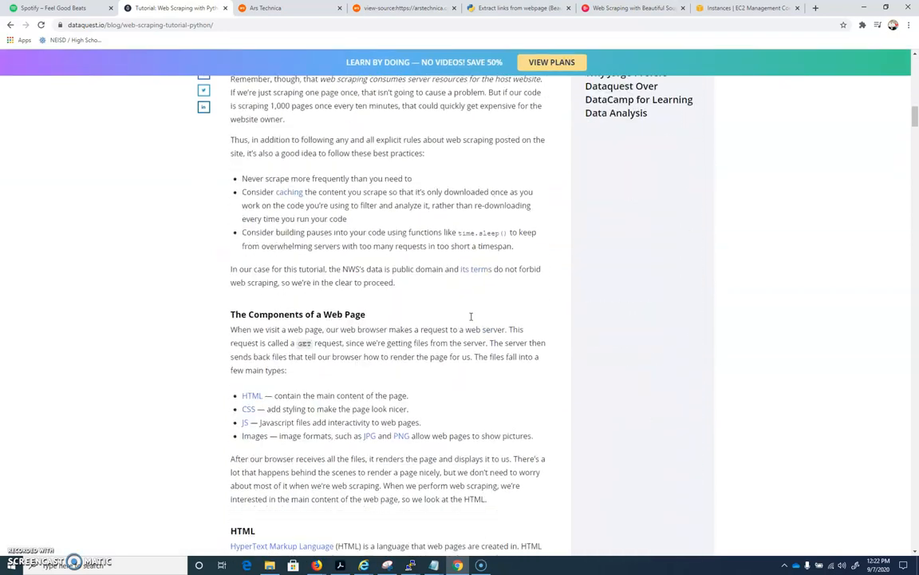
scroll(down, 3)
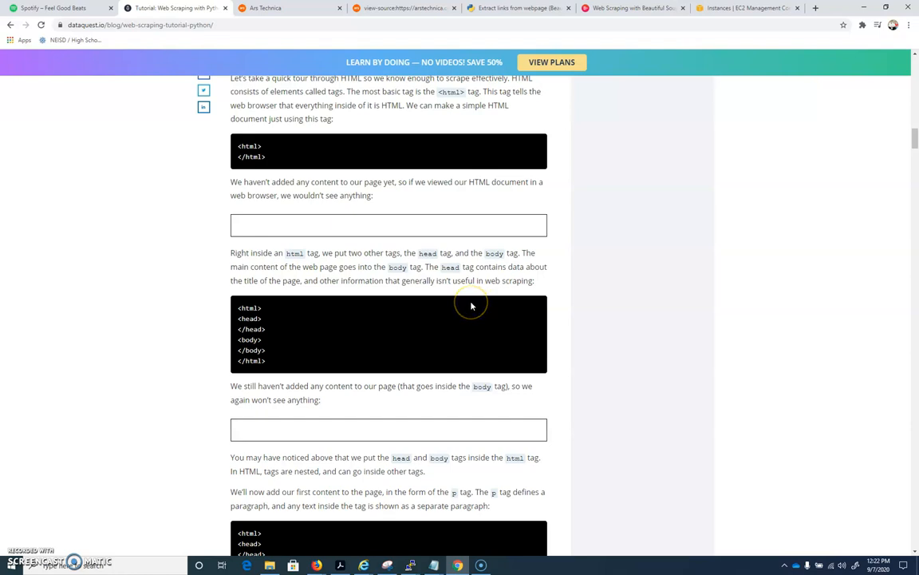
mouse_move(450, 295)
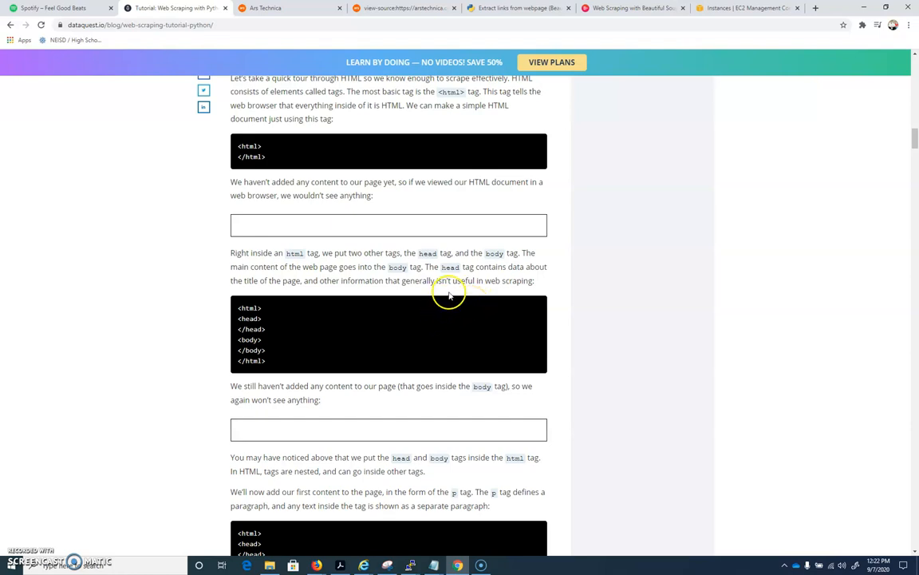
mouse_move(252, 316)
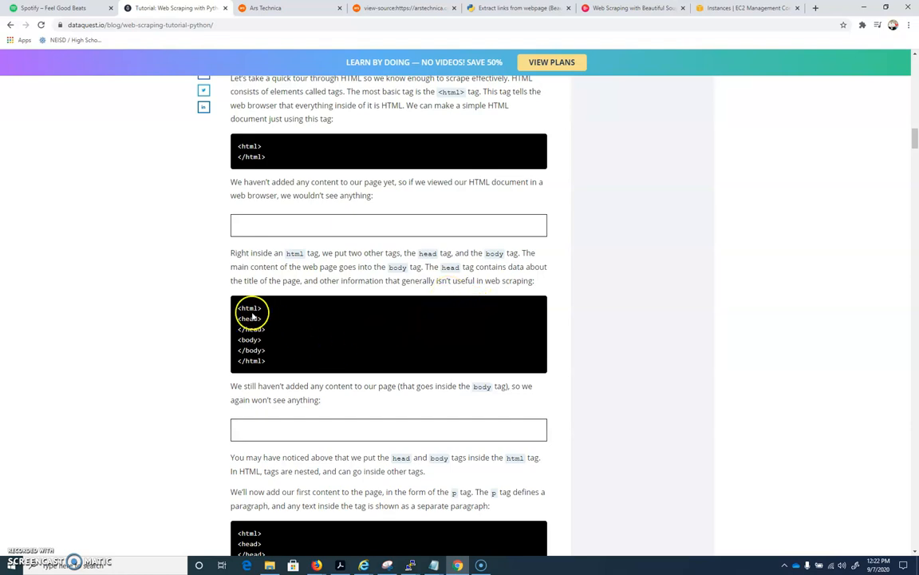
double_click(250, 307)
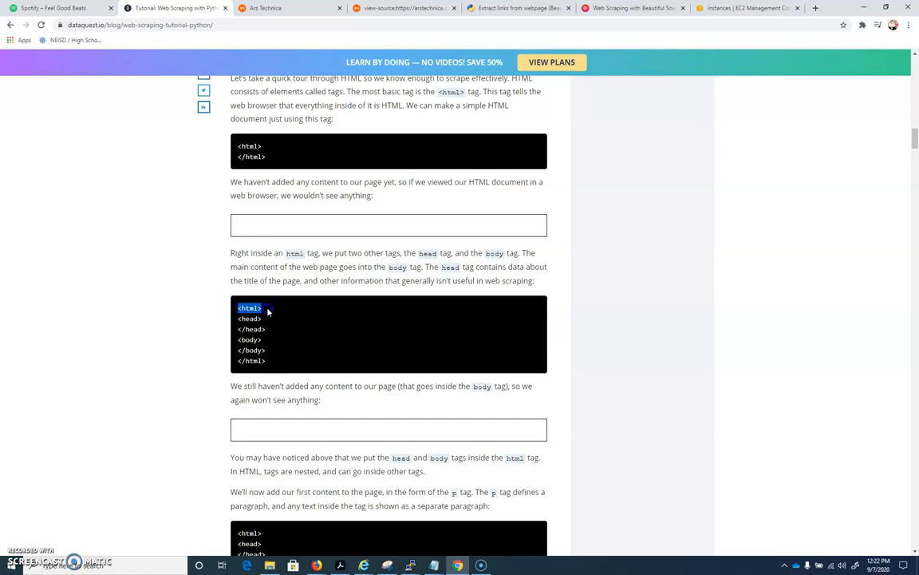
click(249, 318)
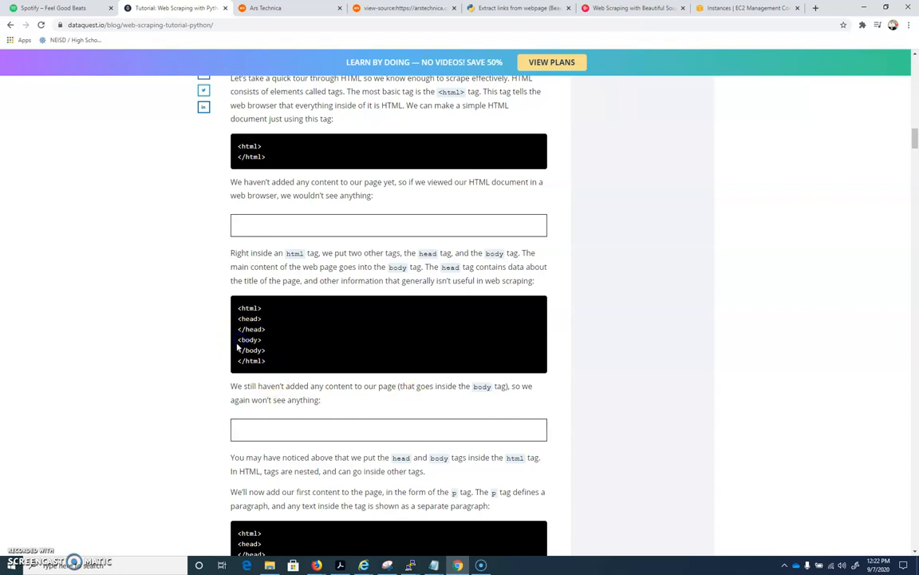
drag(238, 339, 276, 350)
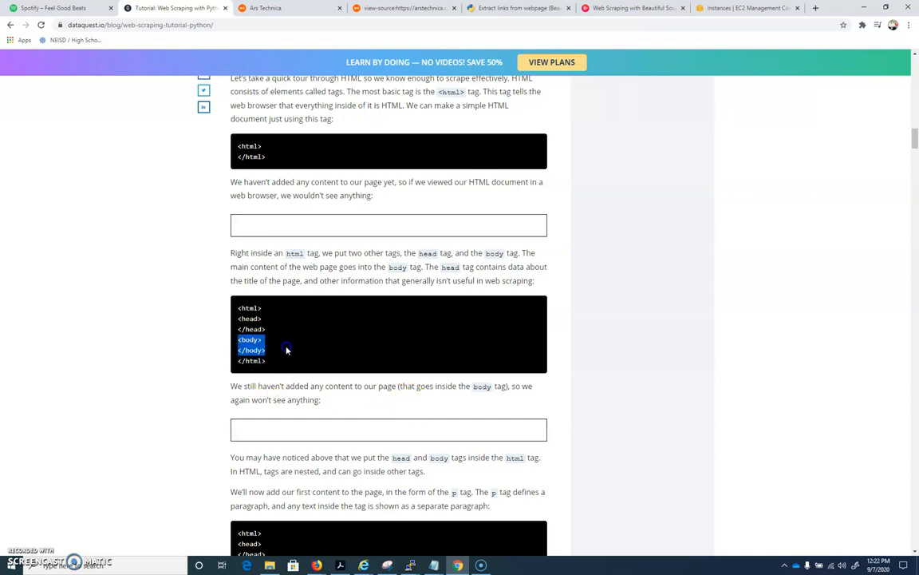
mouse_move(330, 336)
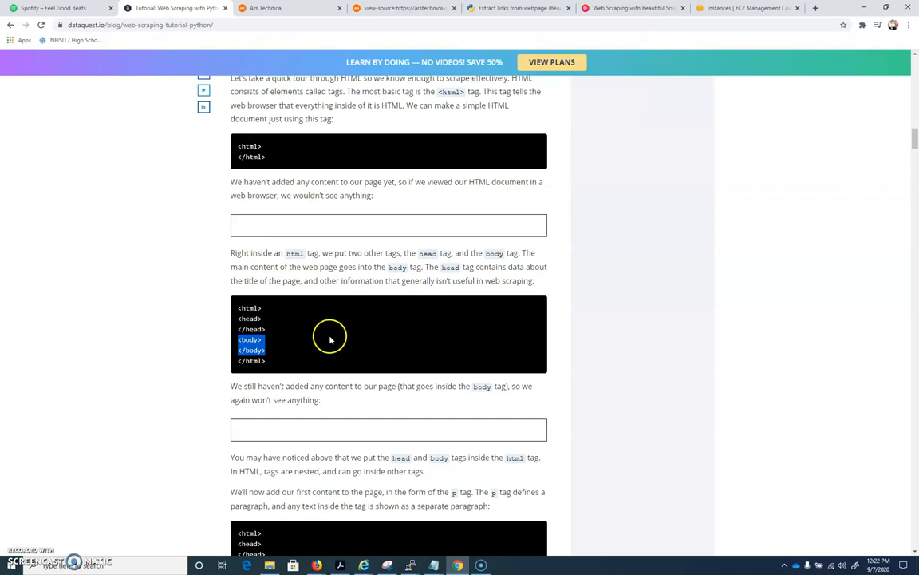
Scroll to the requests library section and open the sample simple.html page.
scroll(down, 3)
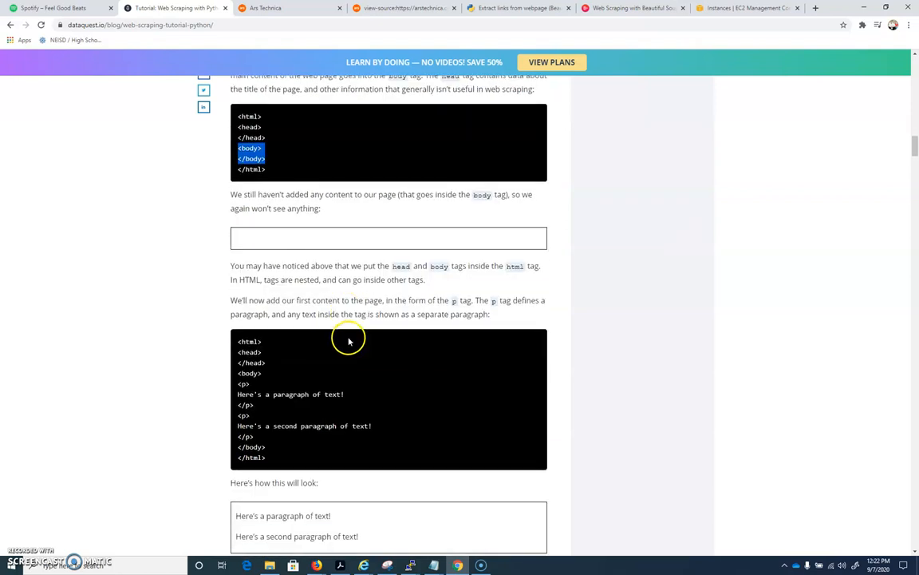
scroll(down, 3)
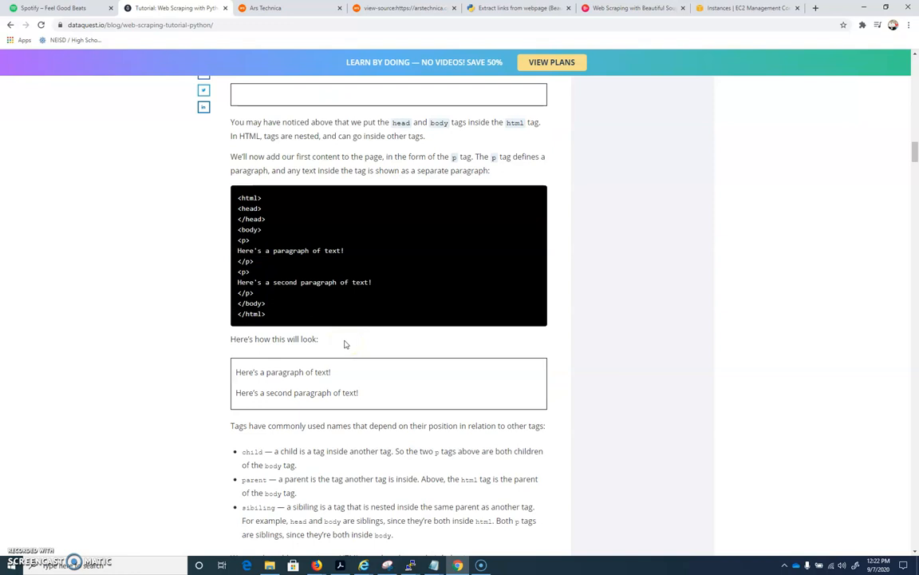
scroll(down, 3)
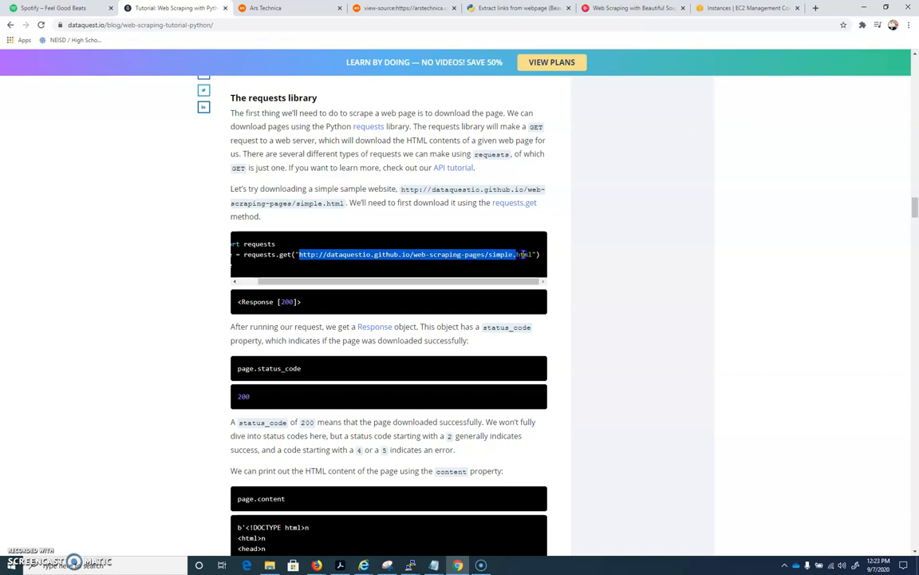
right_click(408, 254)
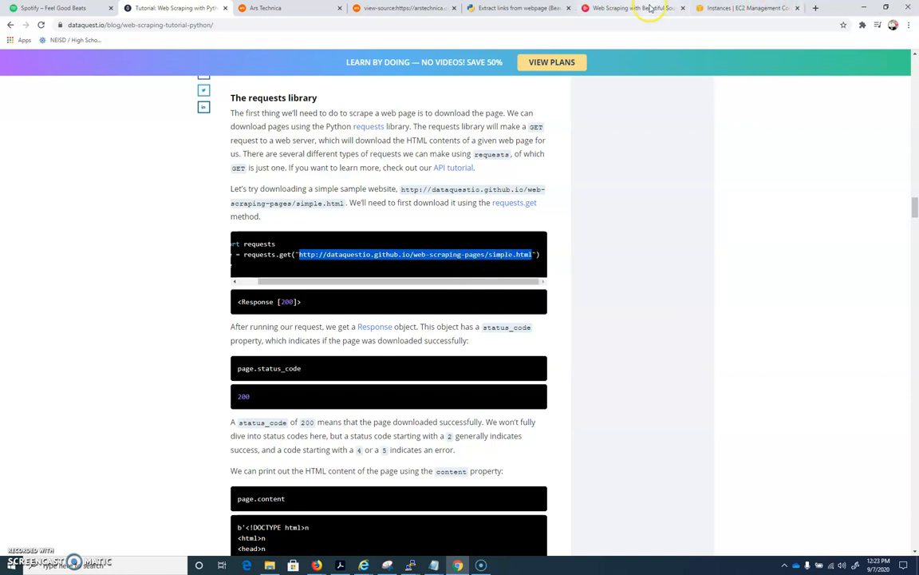
click(815, 8)
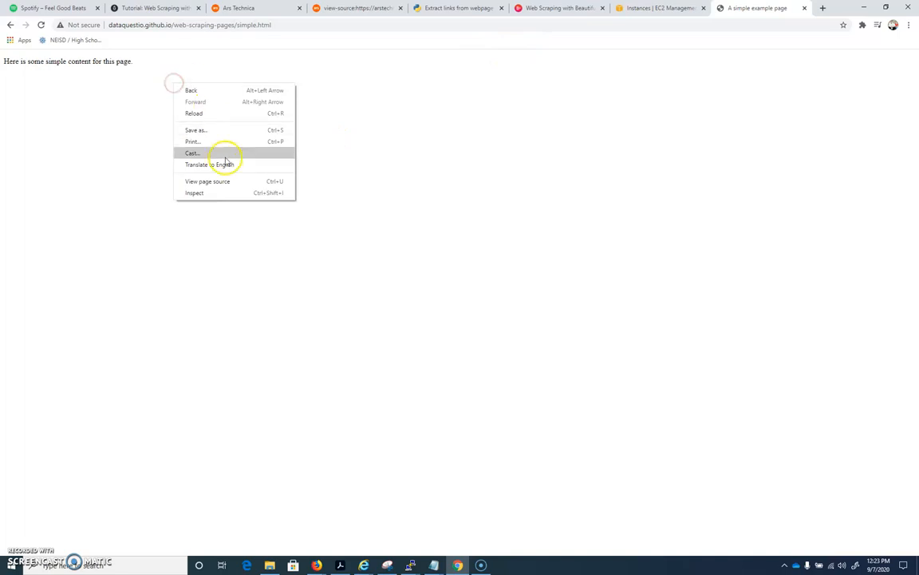
View simple.html's source and highlight its html, title and paragraph tags.
click(208, 181)
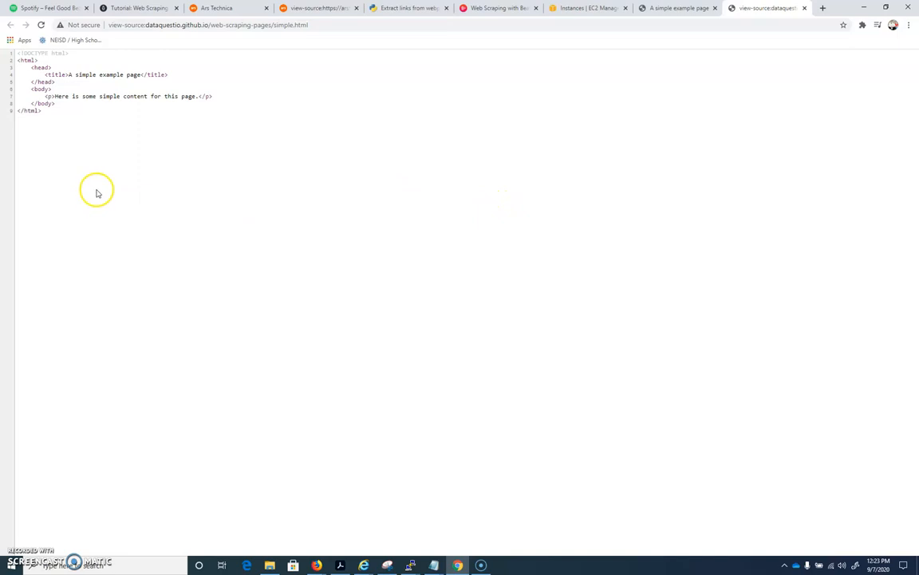
mouse_move(27, 71)
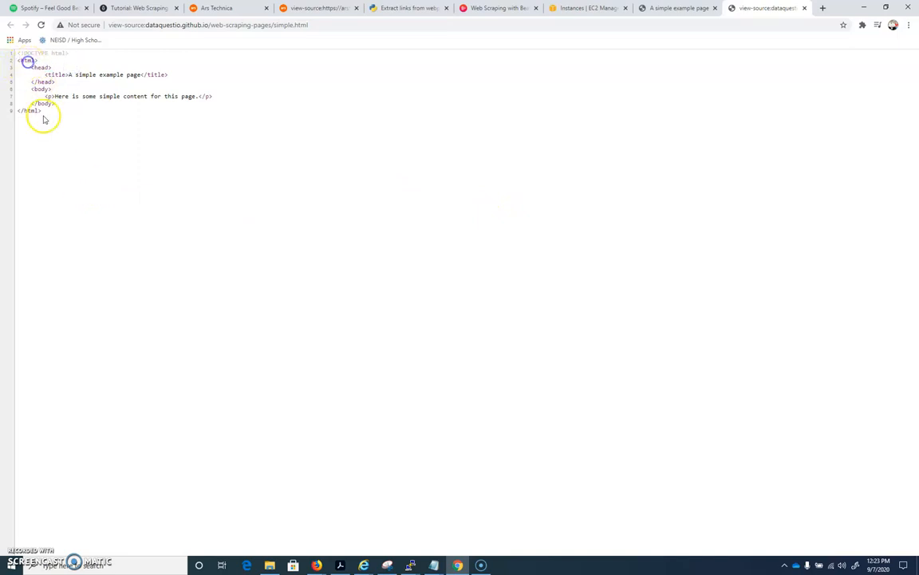
double_click(54, 74)
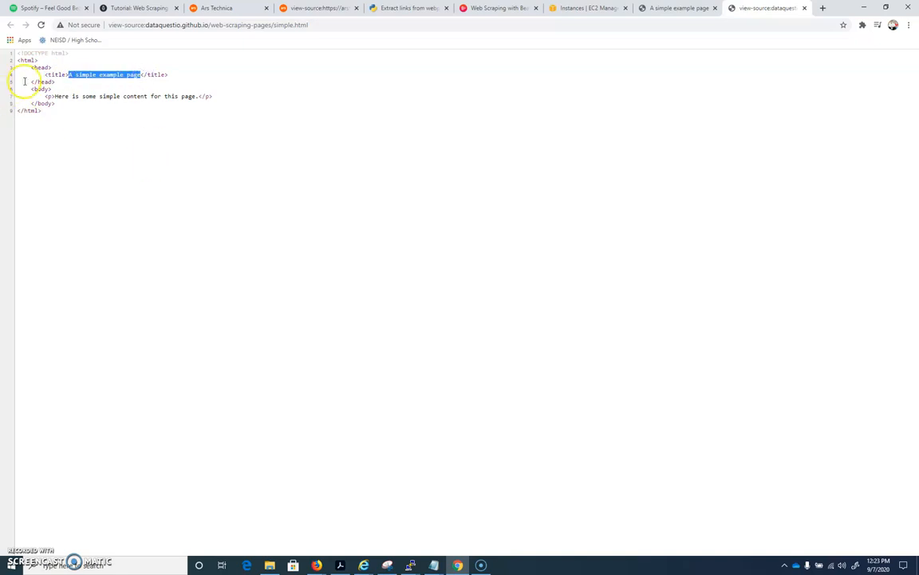
click(43, 96)
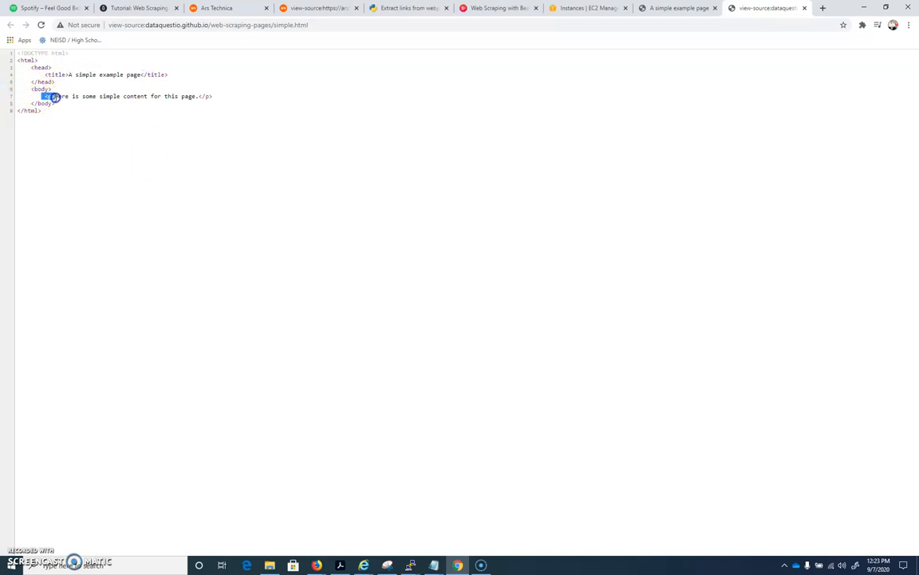
click(56, 96)
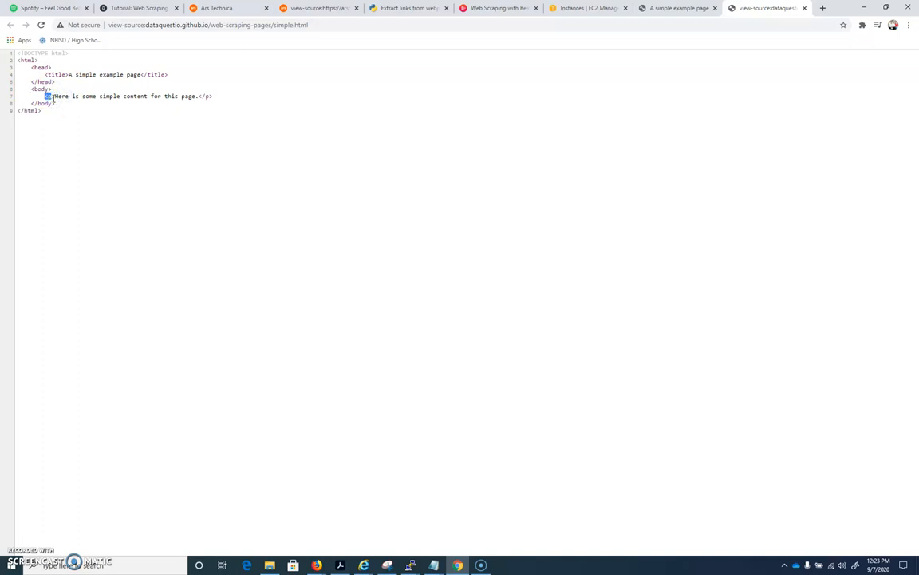
drag(48, 95, 192, 96)
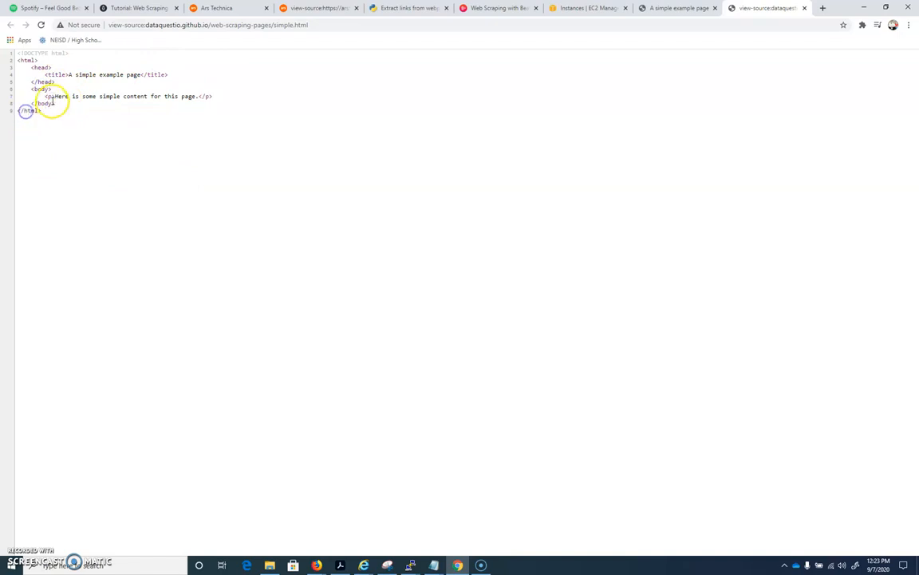
mouse_move(293, 79)
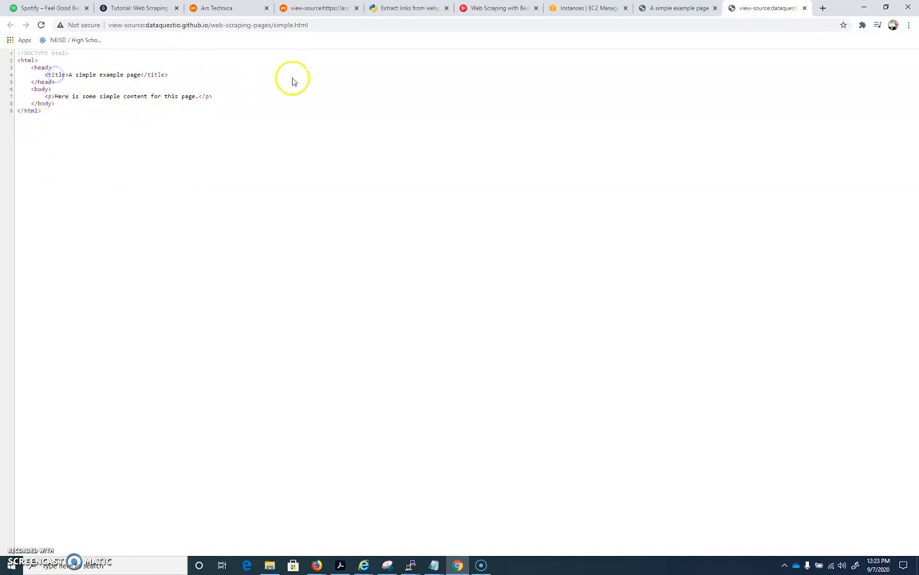
mouse_move(190, 193)
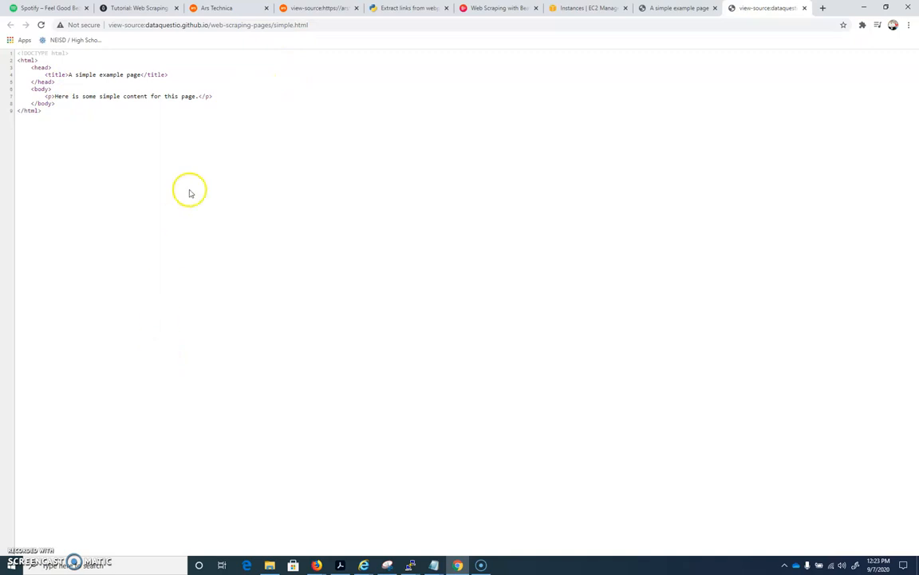
mouse_move(82, 361)
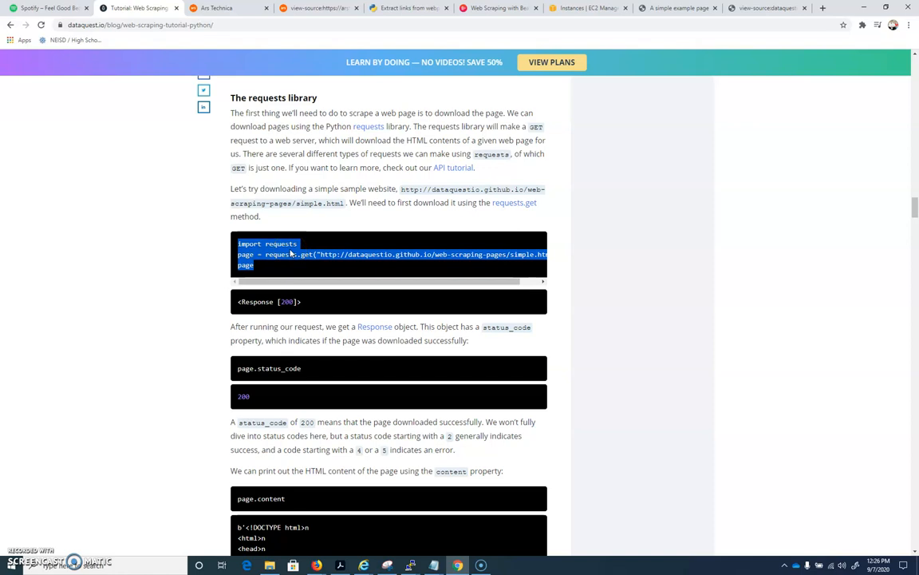
Switch back to the PuTTY terminal session.
click(410, 565)
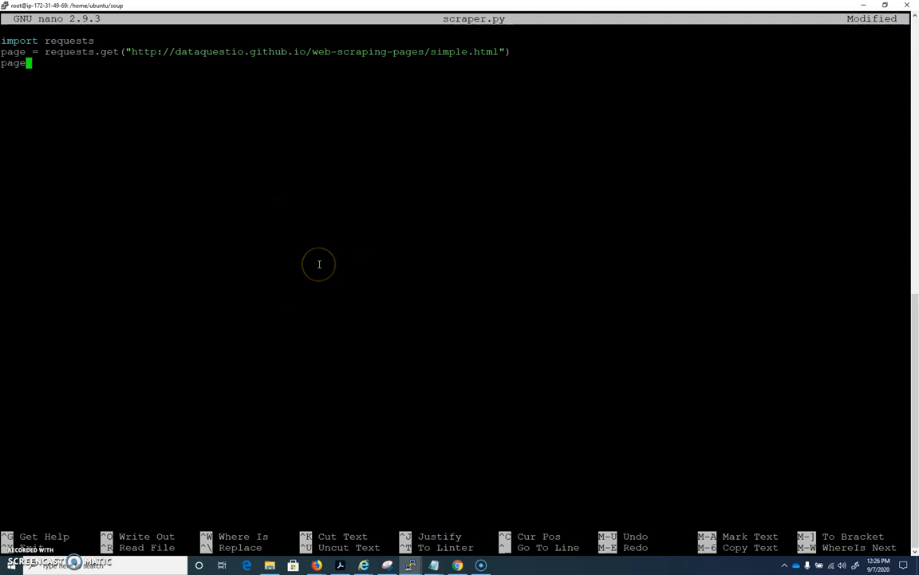
mouse_move(319, 264)
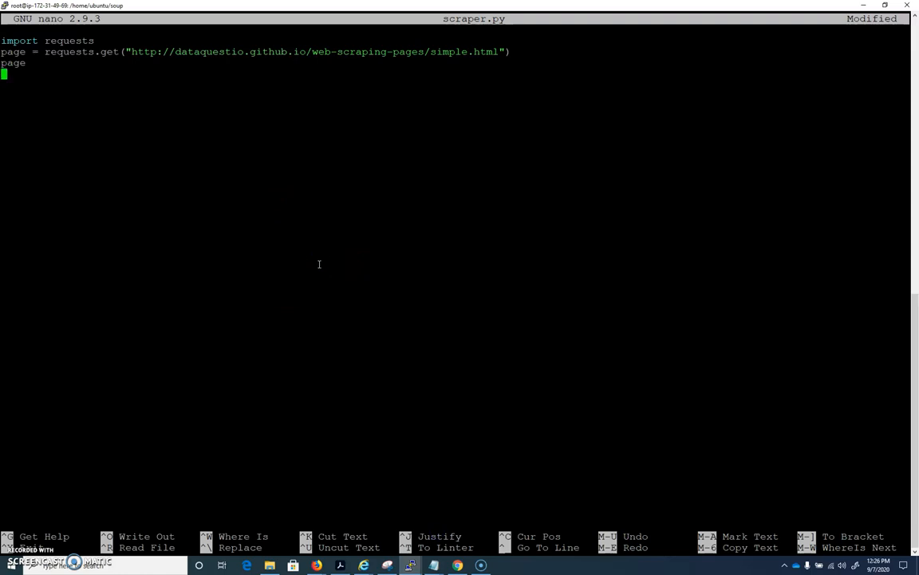
mouse_move(48, 16)
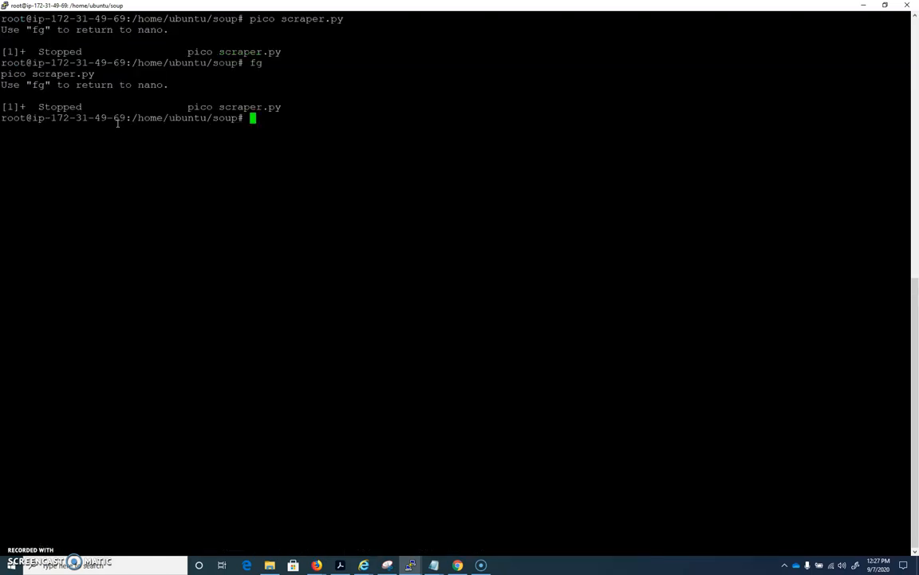
Run python scraper.py, pip install the missing requests module, and rerun the script.
text(python scra)
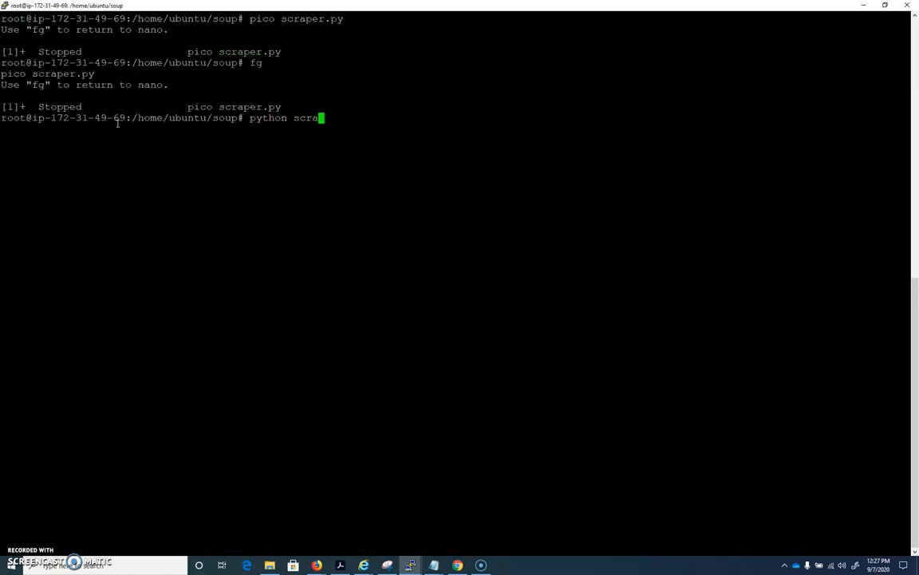
text(per.py)
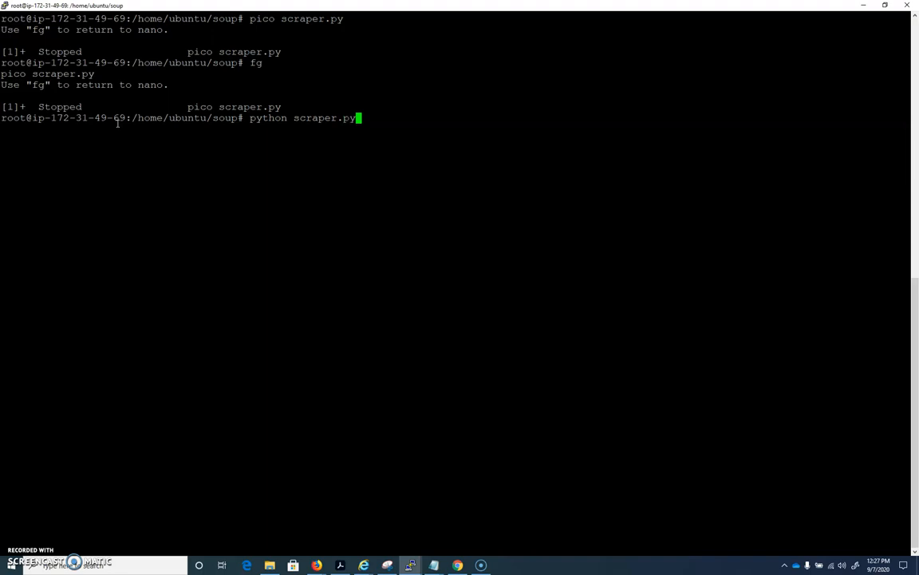
key(Return)
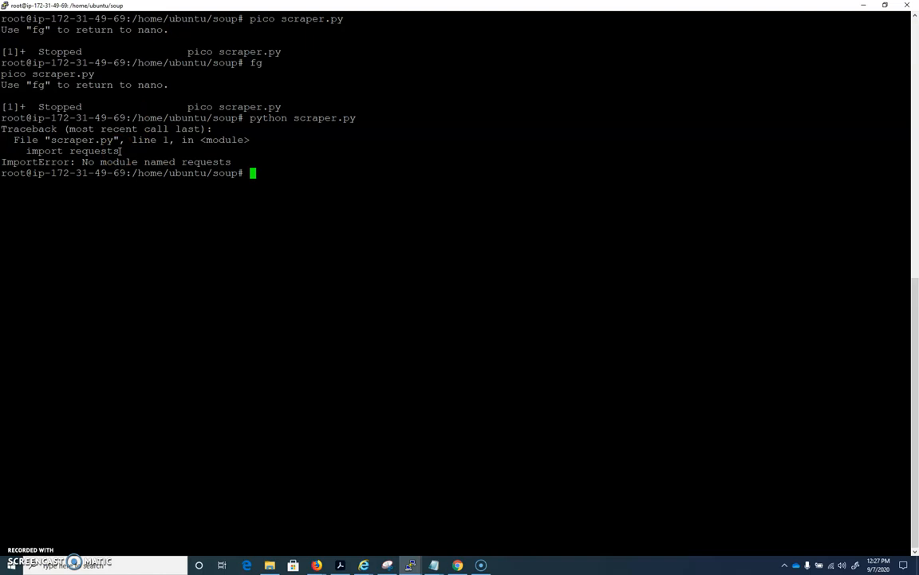
text(pip install)
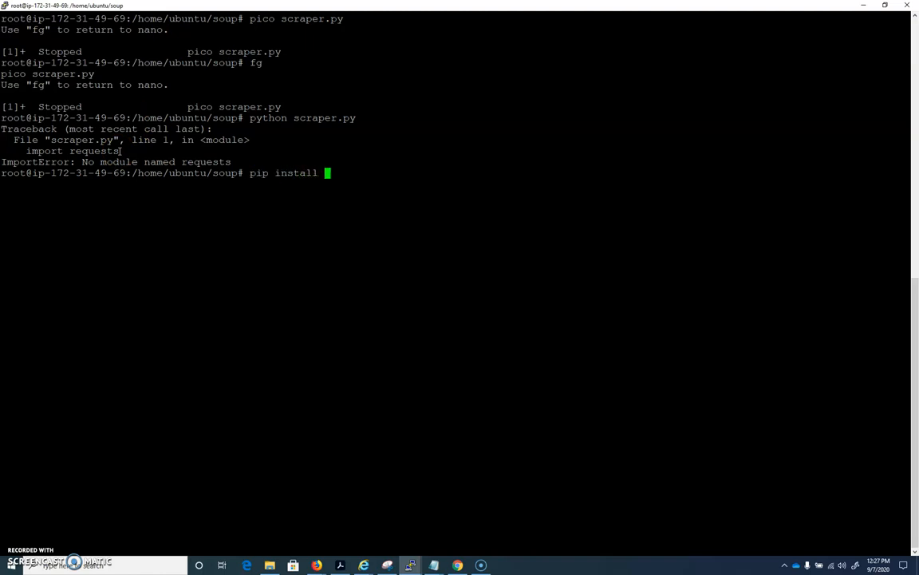
text(requests)
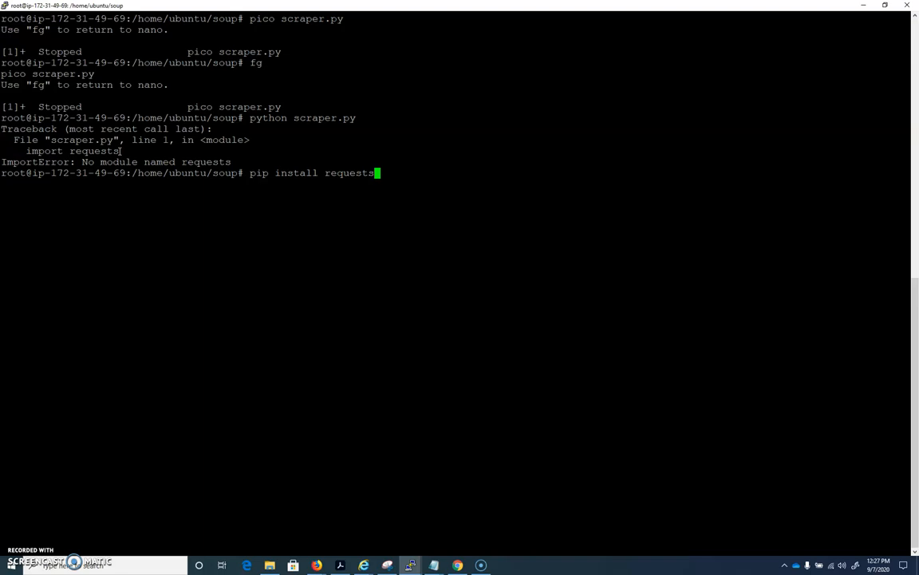
key(Return)
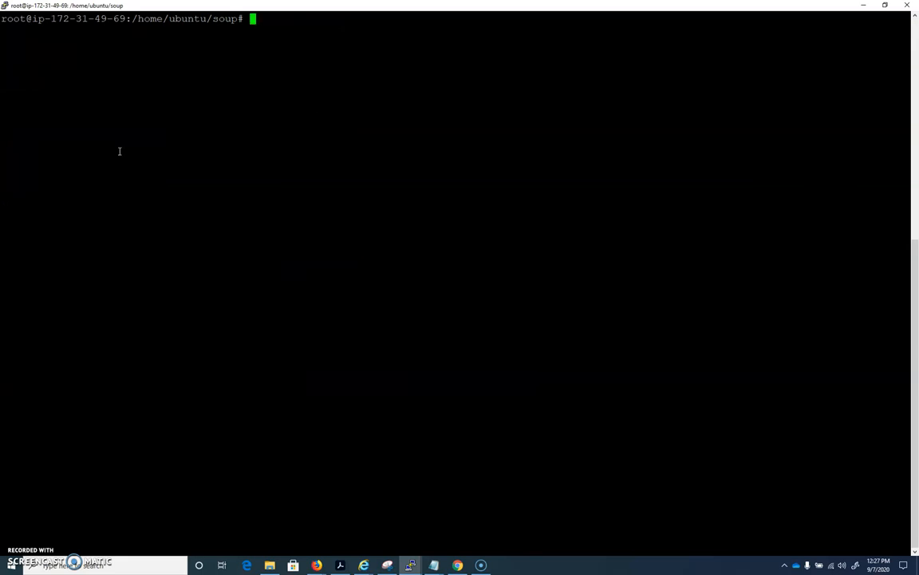
text(pip install requests)
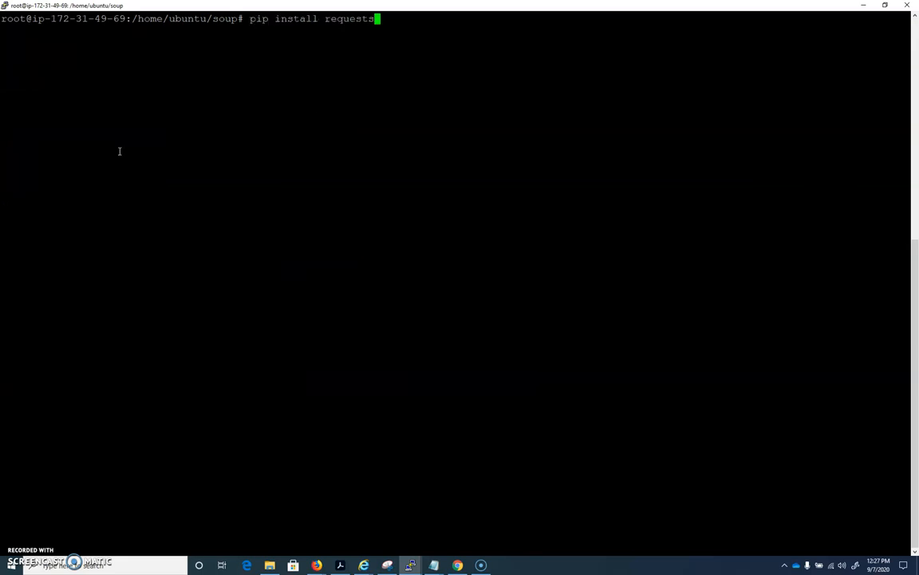
text(python scraper.py)
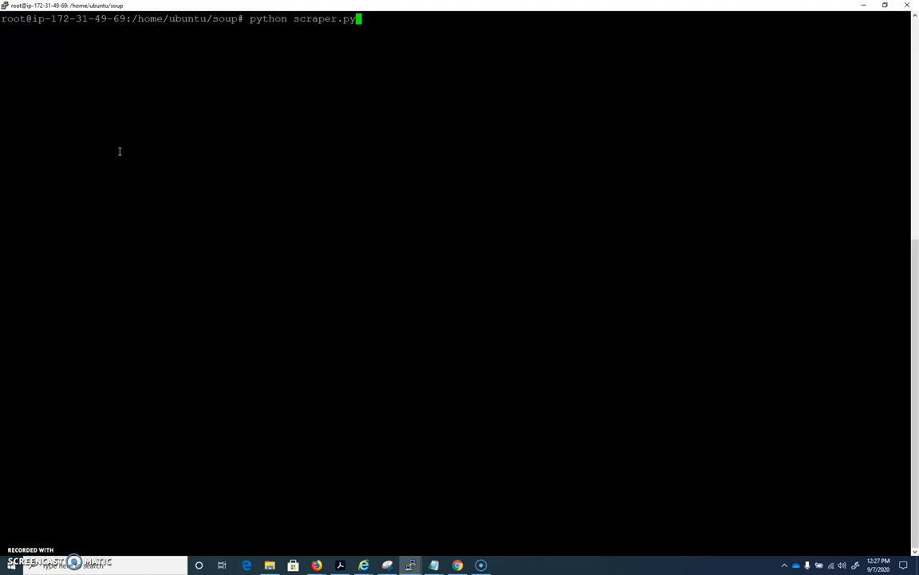
key(Return)
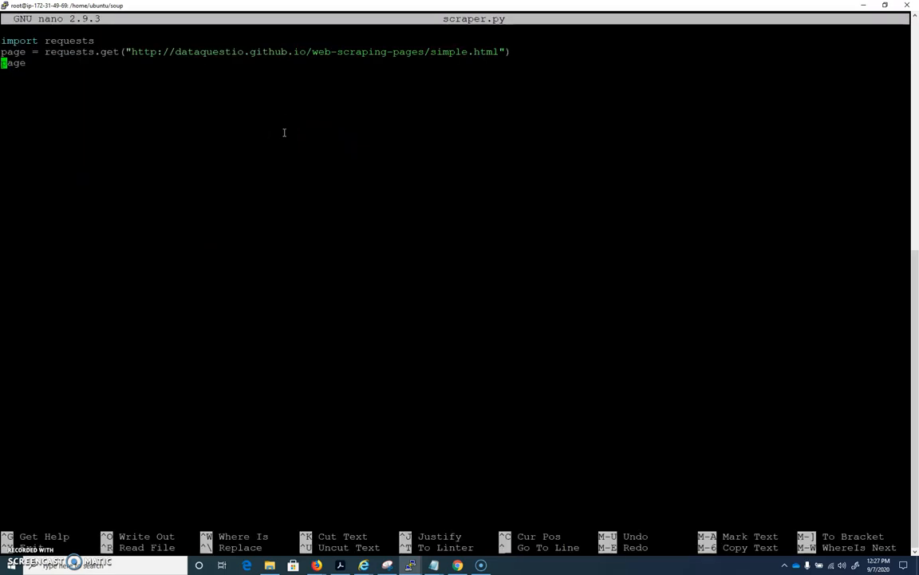
Change scraper.py's last line from page to print(page) and save.
text(print()
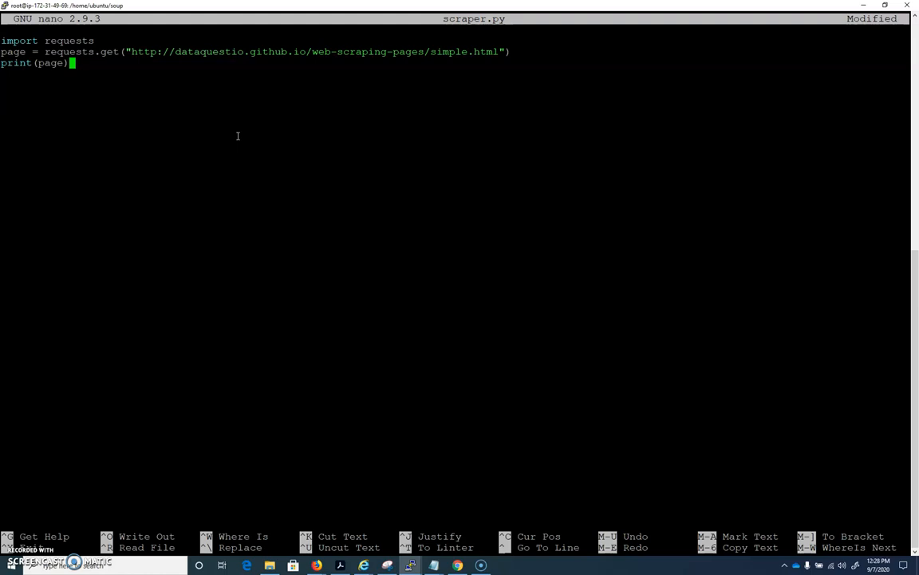
key(ctrl+o)
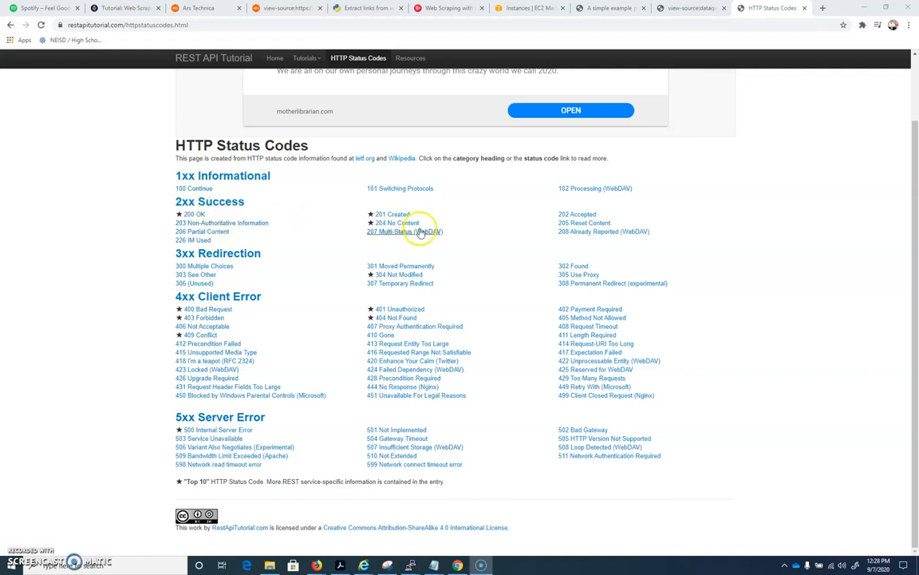
mouse_move(231, 258)
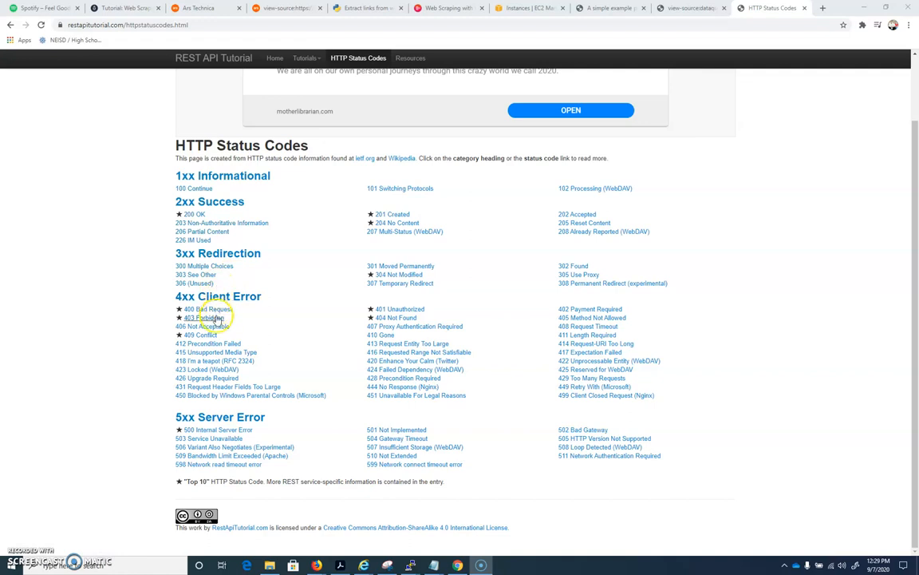
mouse_move(250, 324)
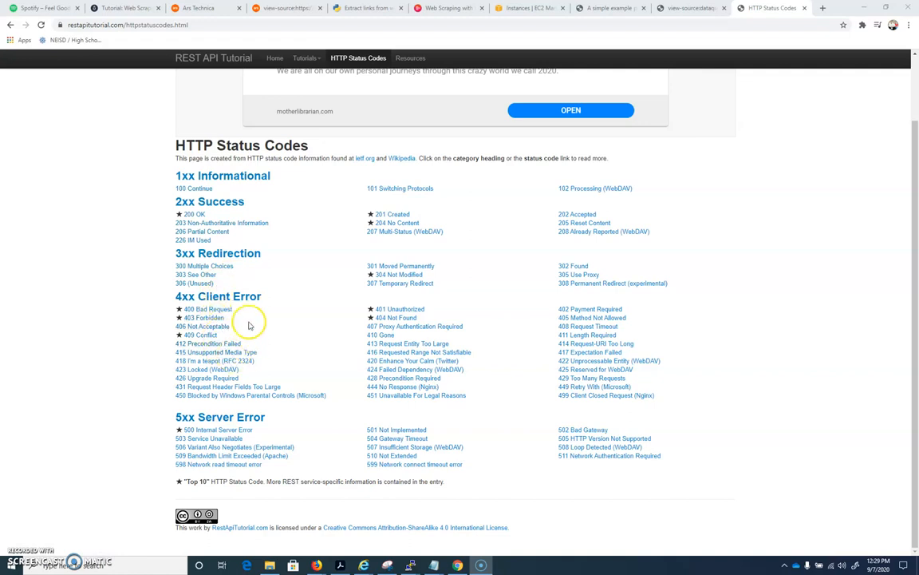
mouse_move(219, 405)
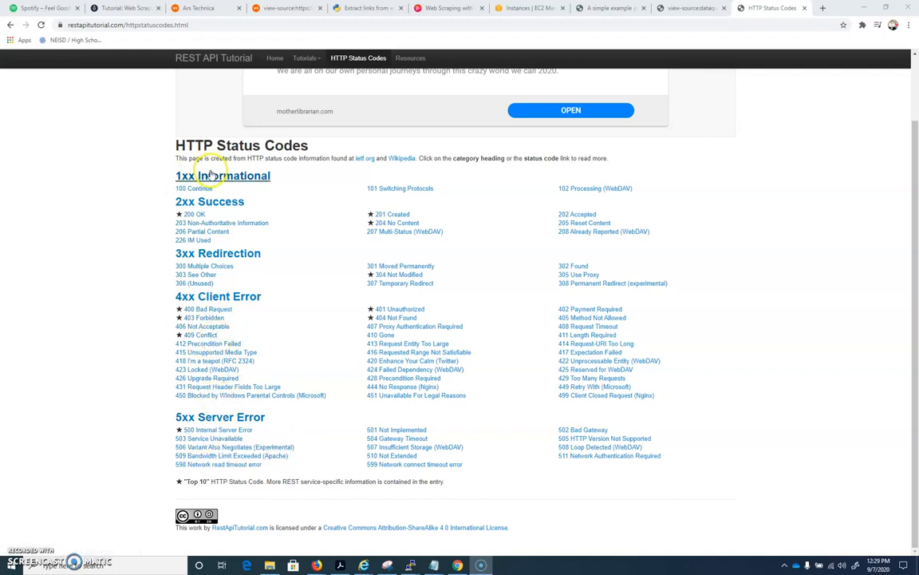
mouse_move(218, 296)
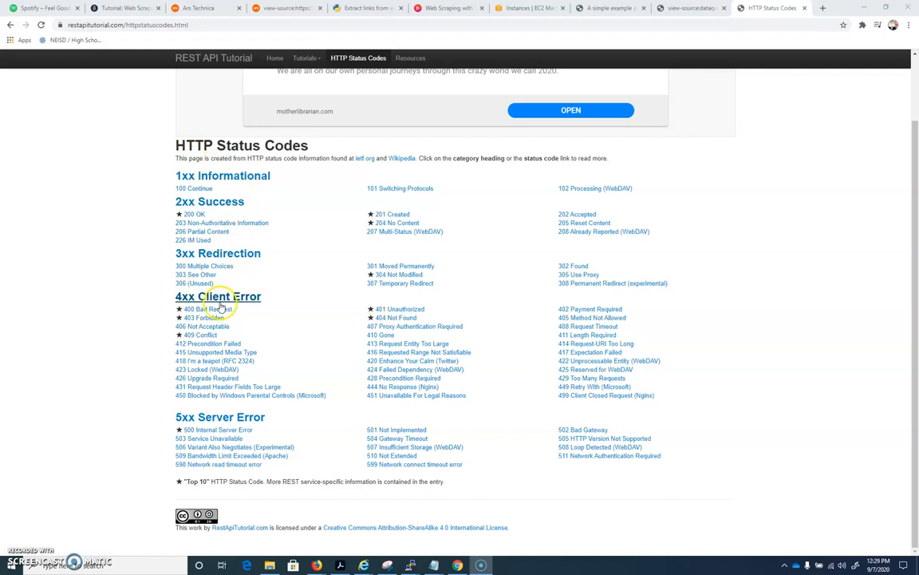
mouse_move(703, 65)
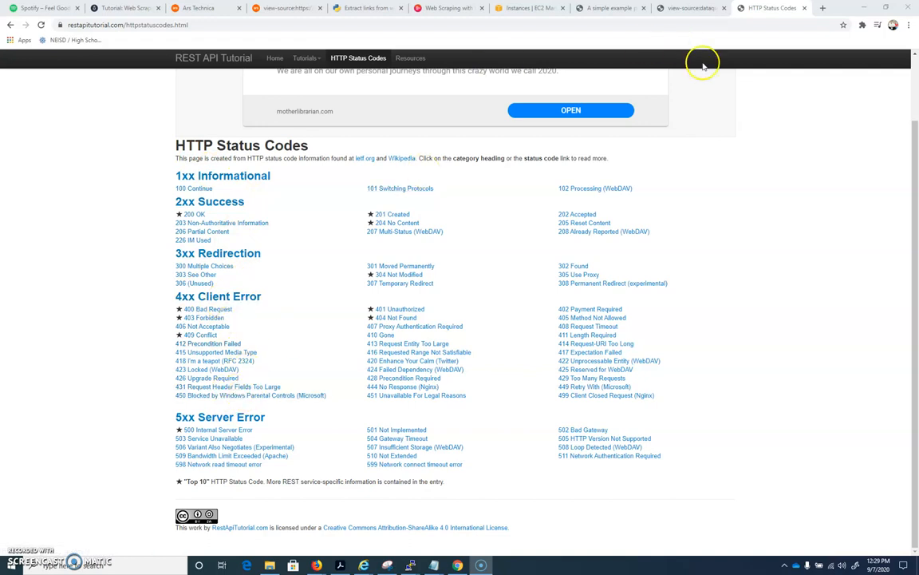
mouse_move(265, 379)
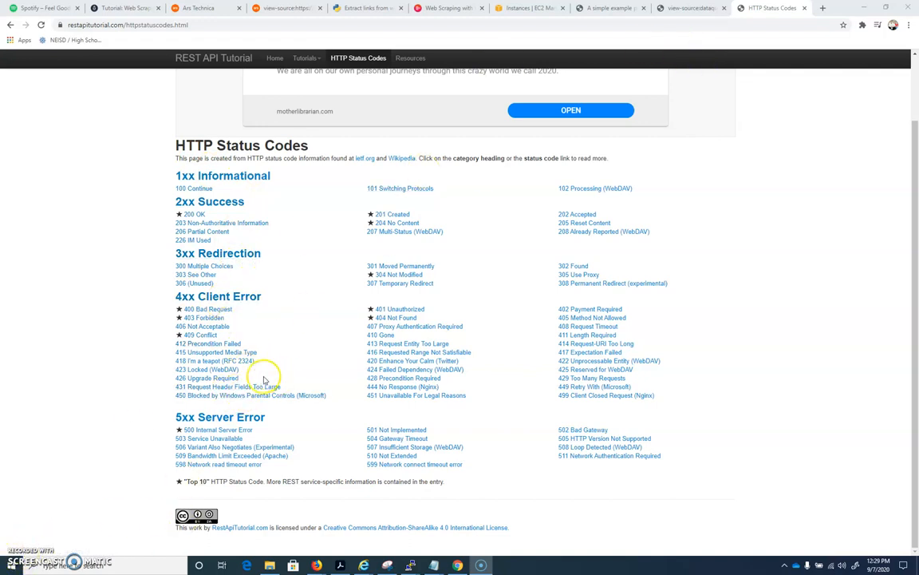
mouse_move(234, 225)
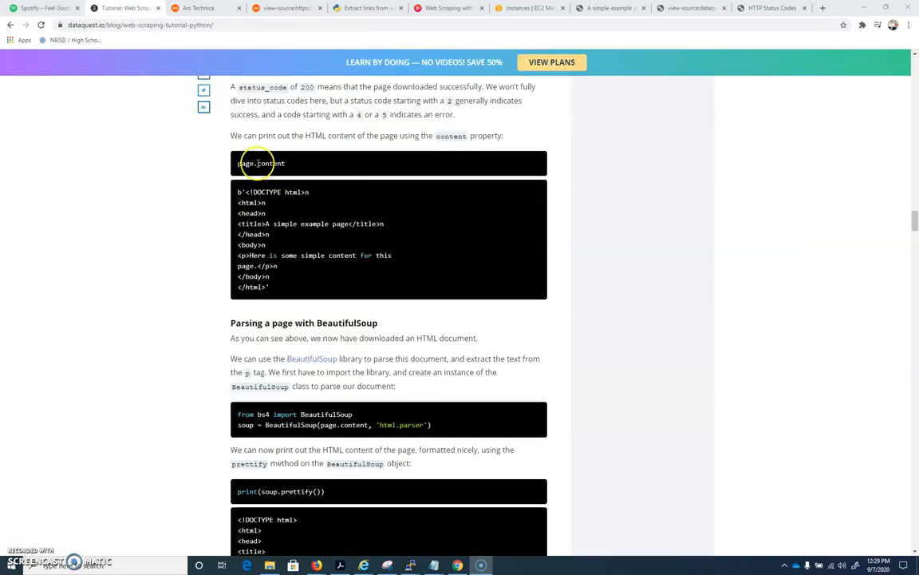
Highlight 'page' and 'content' in the page.content example, then return to PuTTY.
double_click(245, 163)
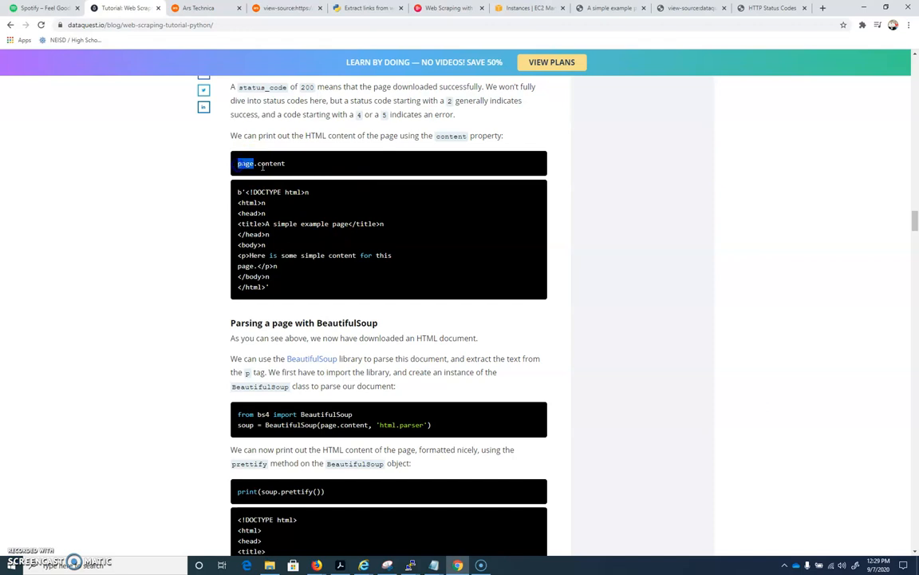
double_click(271, 163)
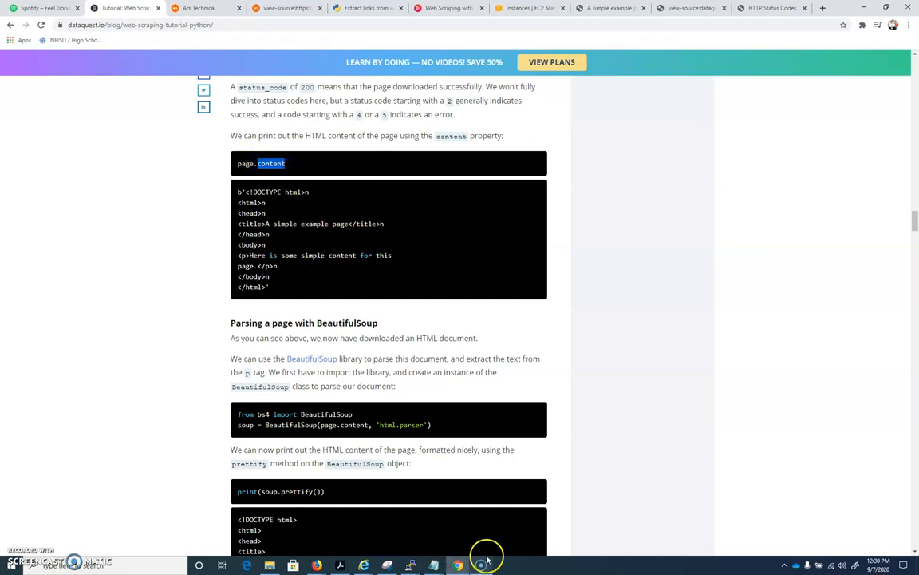
click(410, 565)
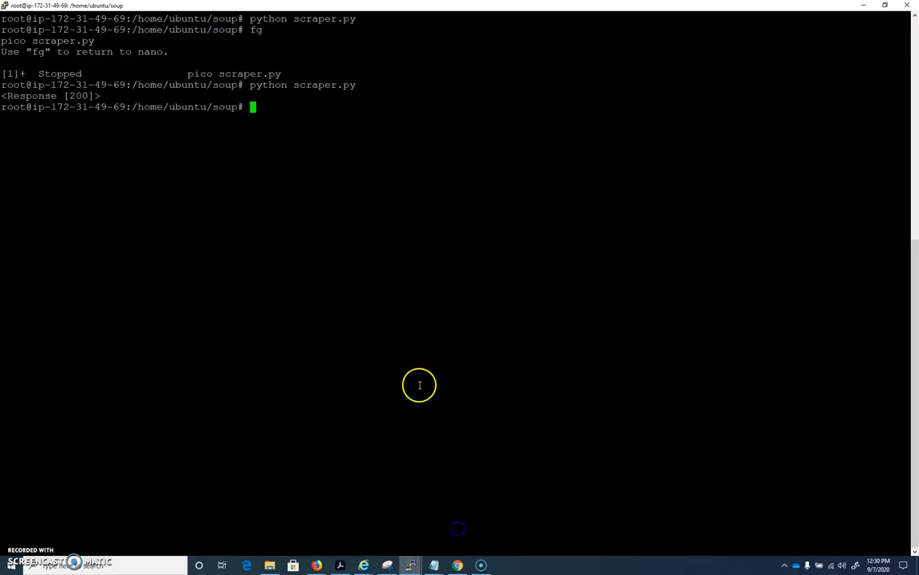
Resume nano, make the script print page.content, and suspend it to run scraper.py.
text(fg)
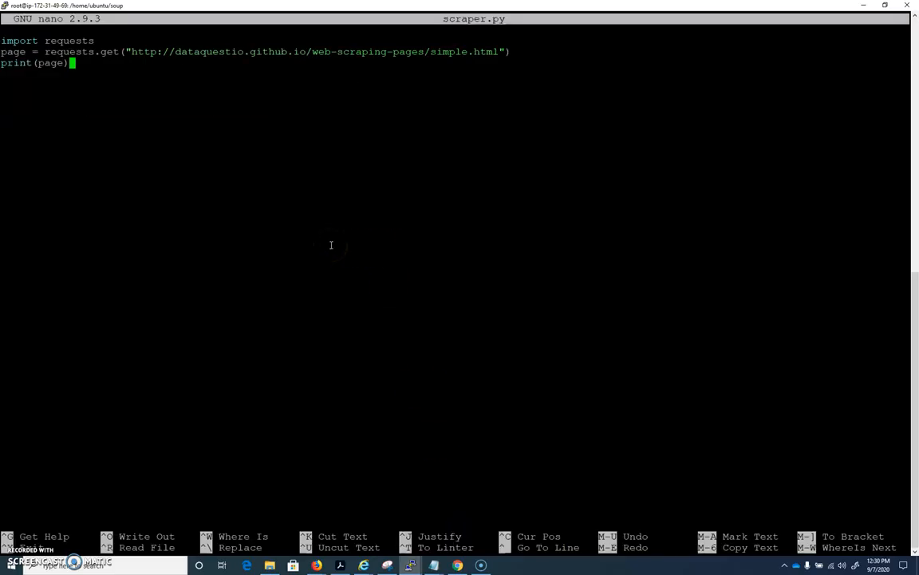
text(.)
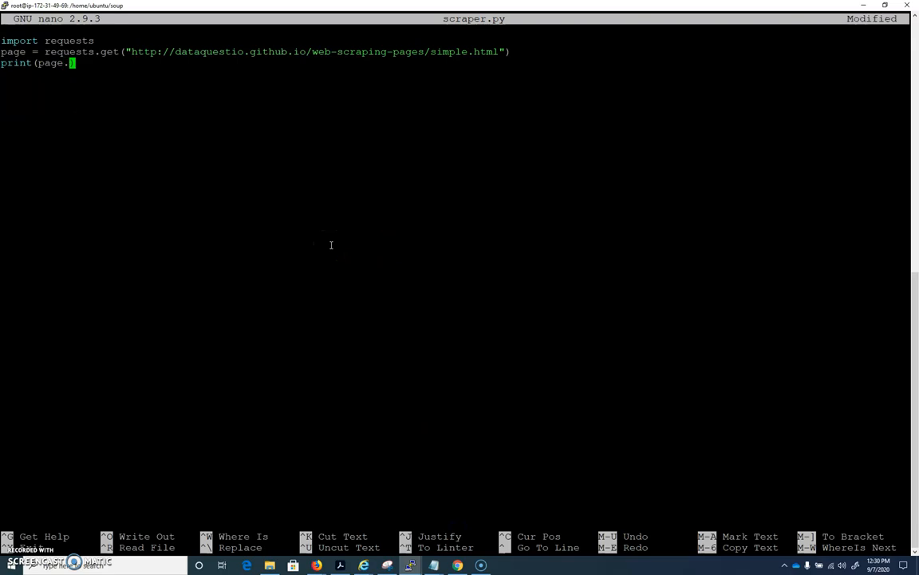
text(cone)
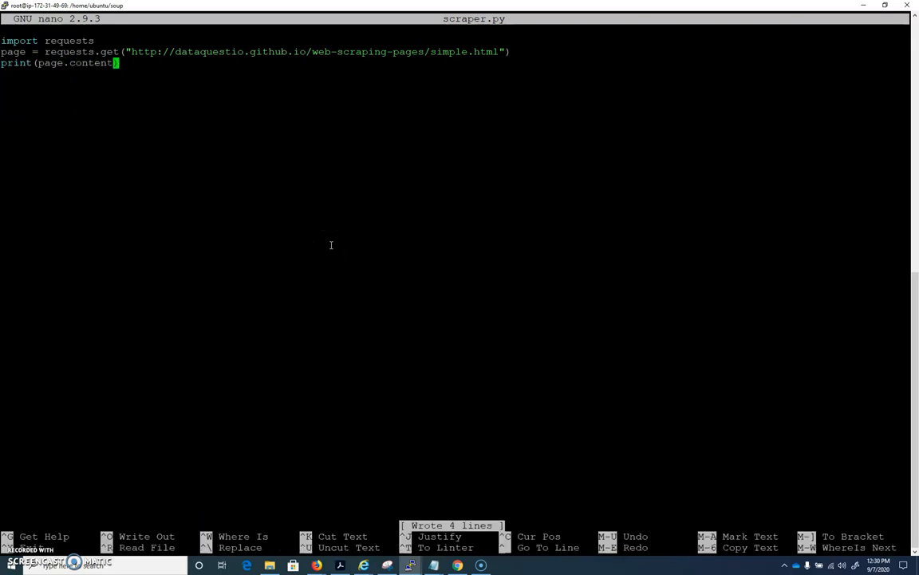
key(ctrl+z)
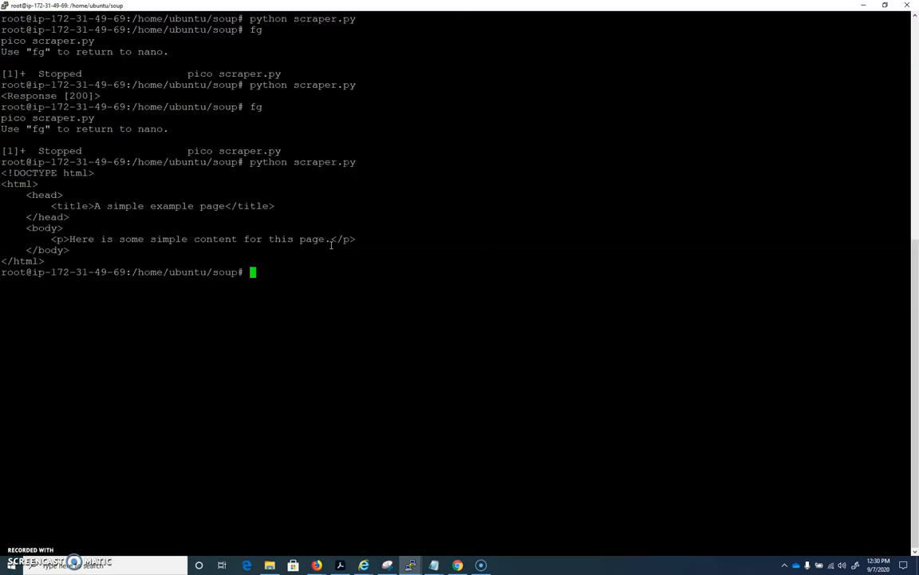
mouse_move(229, 173)
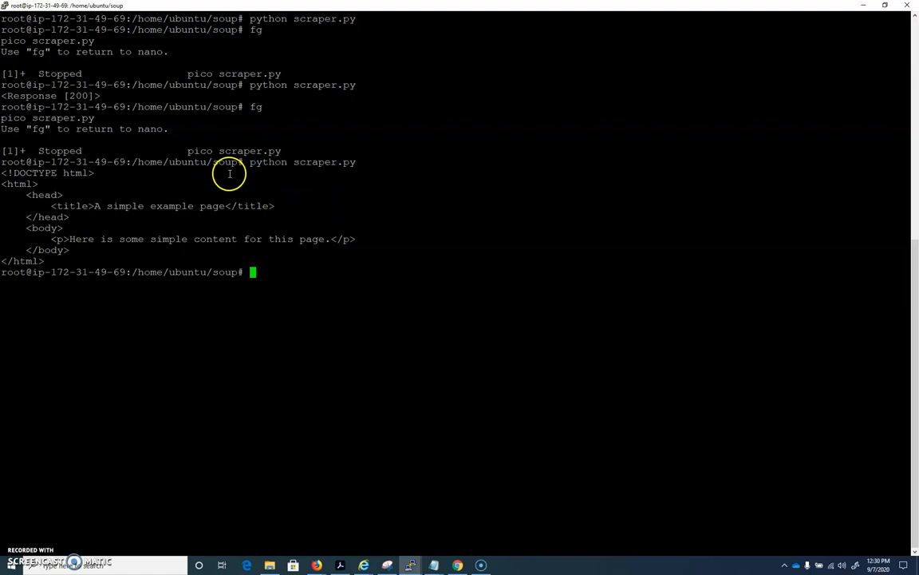
mouse_move(112, 205)
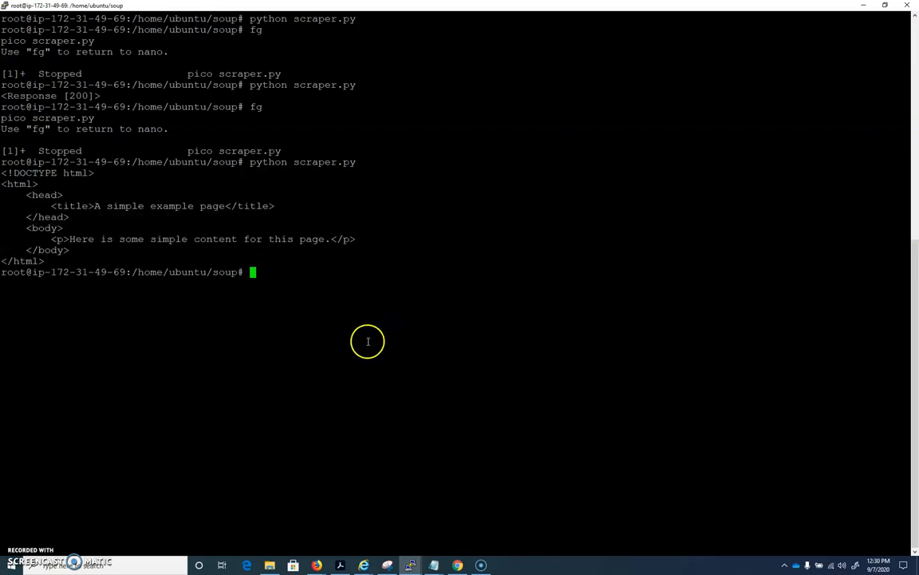
mouse_move(205, 425)
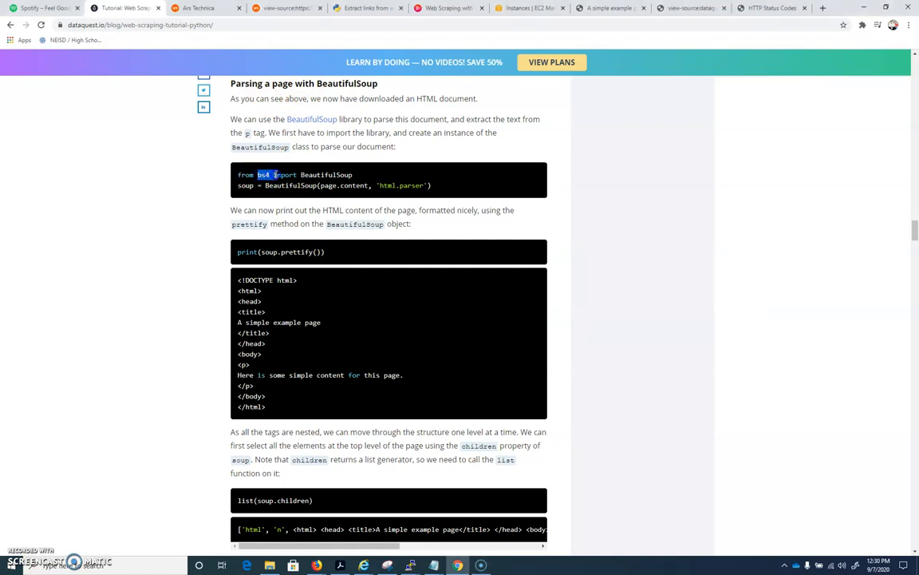
Copy the tutorial's two lines importing BeautifulSoup and parsing page.content, then return to PuTTY.
drag(273, 174, 352, 174)
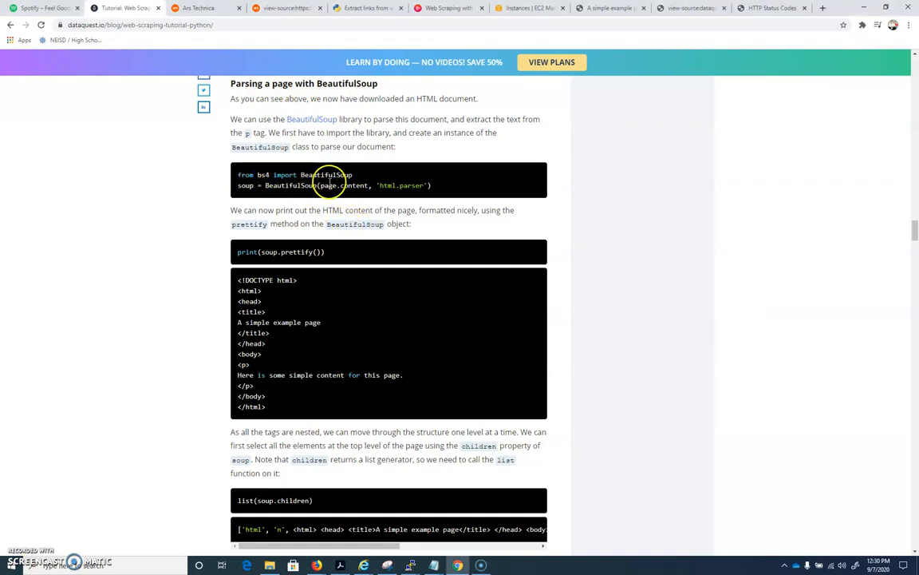
double_click(328, 185)
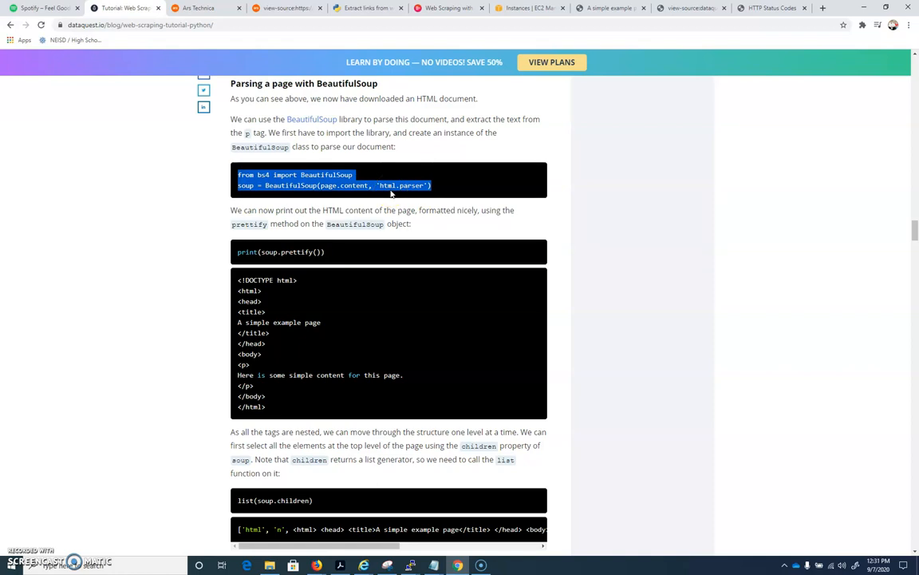
right_click(319, 185)
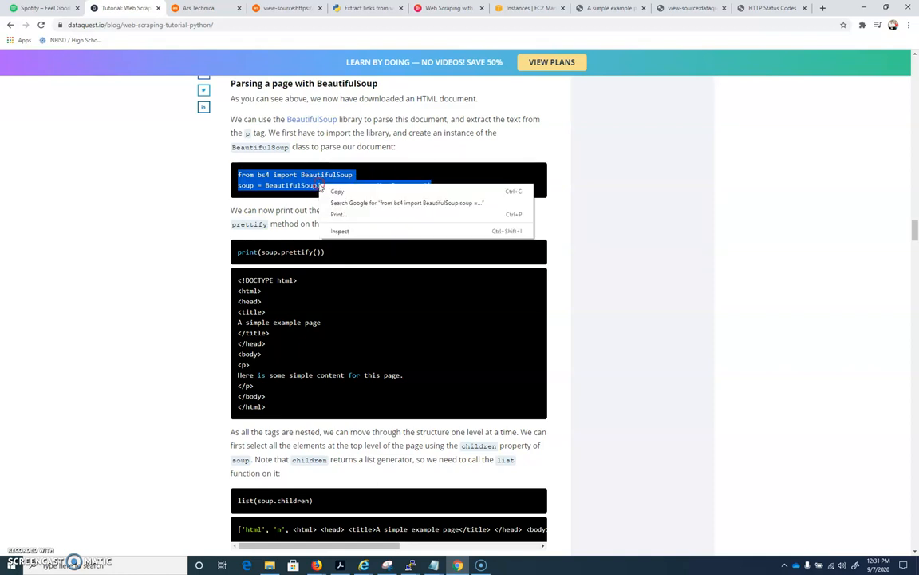
click(367, 185)
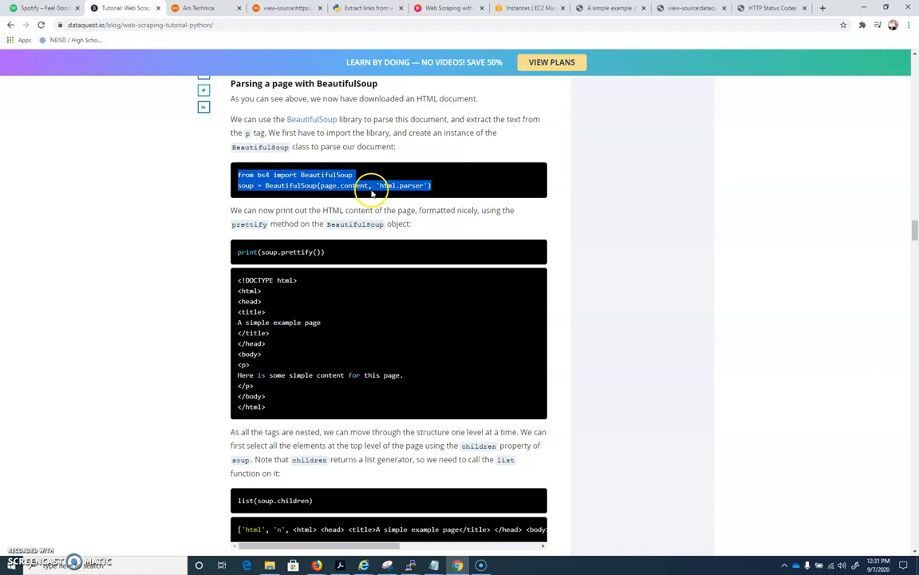
mouse_move(360, 210)
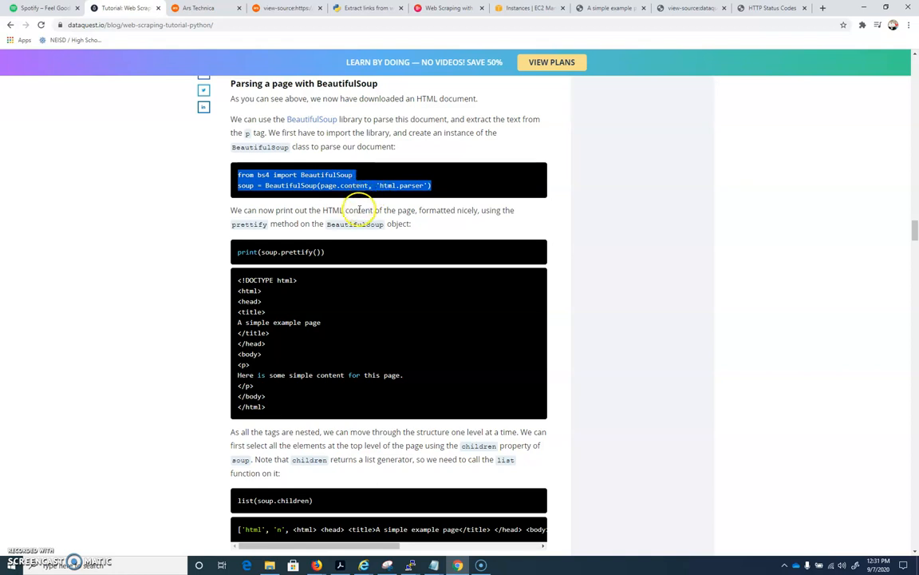
mouse_move(357, 166)
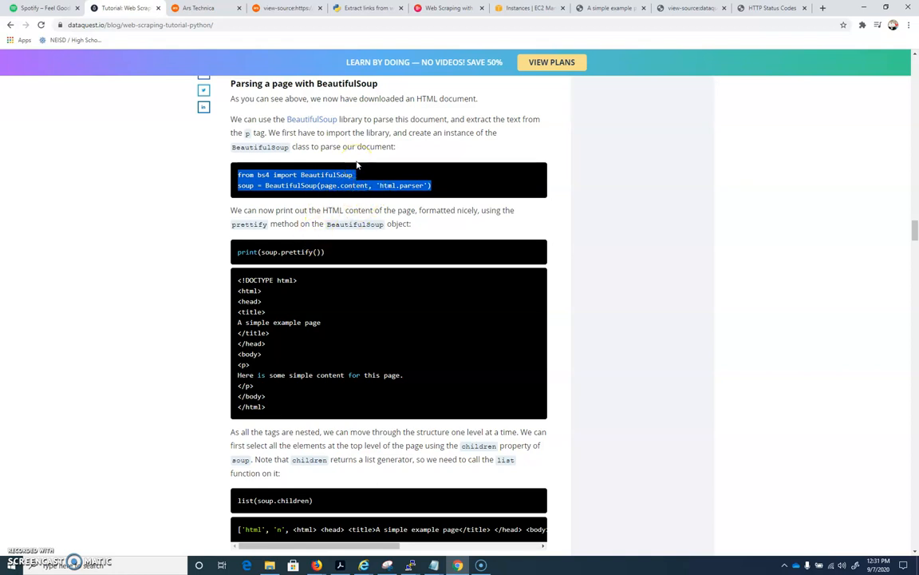
mouse_move(386, 106)
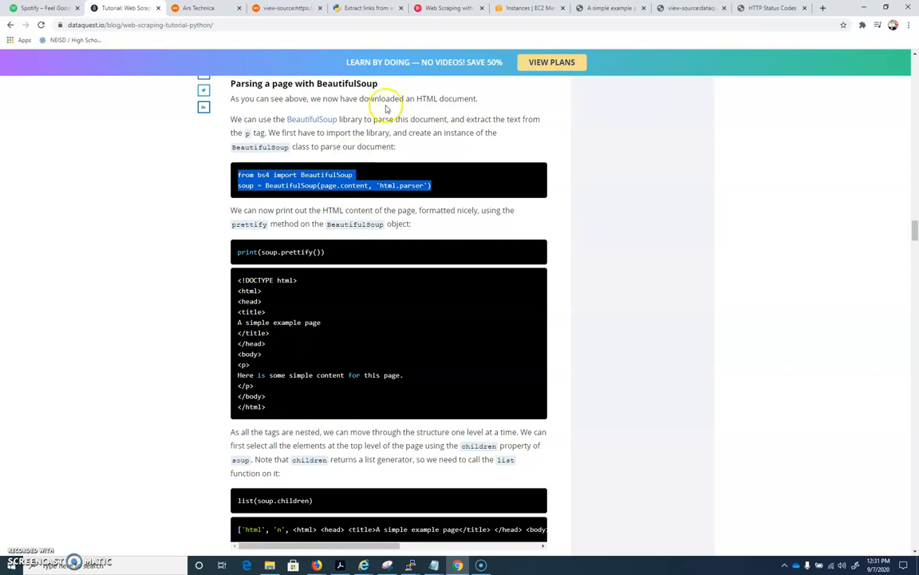
click(410, 565)
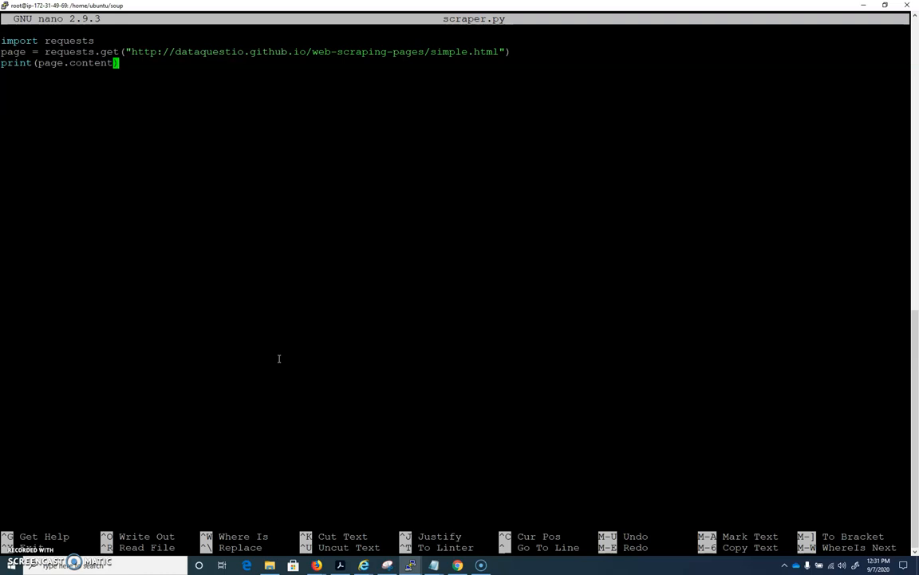
Move the print line and add soup = BeautifulSoup(page.content, 'html.parser') after the request.
key(Home)
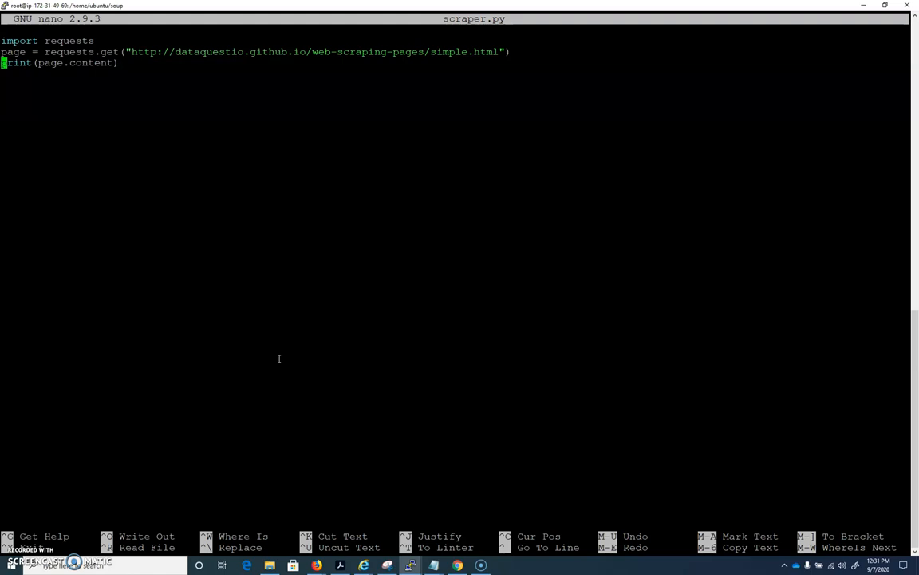
key(ctrl+k)
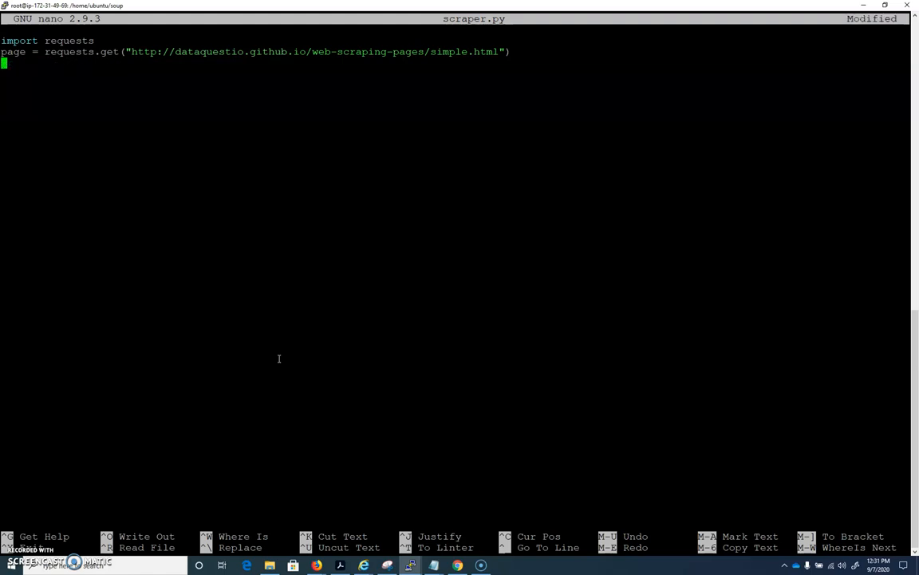
text(print(page.content))
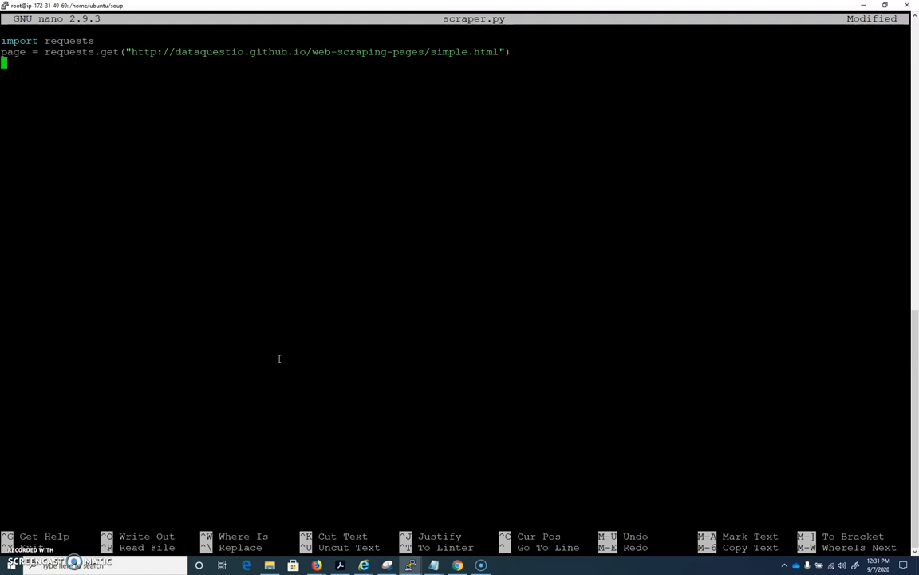
mouse_move(74, 51)
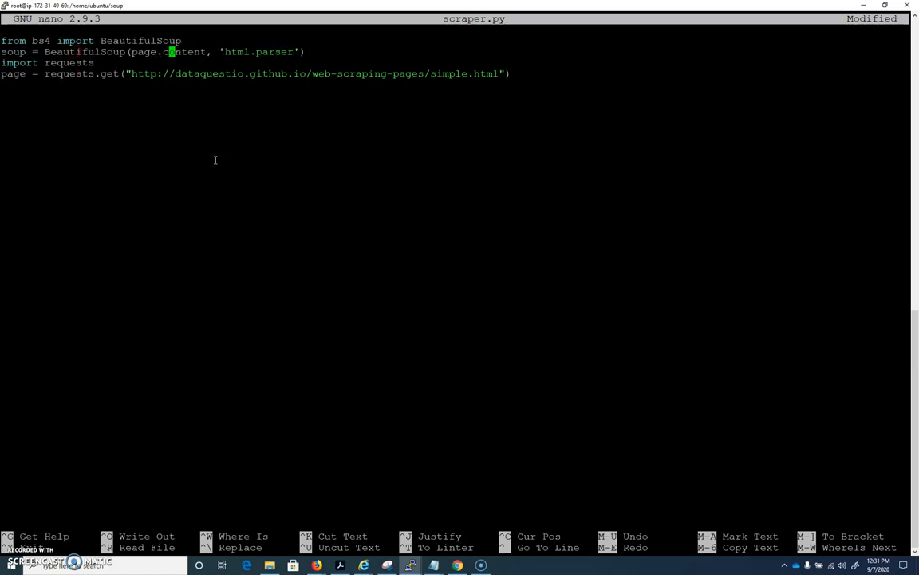
key(Home)
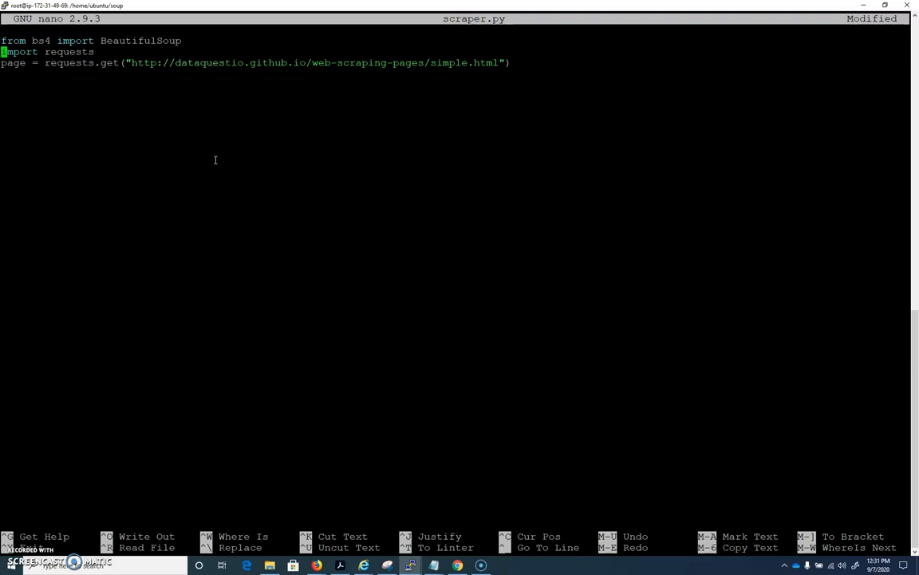
key(Down)
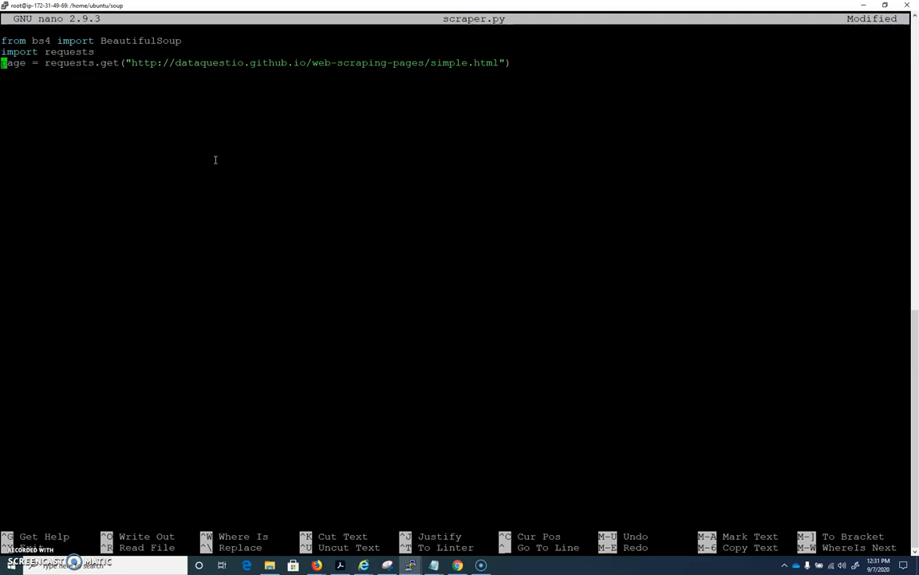
key(Return)
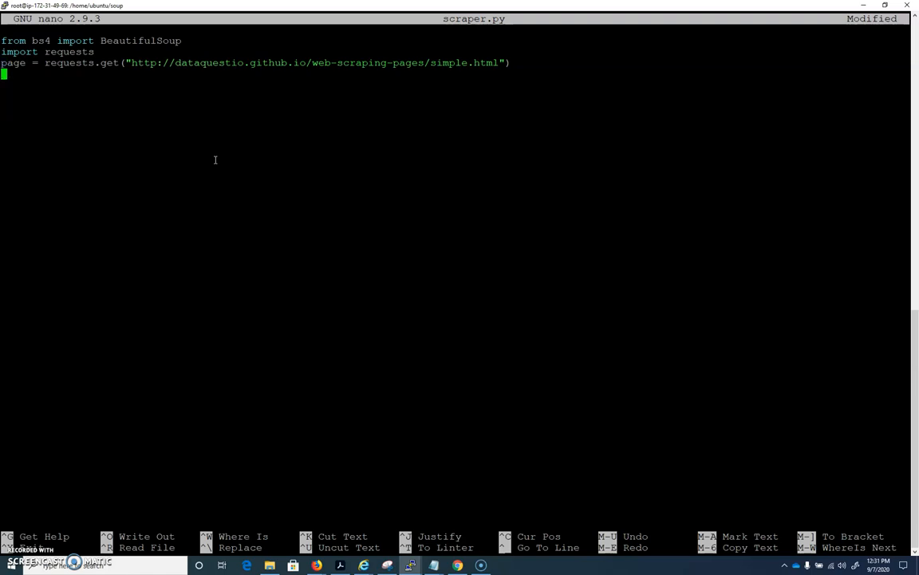
text(soup = BeautifulSoup(page.content, 'html.parser'))
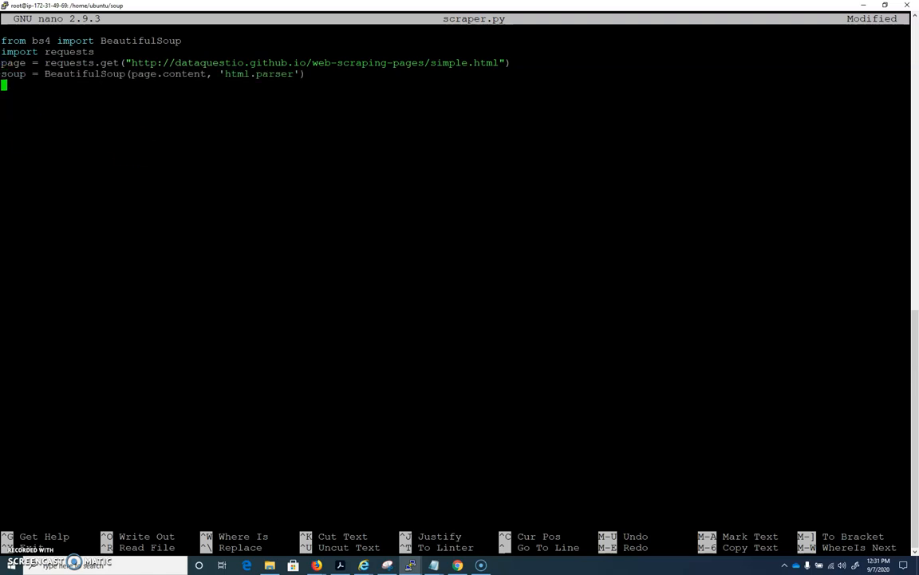
Change the print line to print(soup) and save scraper.py.
double_click(144, 73)
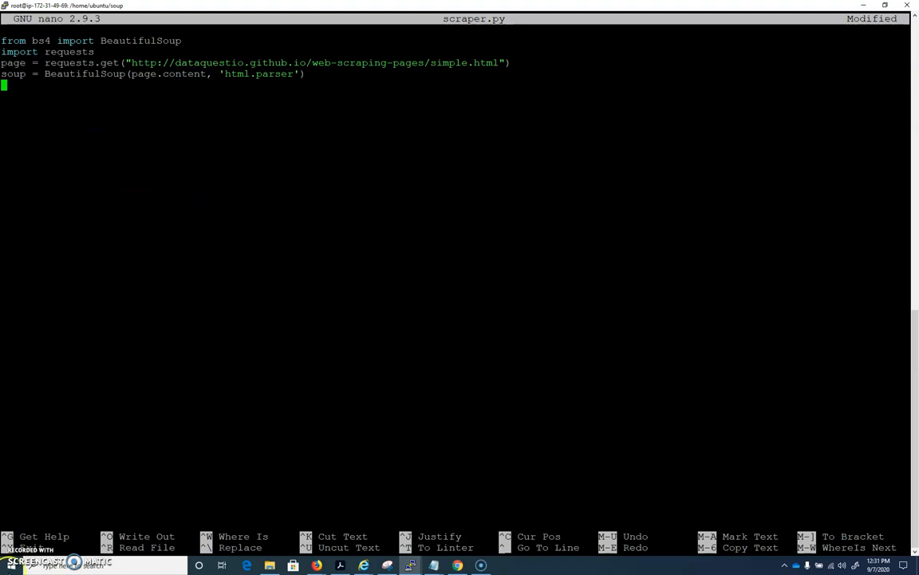
mouse_move(264, 249)
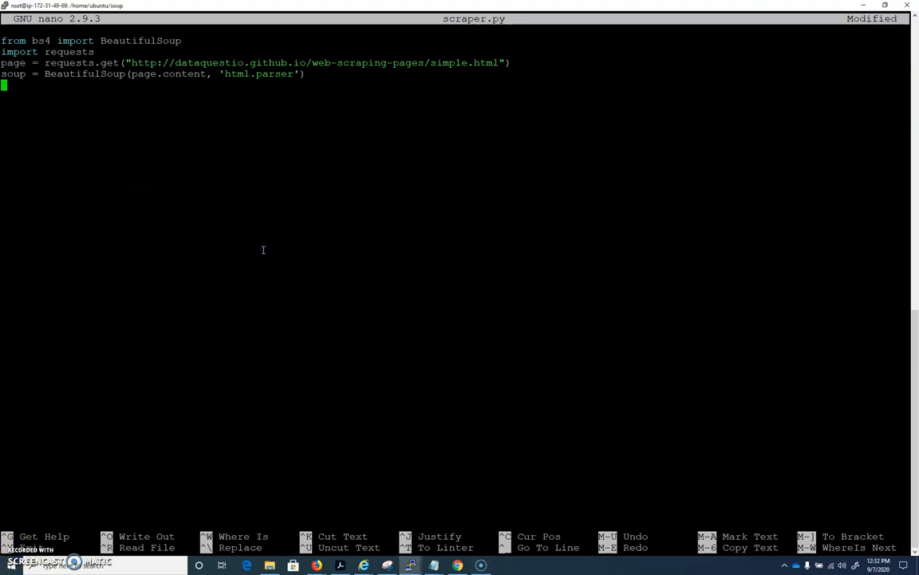
text(print)
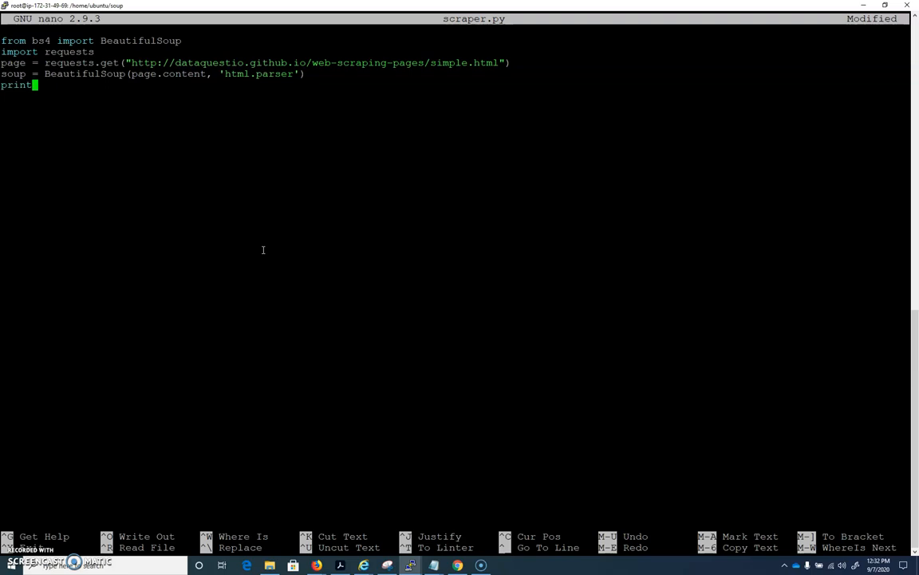
text((soup)
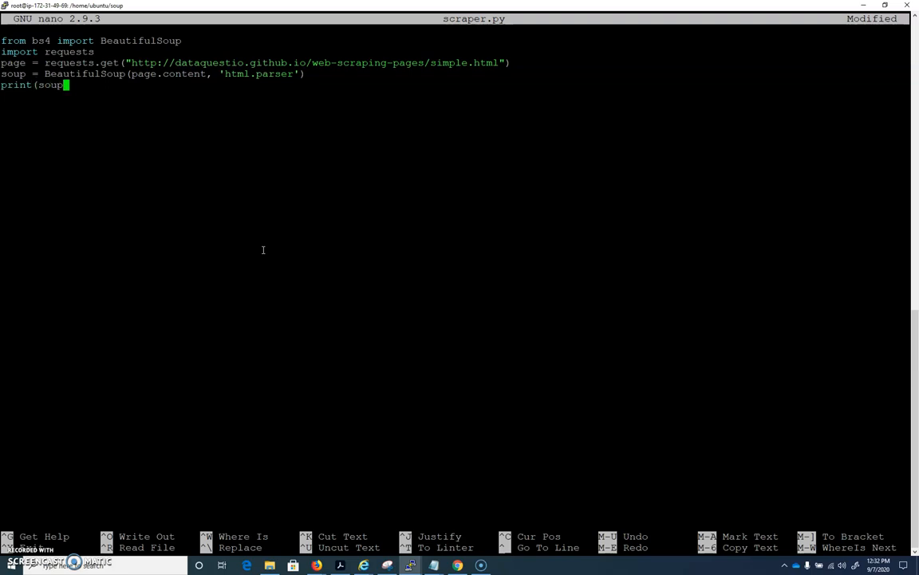
key(ctrl+o)
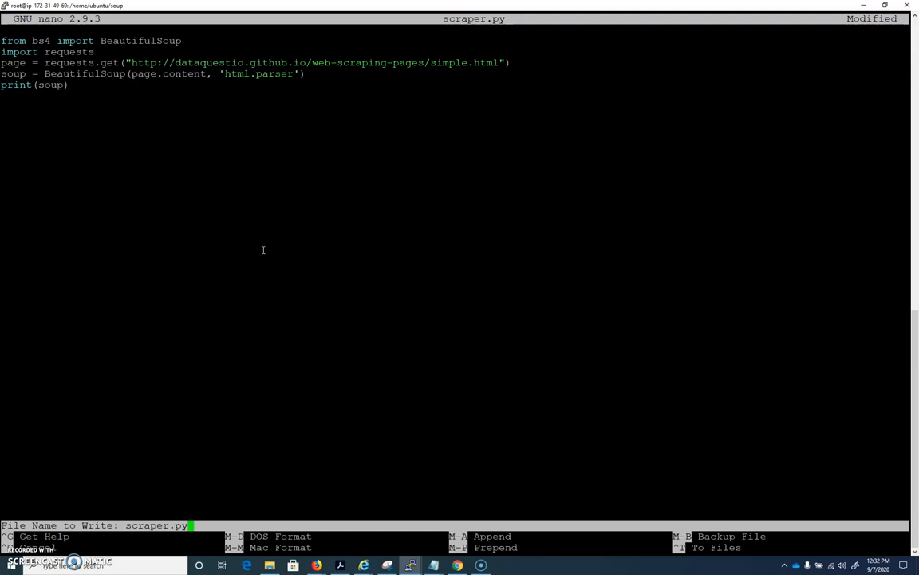
key(Return)
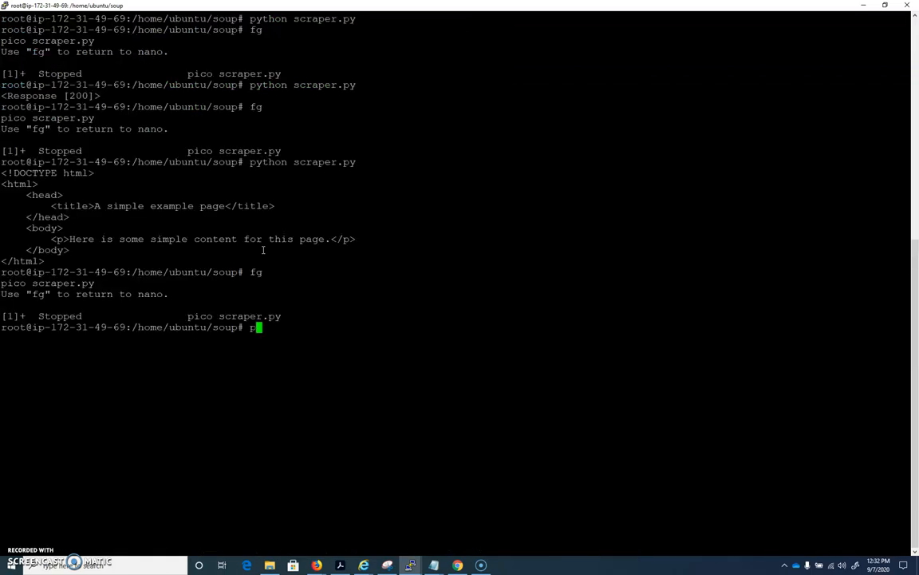
Run scraper.py, install the missing bs4 package with pip install bs4, and reopen scraper.py in nano.
text(ython s)
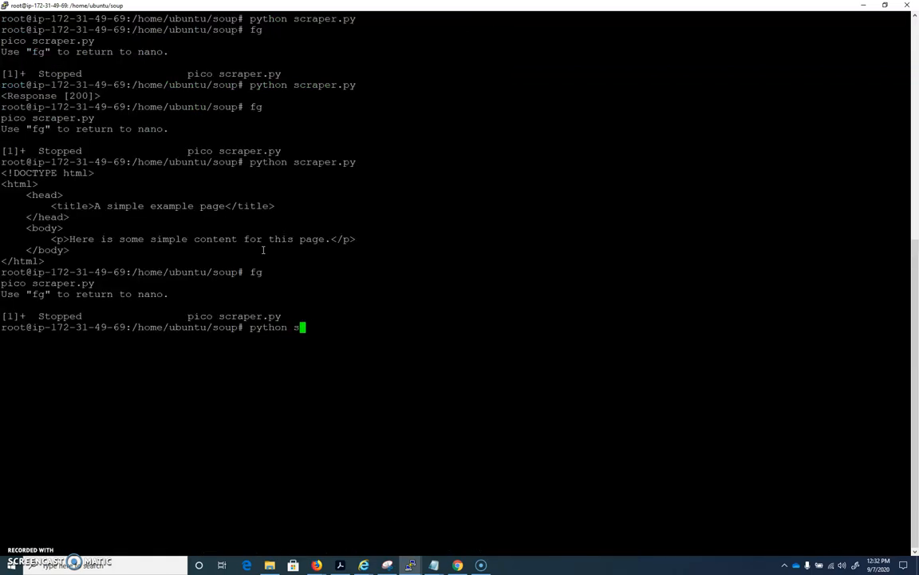
key(Return)
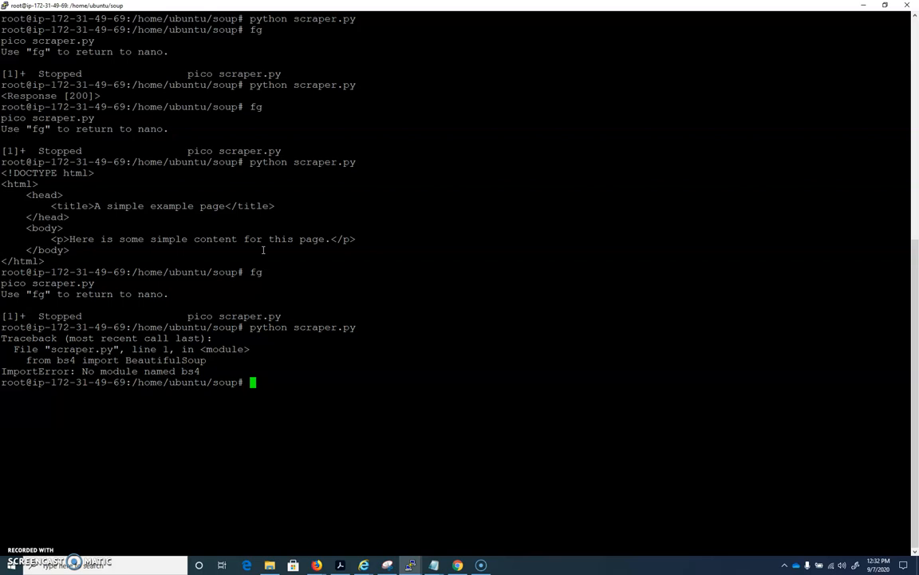
text(pip inst)
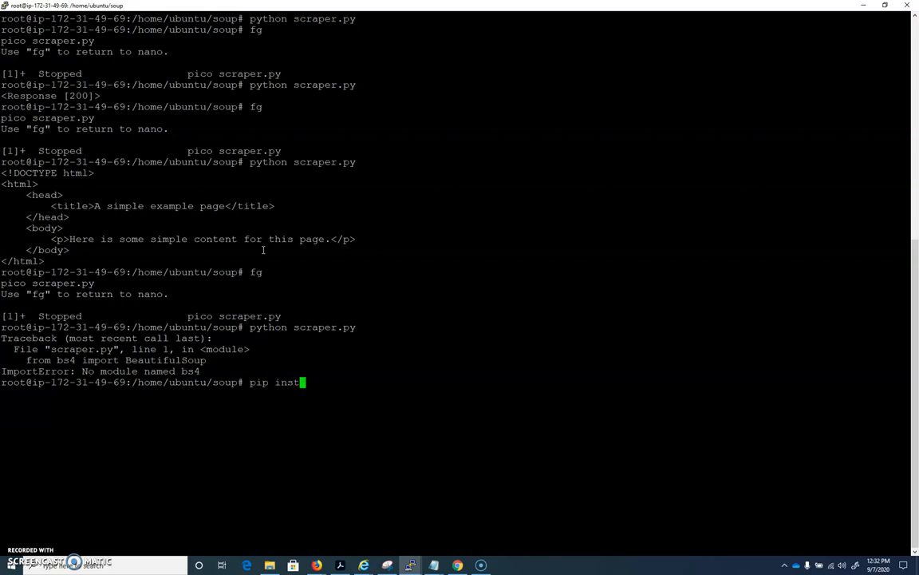
text(all bs4)
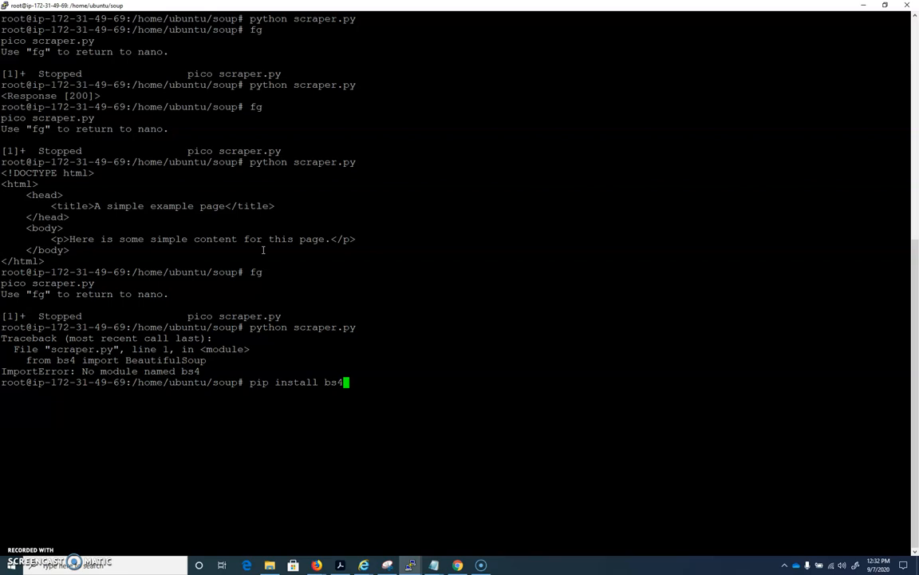
key(Return)
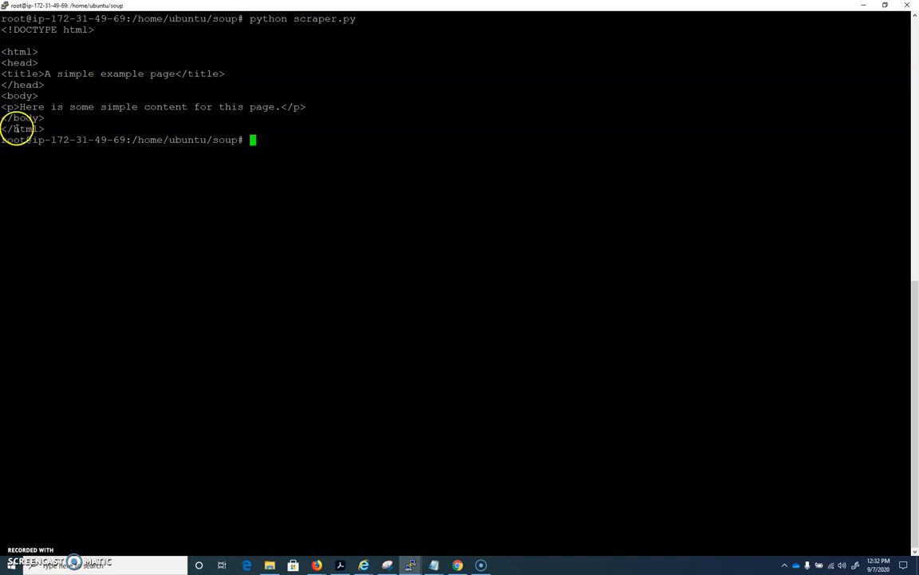
mouse_move(414, 150)
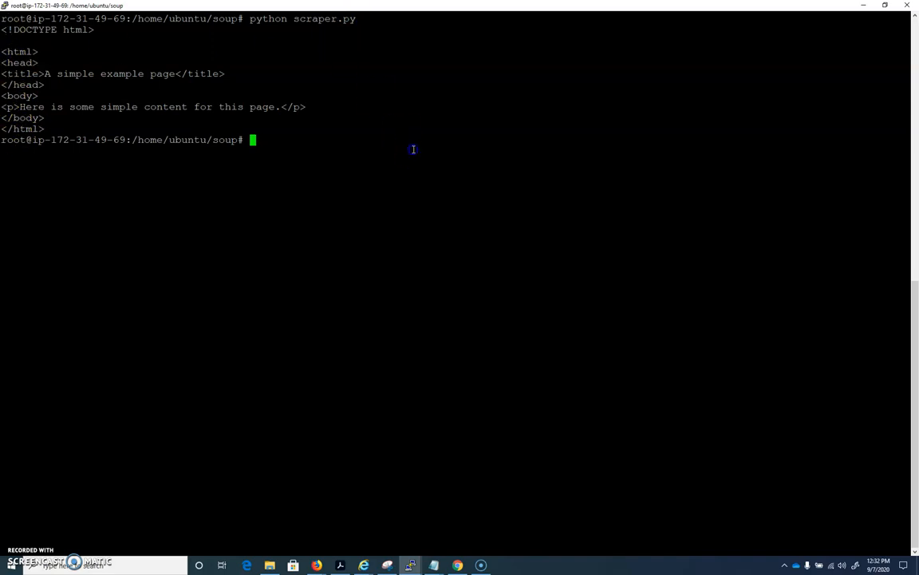
text(nano scraper.py)
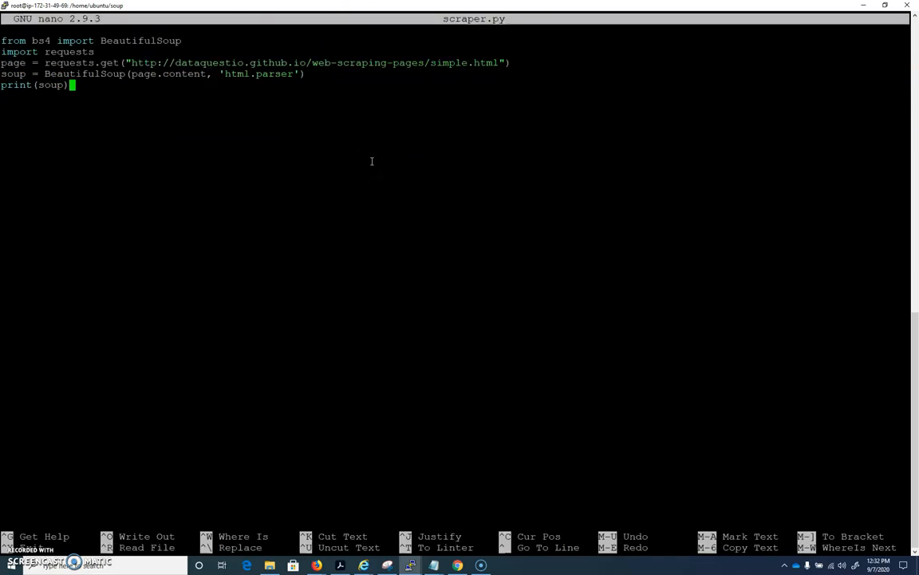
Change print(soup) to print(soup.prettify) without parentheses, save, and rerun the script.
text(.p)
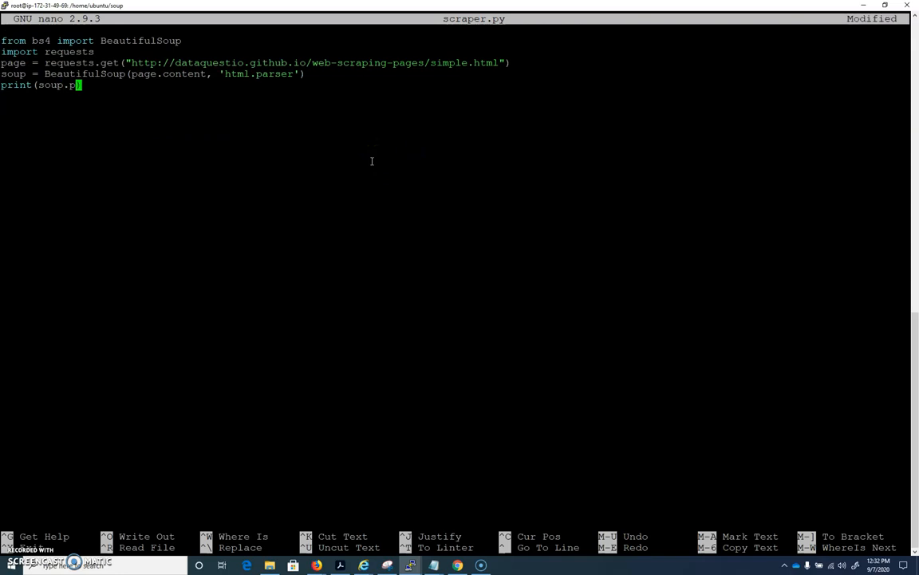
text(rettify)
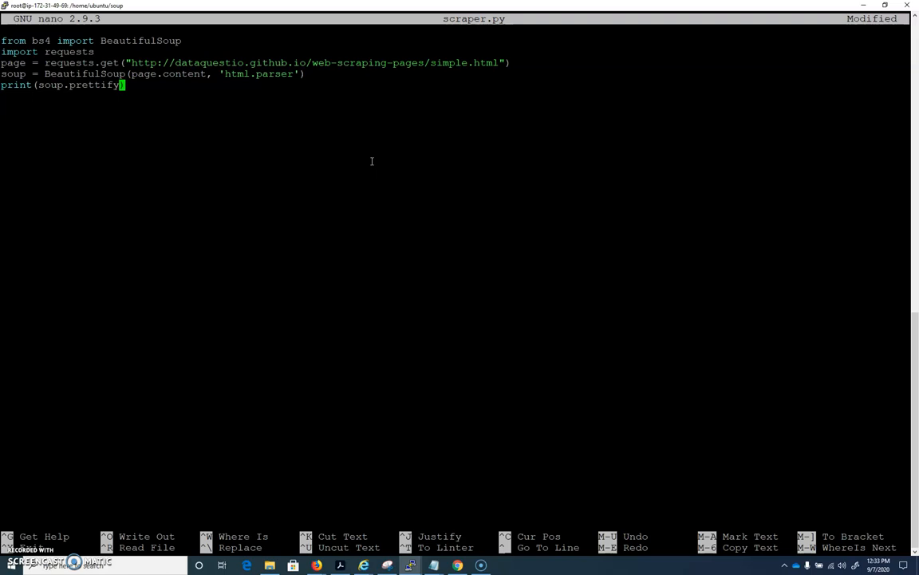
key(ctrl+o)
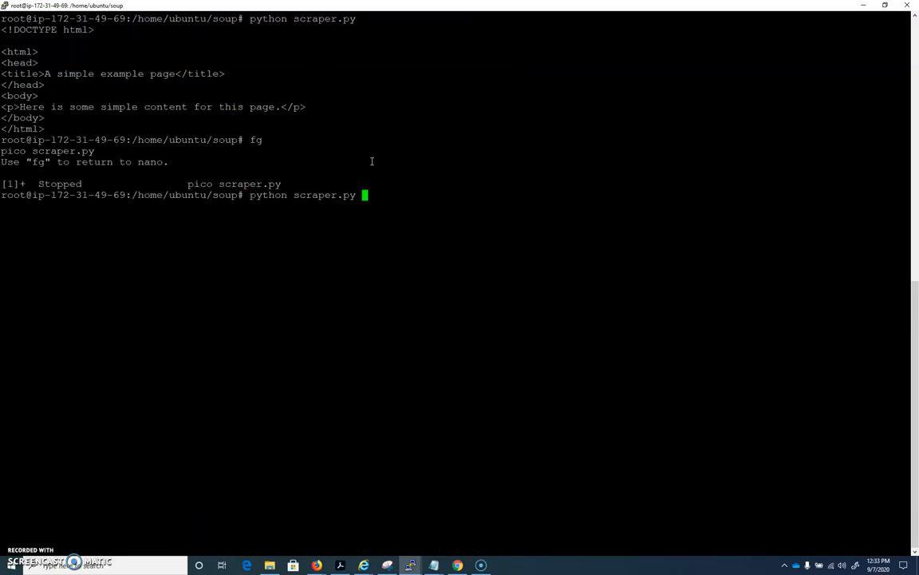
key(Return)
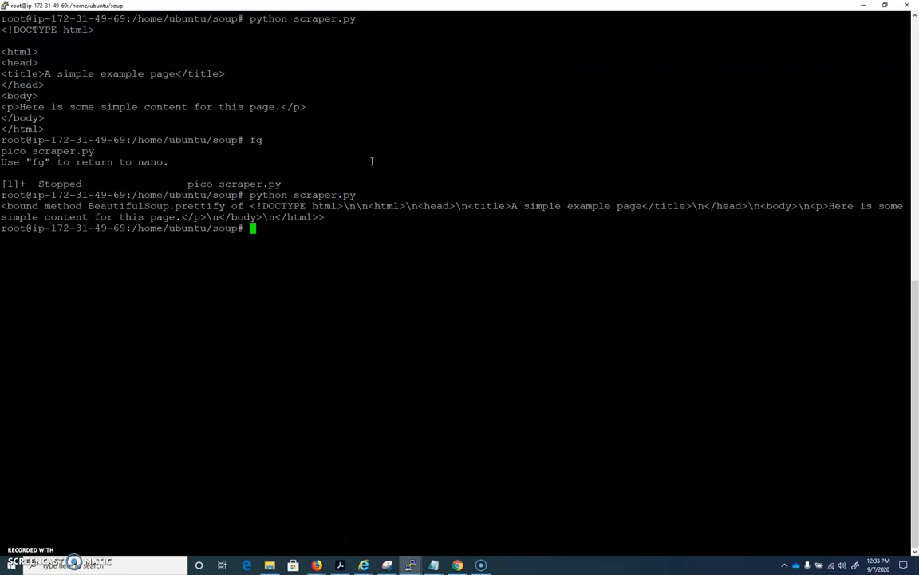
mouse_move(111, 227)
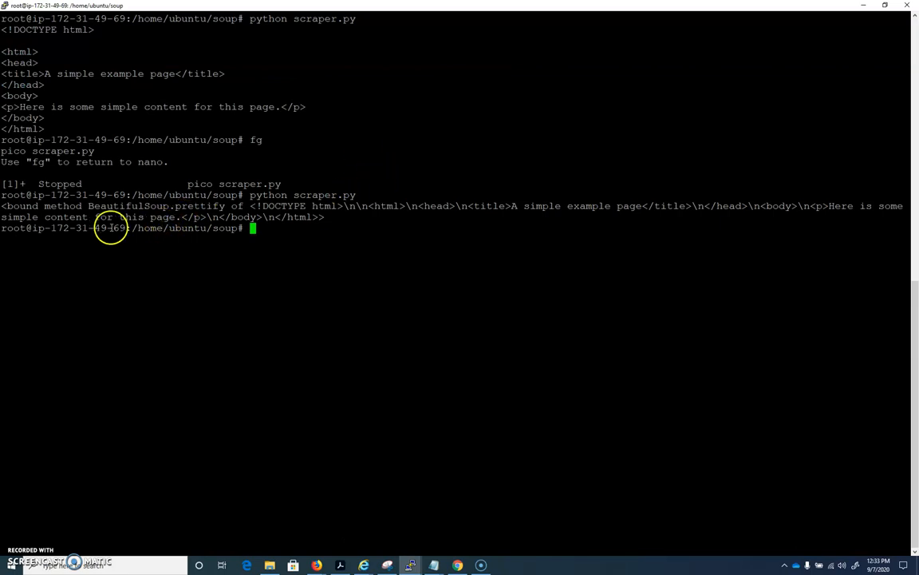
mouse_move(144, 227)
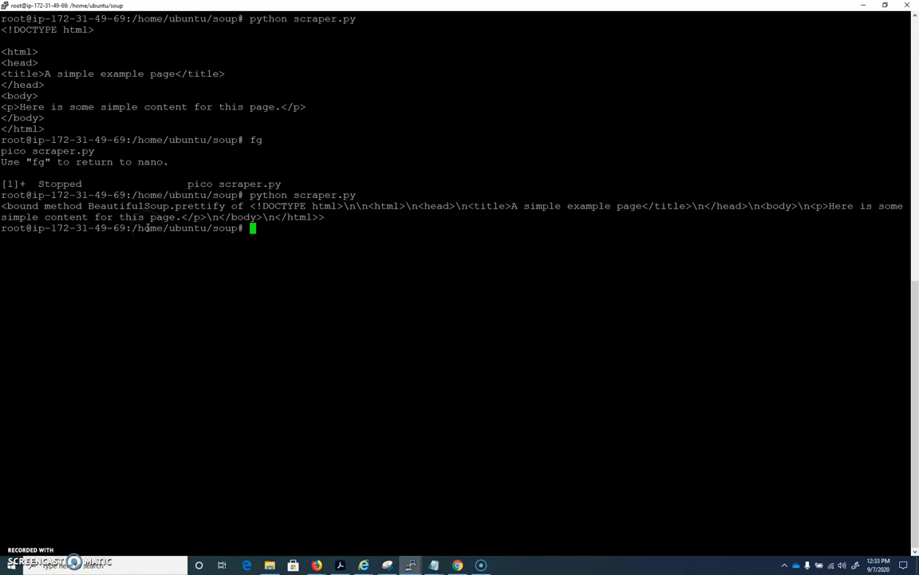
mouse_move(312, 248)
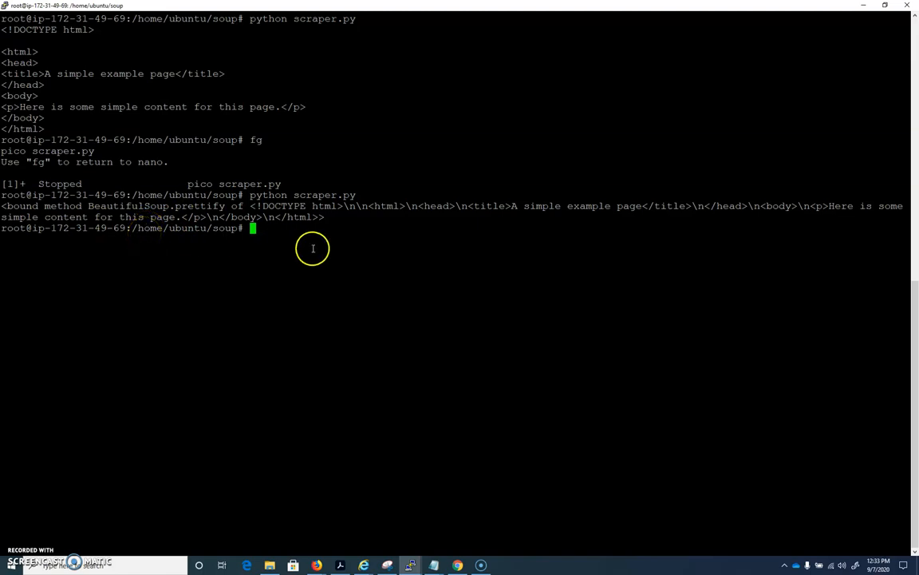
View the tutorial's print(soup.prettify()) example in Chrome, then go back to PuTTY.
click(457, 565)
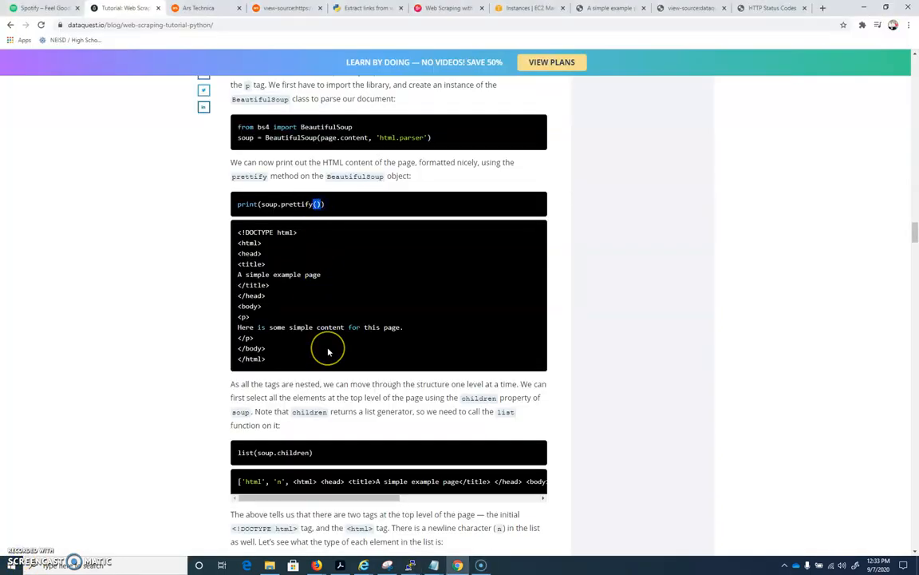
mouse_move(537, 565)
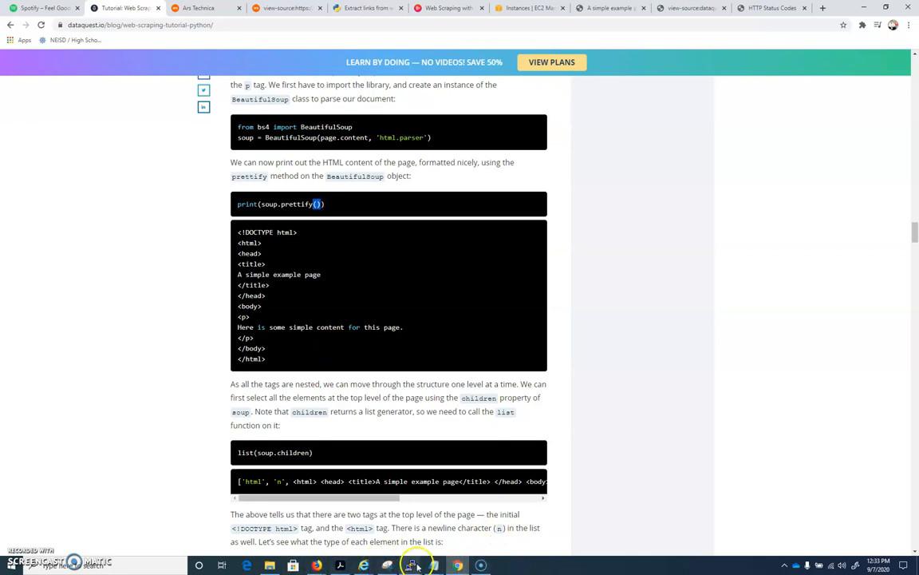
click(410, 565)
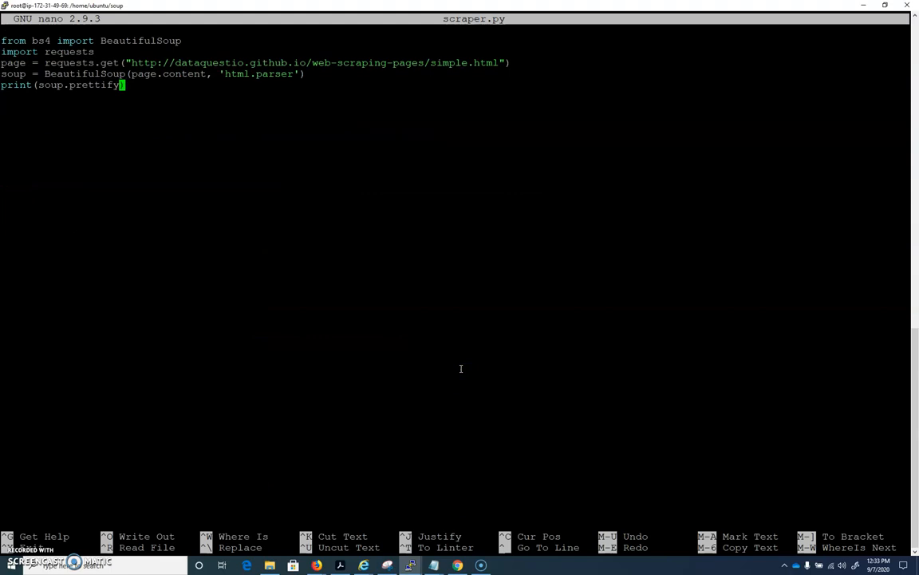
Add the missing () after prettify and save scraper.py.
text(())
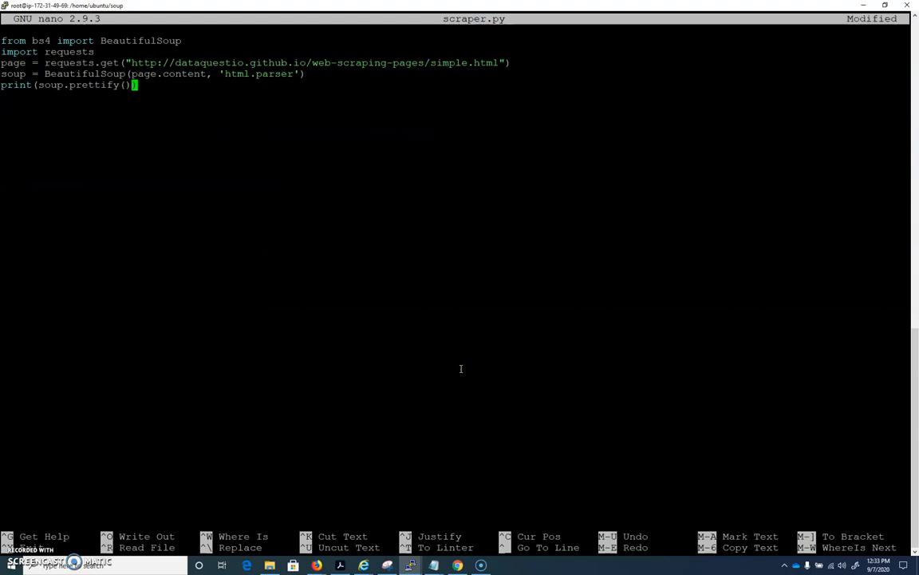
key(ctrl+o)
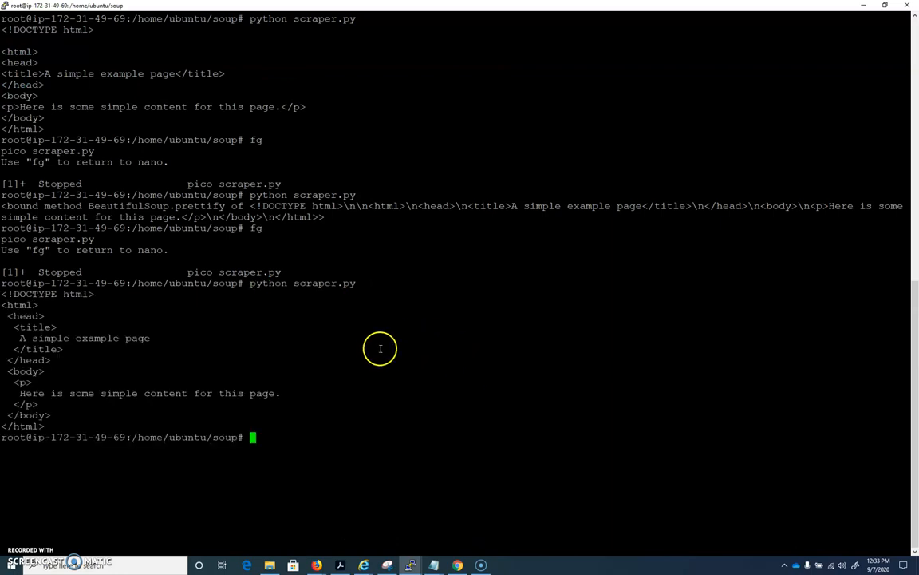
mouse_move(12, 305)
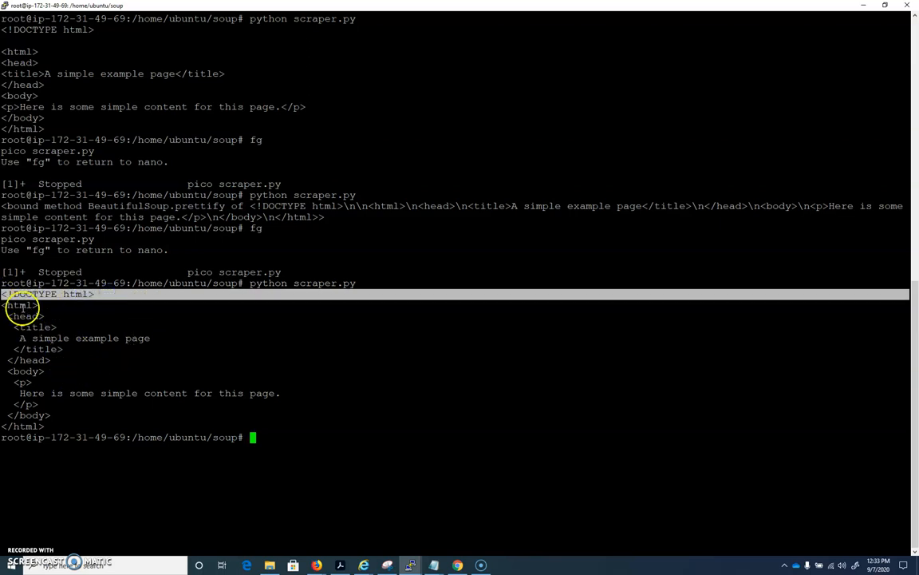
mouse_move(56, 397)
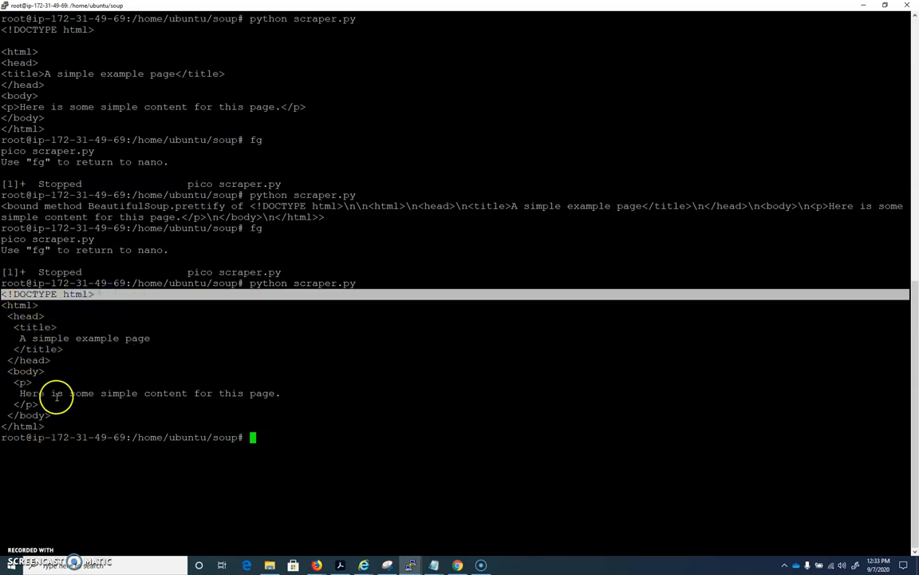
mouse_move(408, 413)
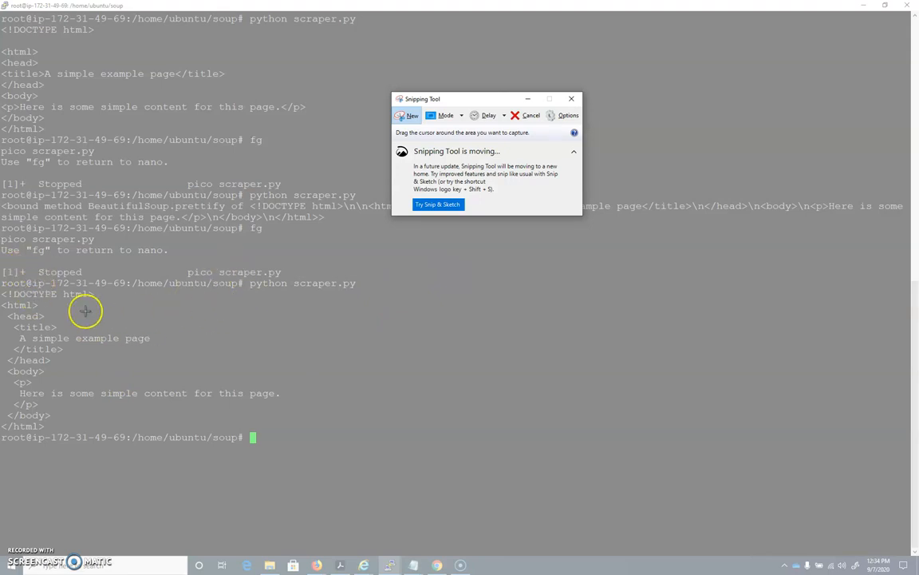
mouse_move(7, 264)
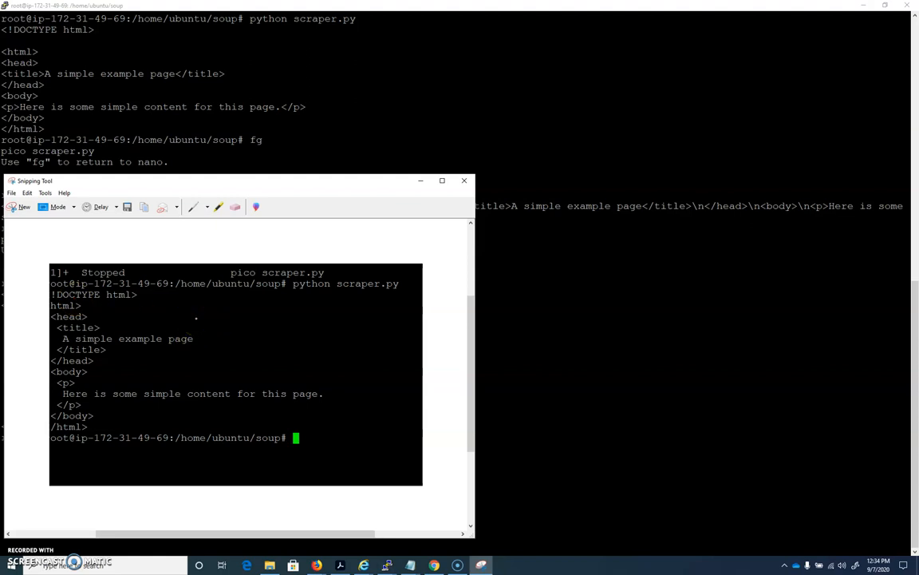
mouse_move(237, 305)
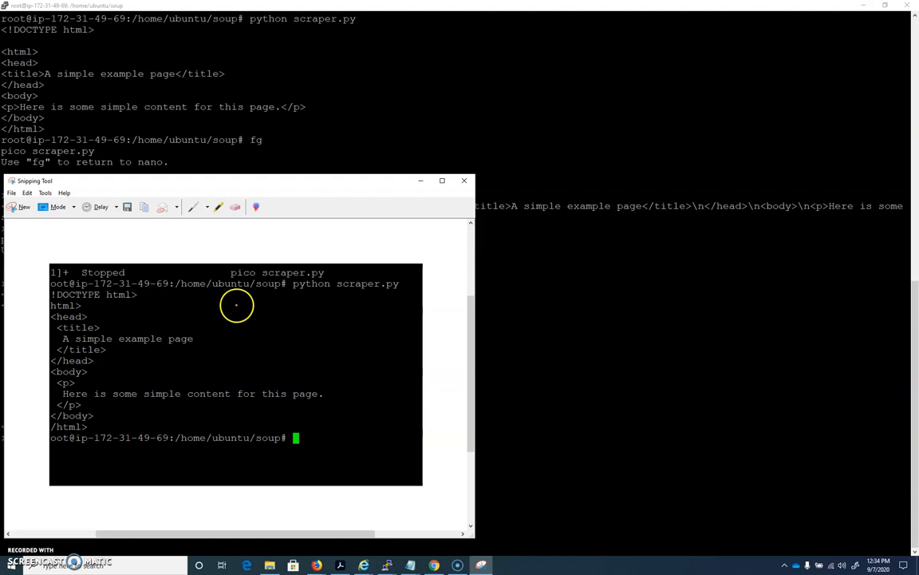
mouse_move(715, 317)
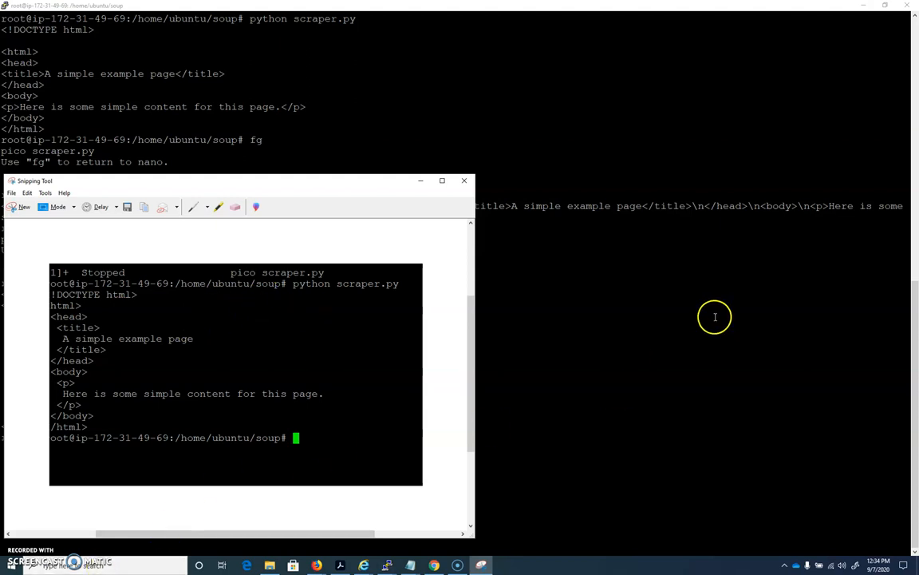
Bring the PuTTY window showing the indented HTML output back to the front.
click(464, 179)
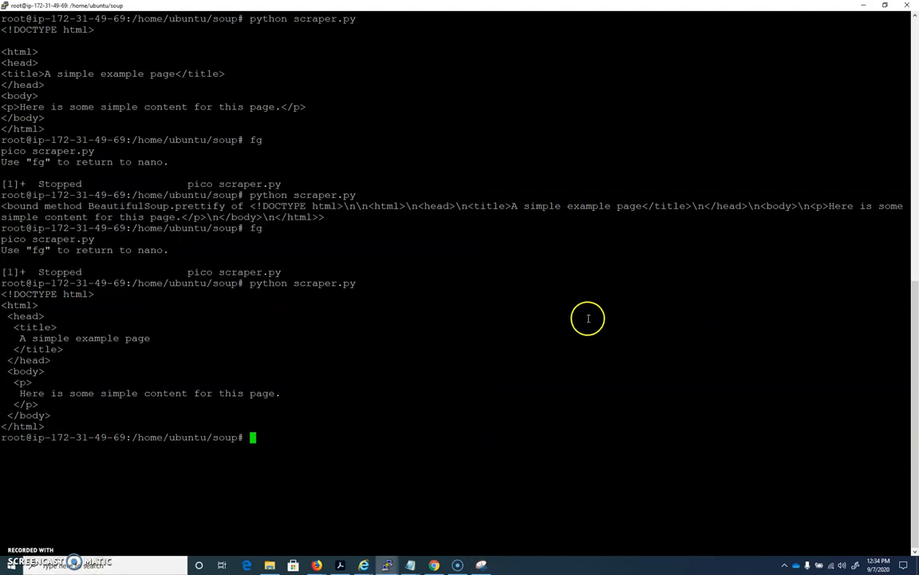